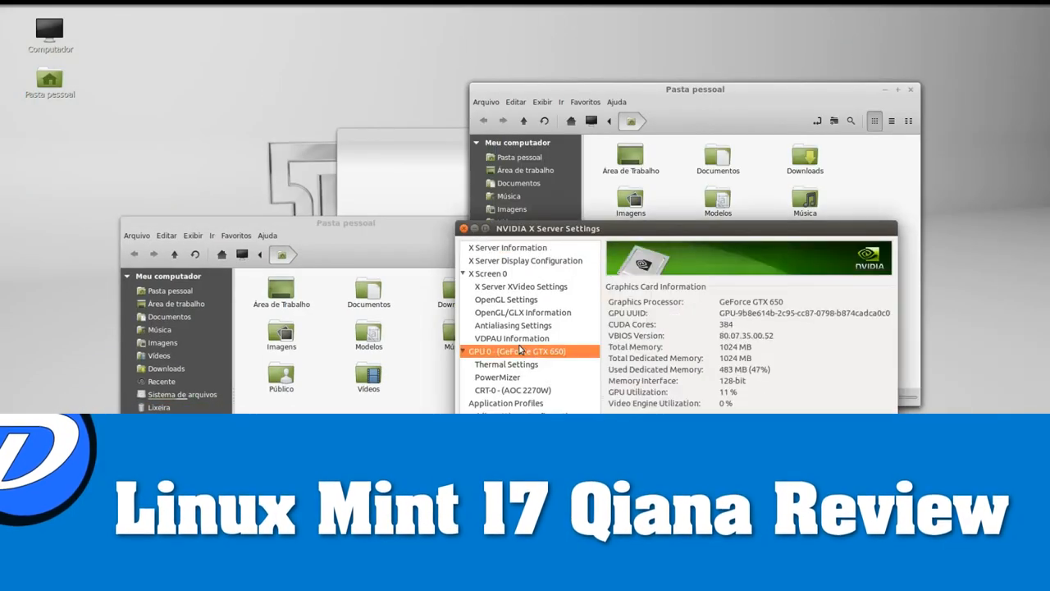
- Open two Pasta pessoal windows and NVIDIA X Server Settings on GPU 0 (GeForce GTX 650)
left_click(506, 300)
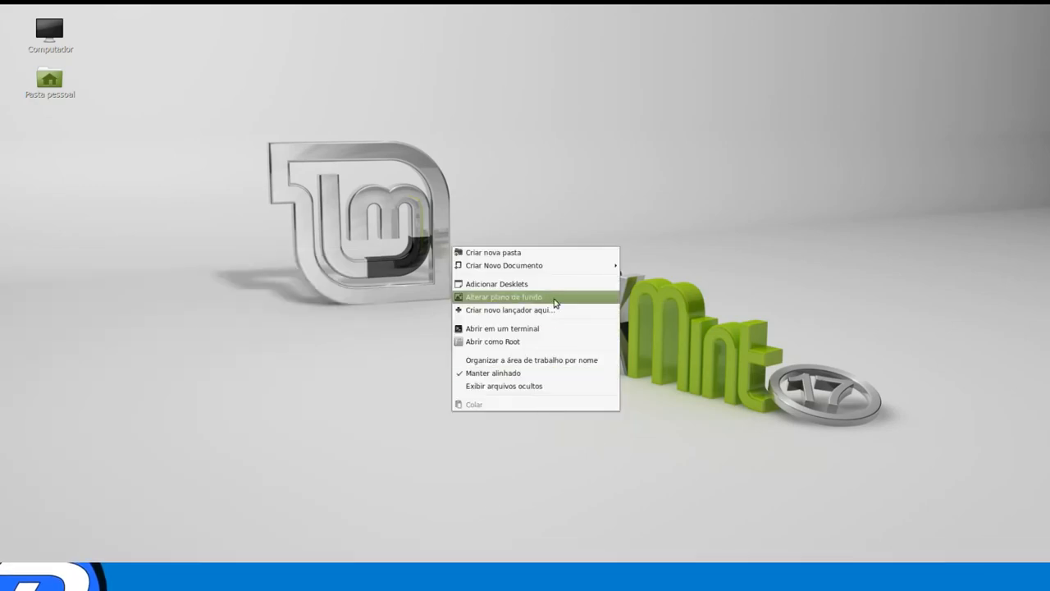
left_click(502, 297)
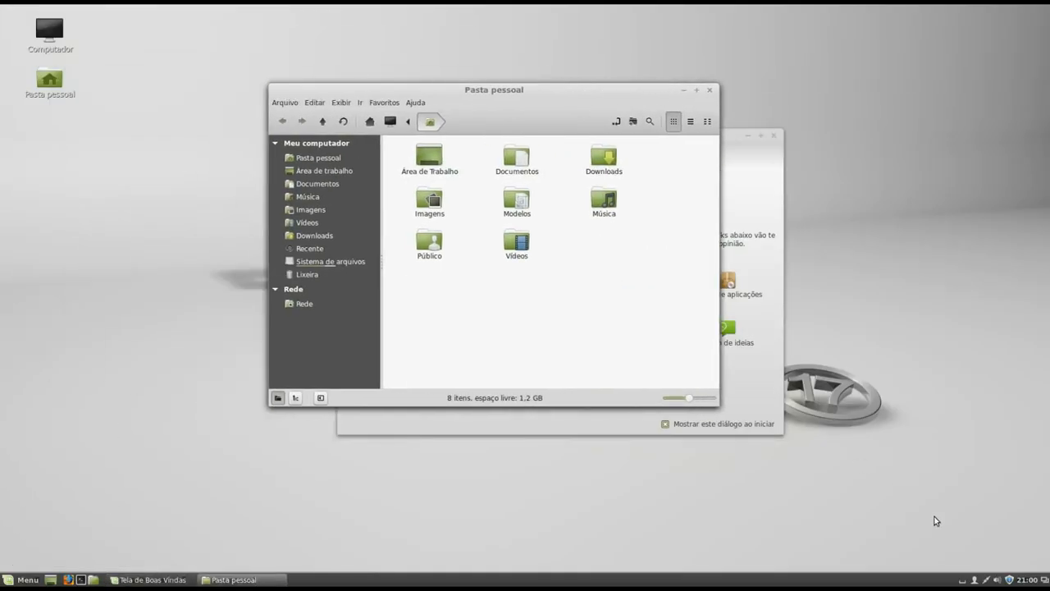
left_click(1025, 579)
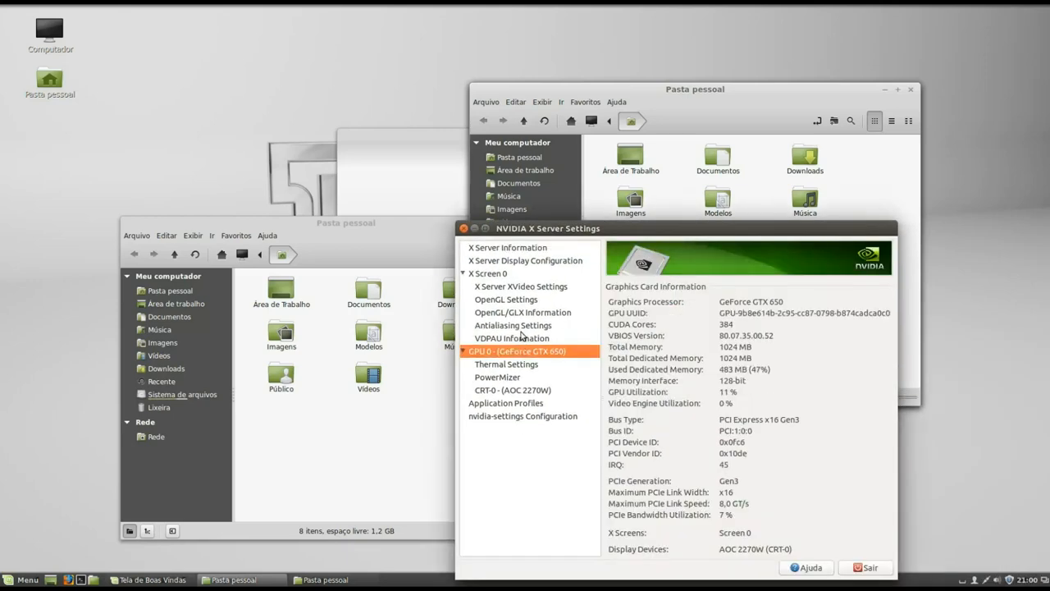
- View the Antialiasing and OpenGL settings pages, then quit and close one home folder window
left_click(512, 325)
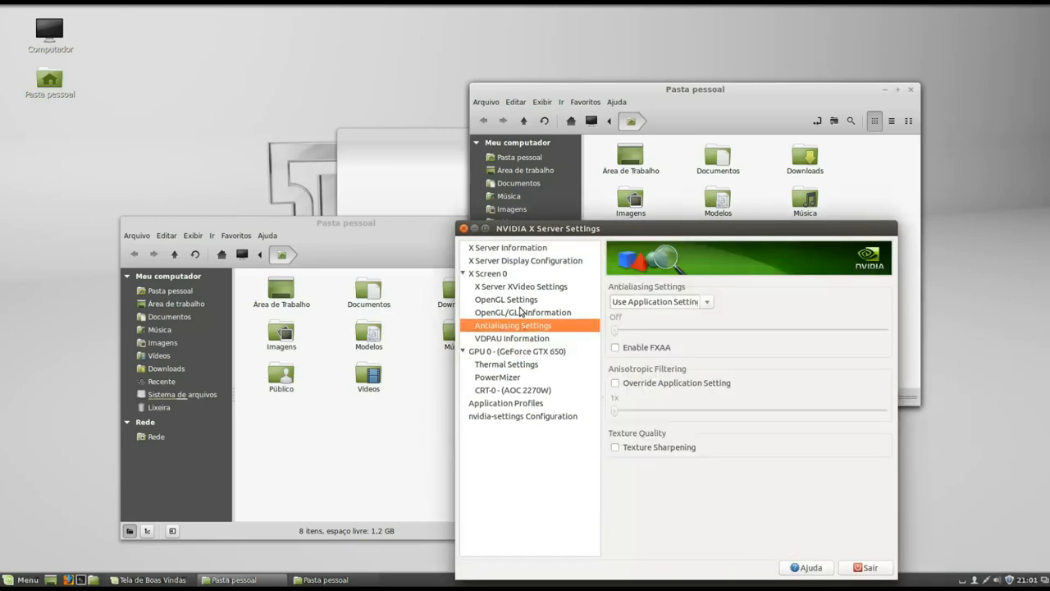
left_click(506, 299)
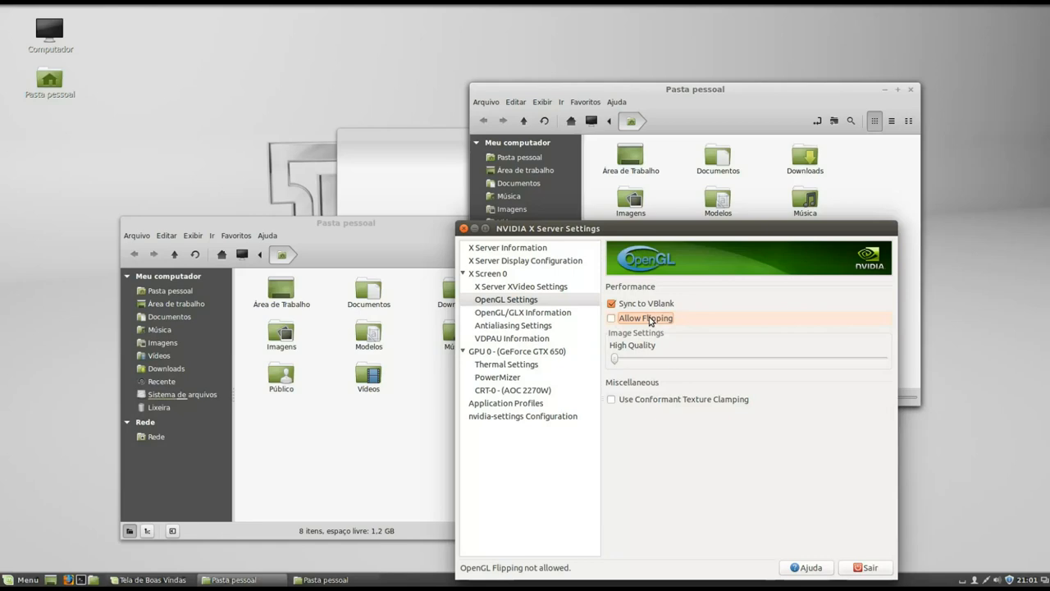
left_click_drag(548, 228, 446, 154)
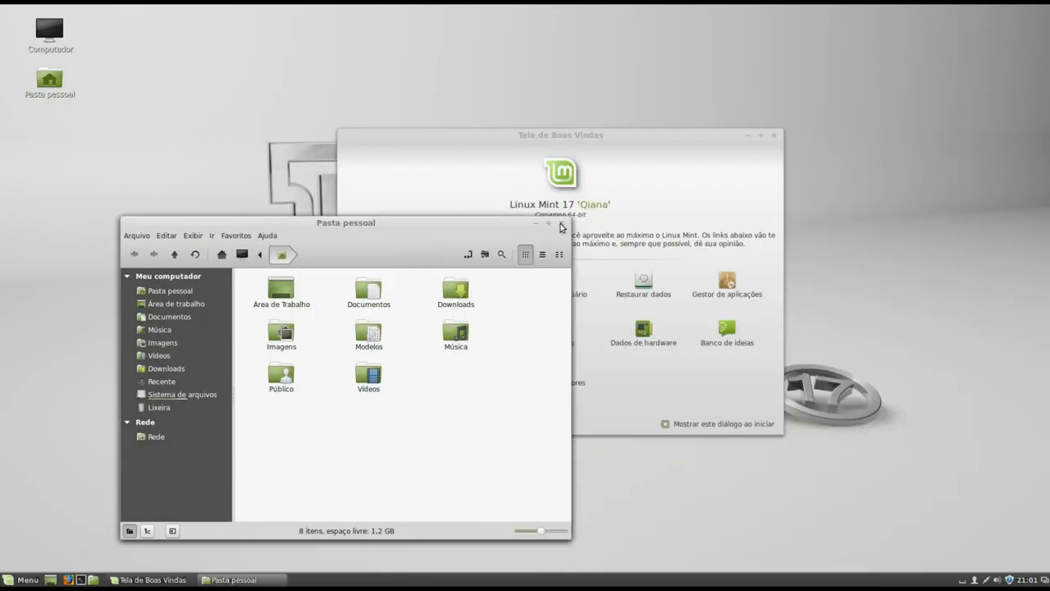
- Close the last Pasta pessoal window and glance at the Menu's applications list
left_click(562, 224)
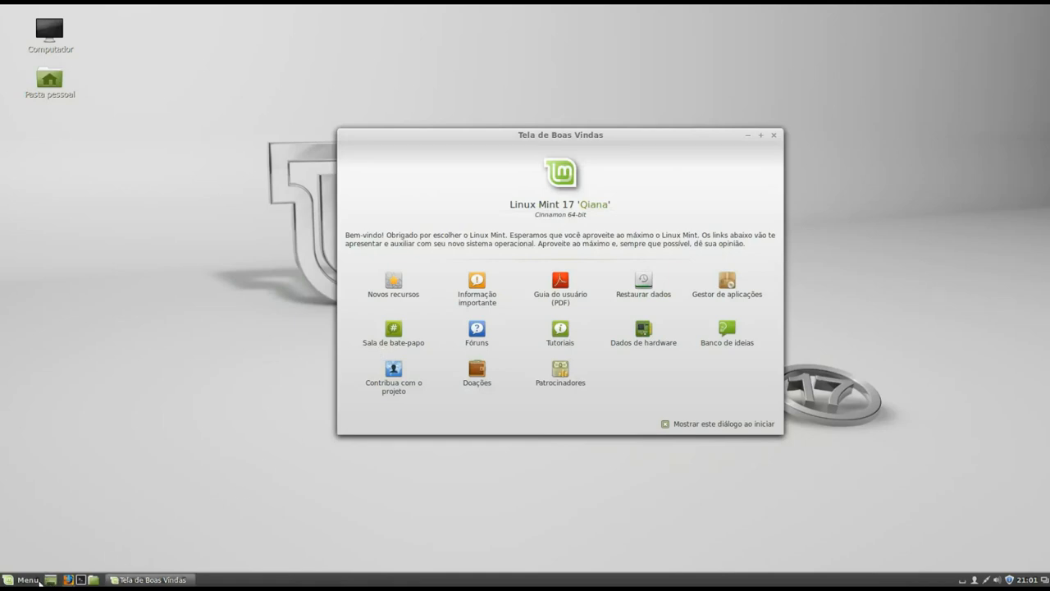
left_click(23, 580)
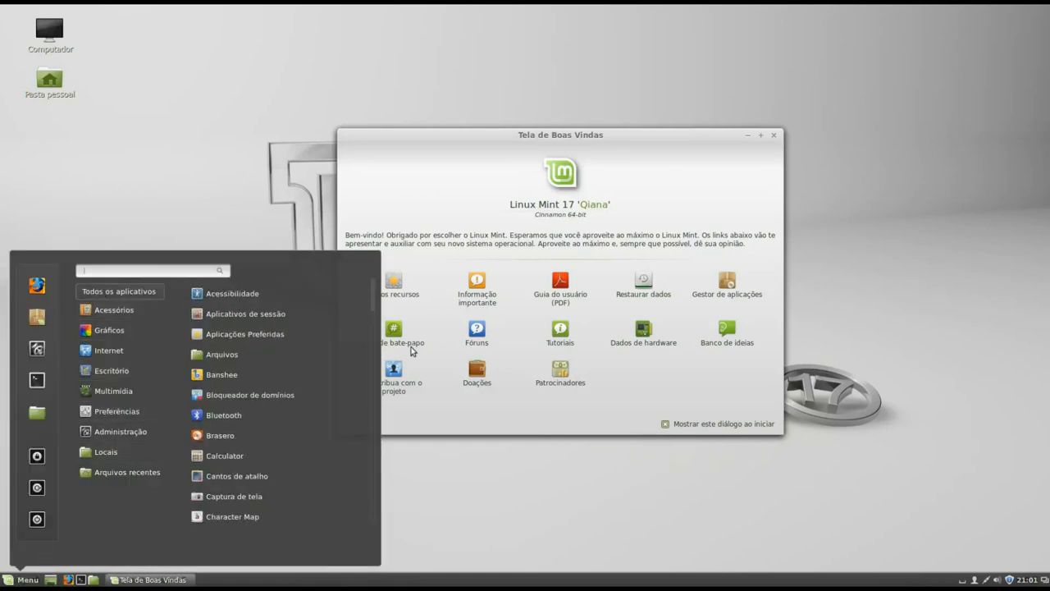
left_click(579, 491)
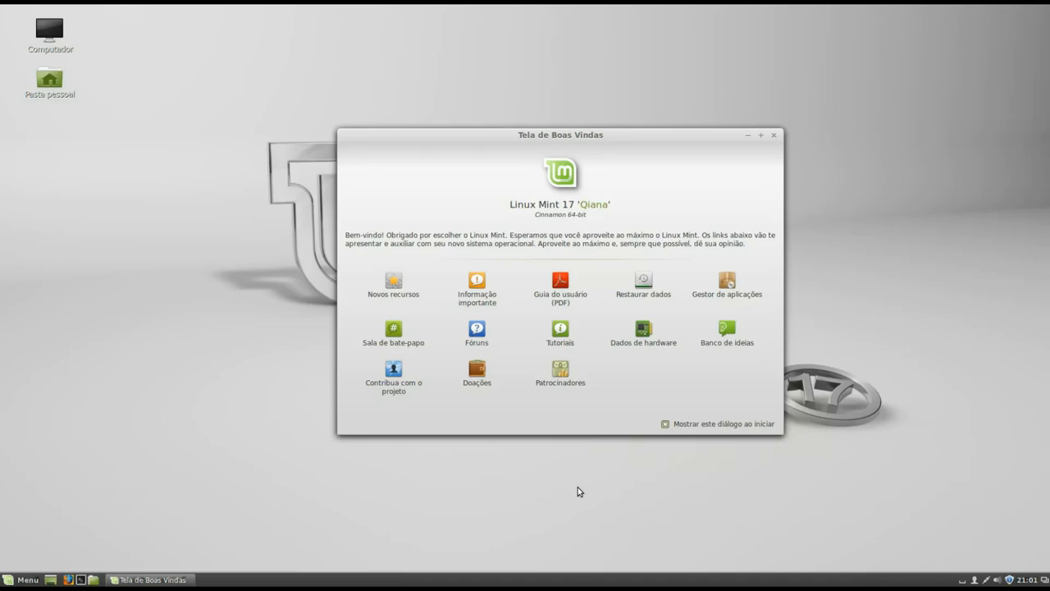
mouse_move(575, 469)
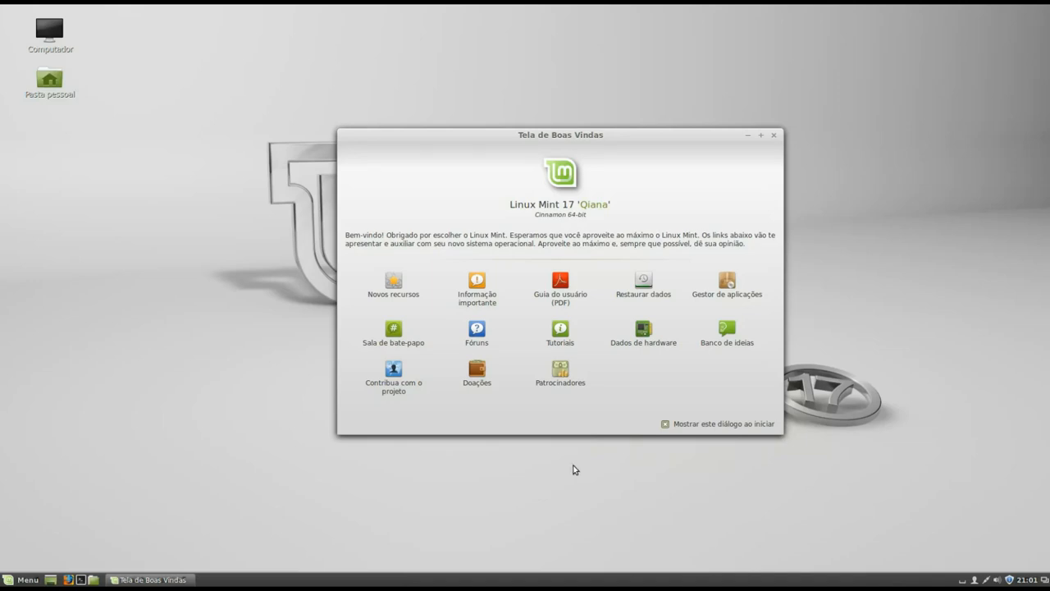
- Launch Configurações do Sistema from the Menu
left_click(22, 579)
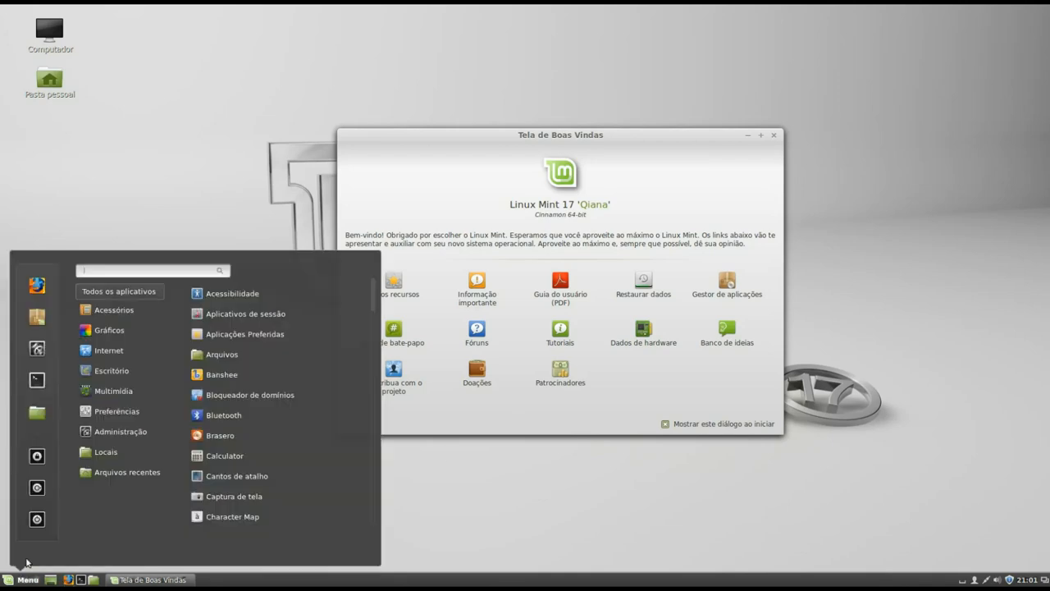
left_click(735, 185)
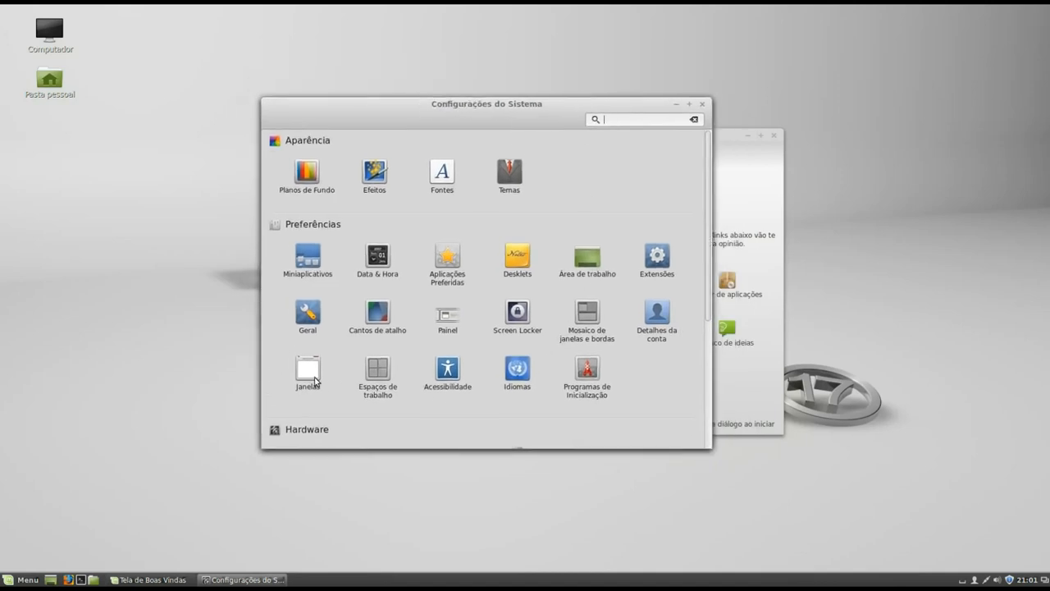
mouse_move(343, 404)
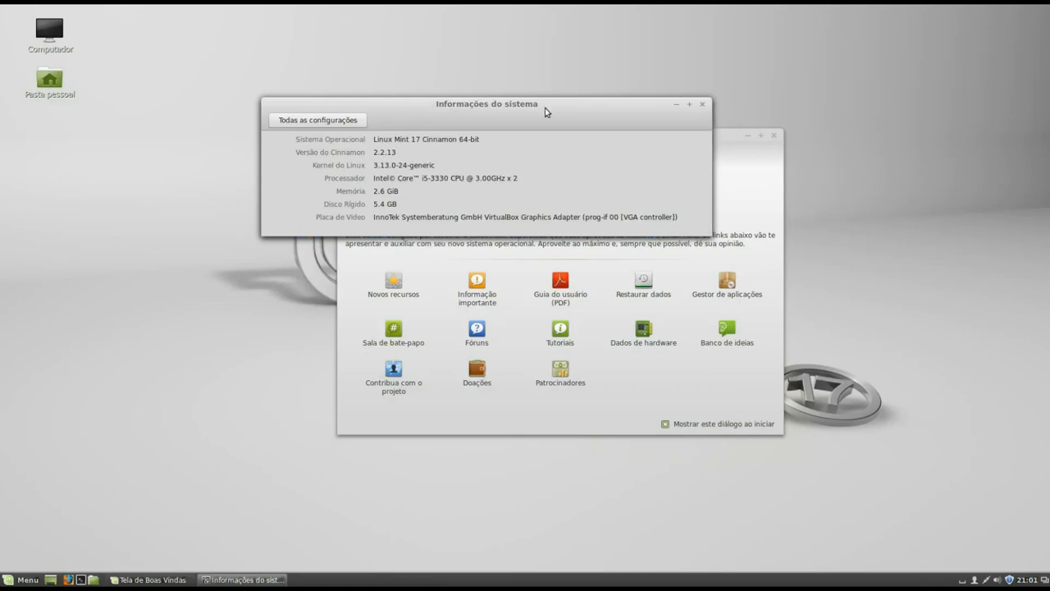
- Move the Informações do sistema window down to read Mint 17 details, then close it
left_click_drag(487, 103, 569, 366)
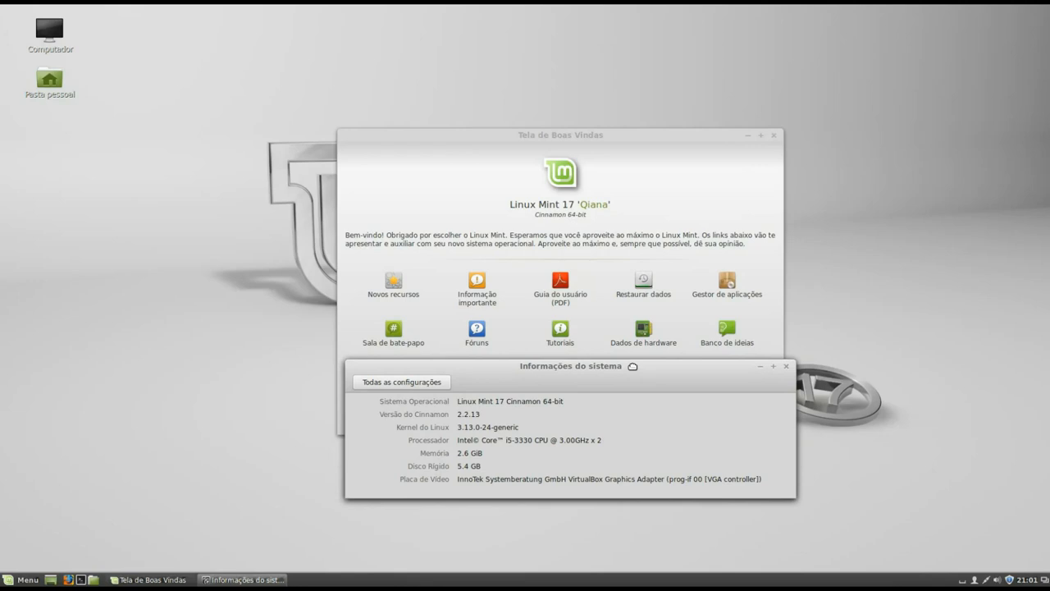
mouse_move(633, 368)
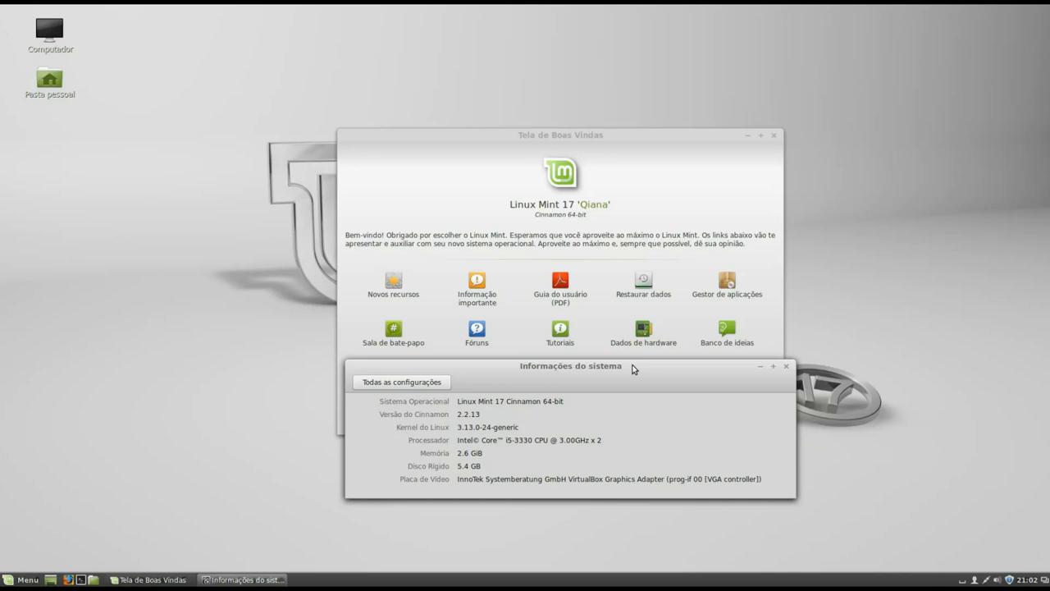
left_click(785, 366)
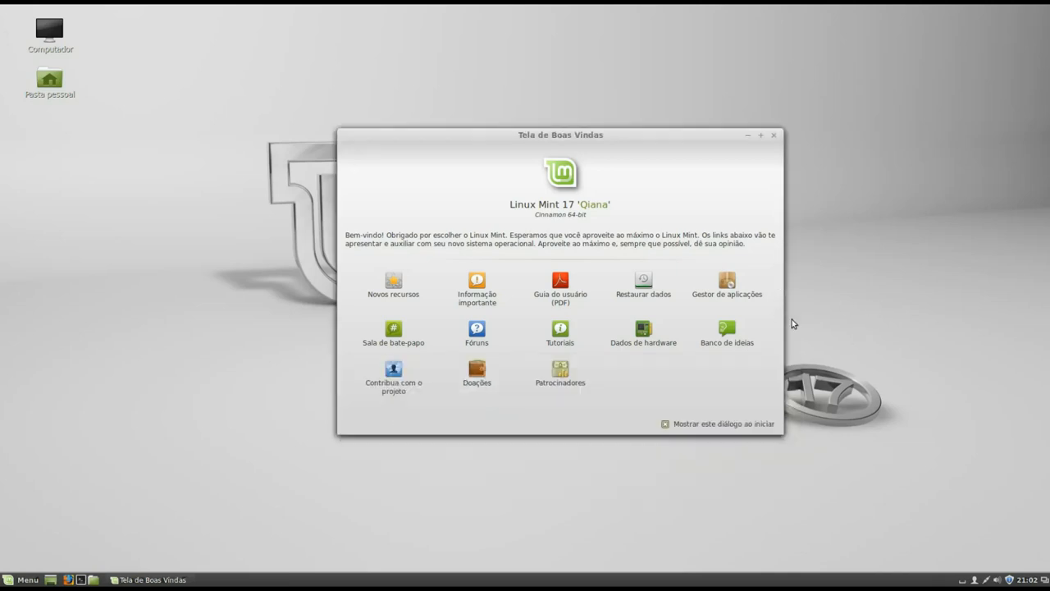
- Close Tela de Boas Vindas, browse Acessórios and Gráficos in the Menu, then show the desktop context menu
left_click(772, 134)
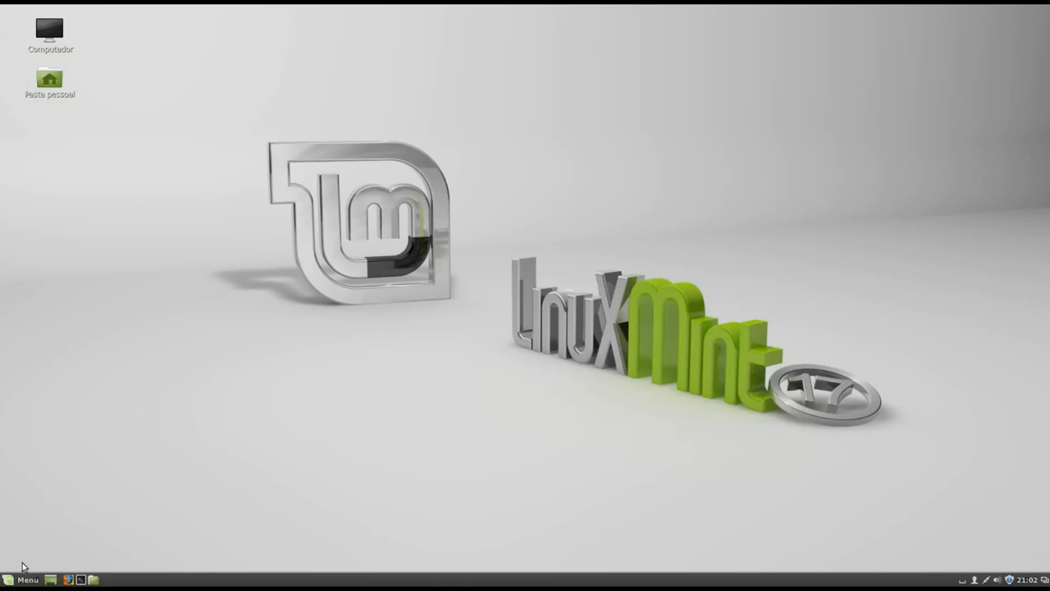
left_click(22, 580)
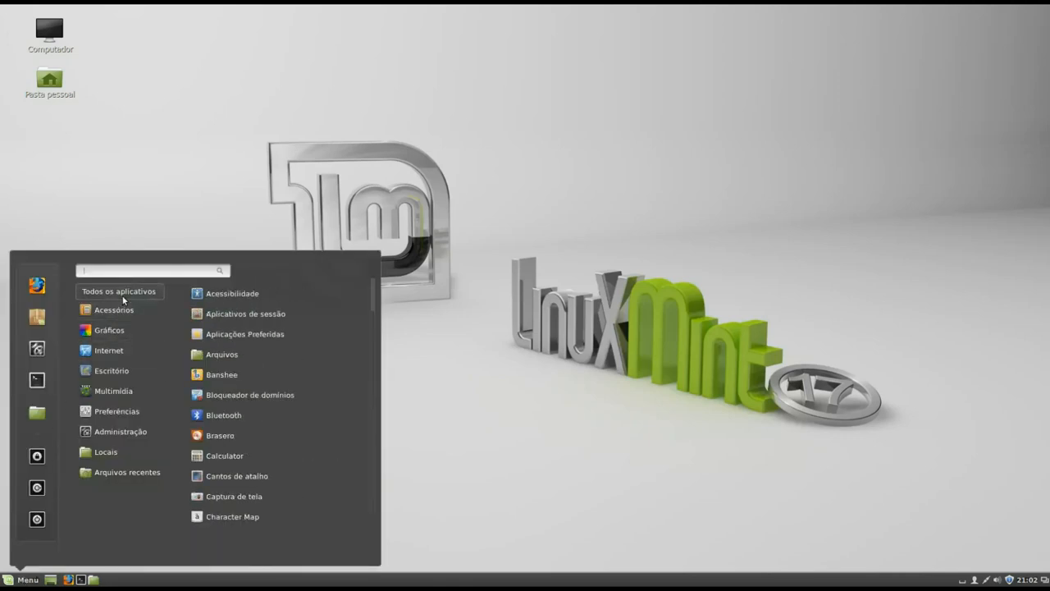
left_click(114, 310)
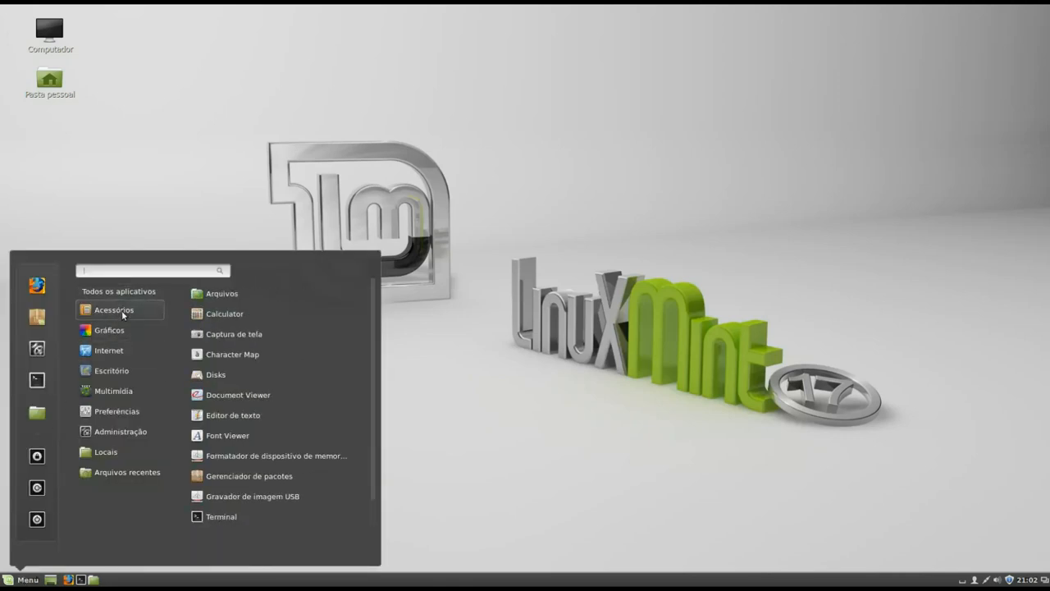
left_click(109, 329)
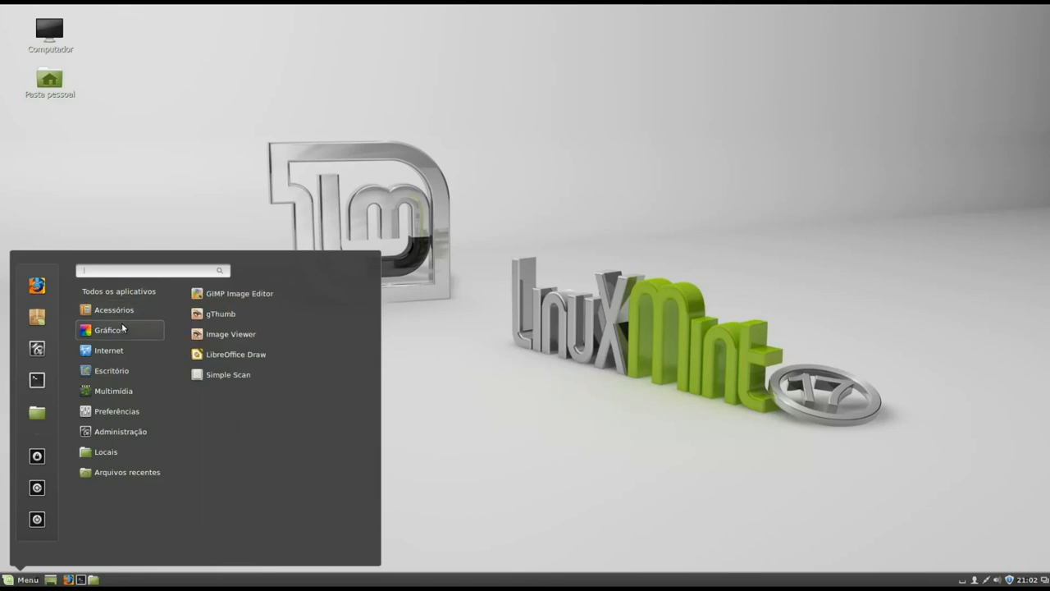
mouse_move(123, 334)
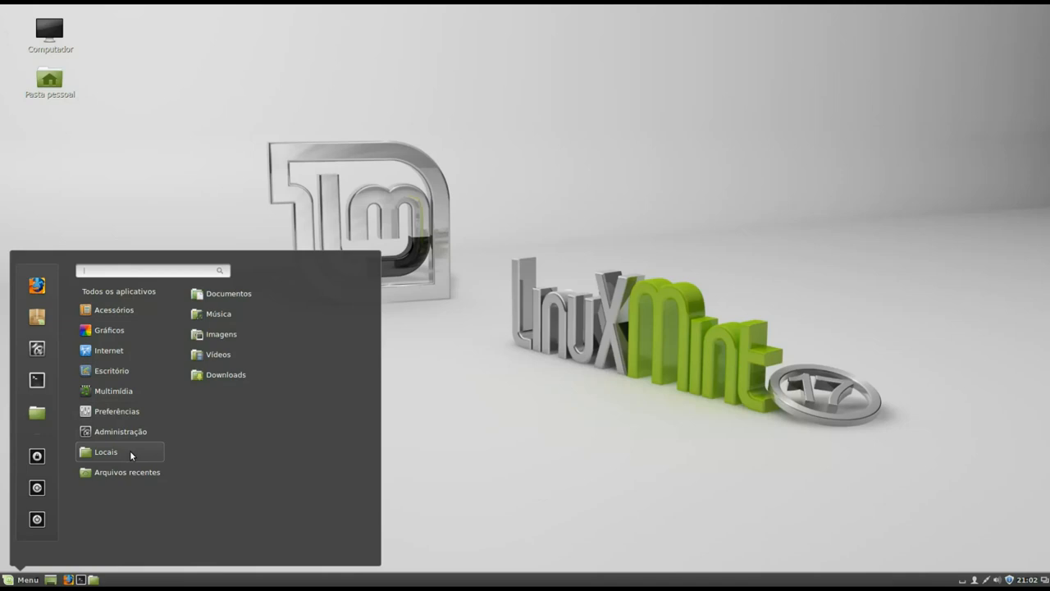
left_click(118, 290)
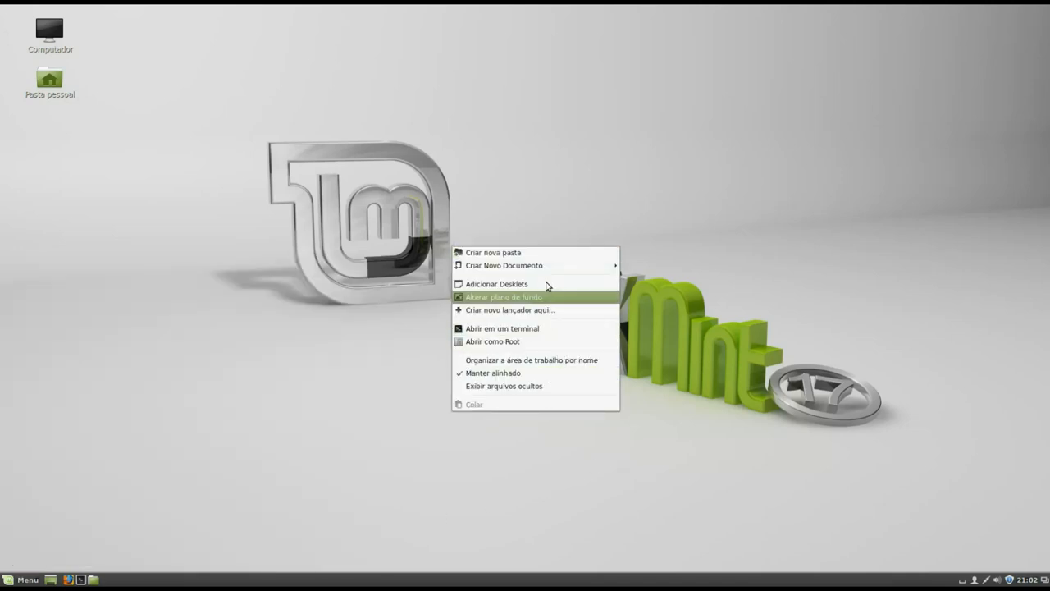
mouse_move(554, 302)
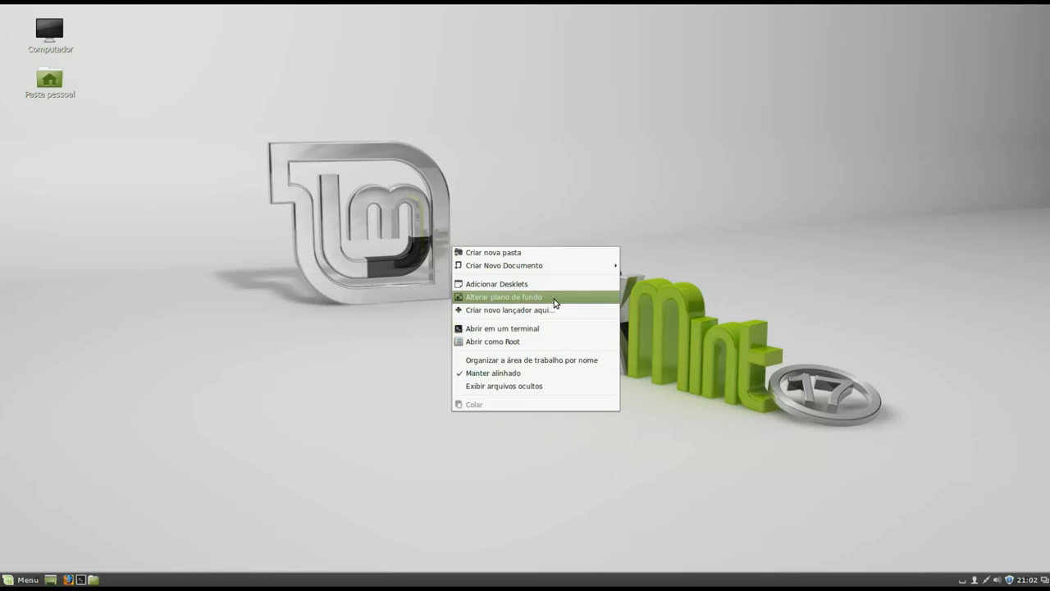
- In Planos de Fundo preview the Water, Kauai, Hawaii and Sky wallpapers
left_click(503, 296)
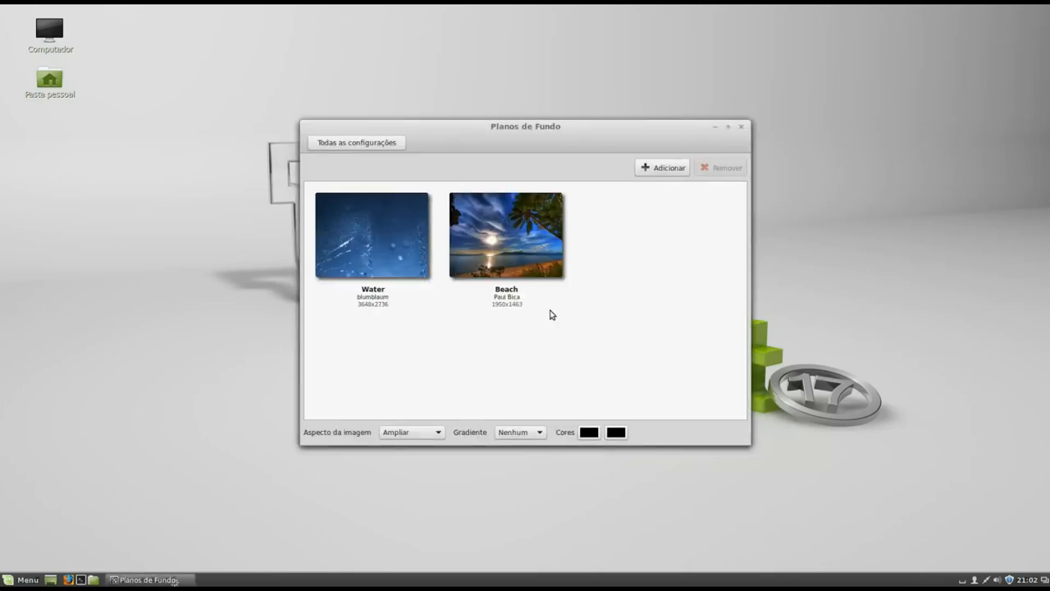
left_click(372, 236)
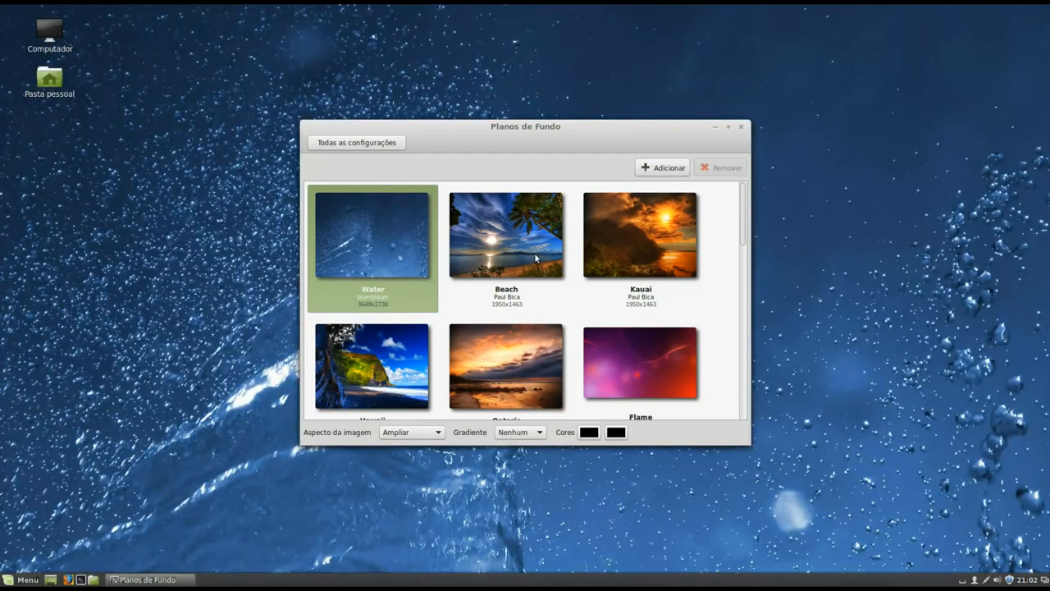
left_click(640, 236)
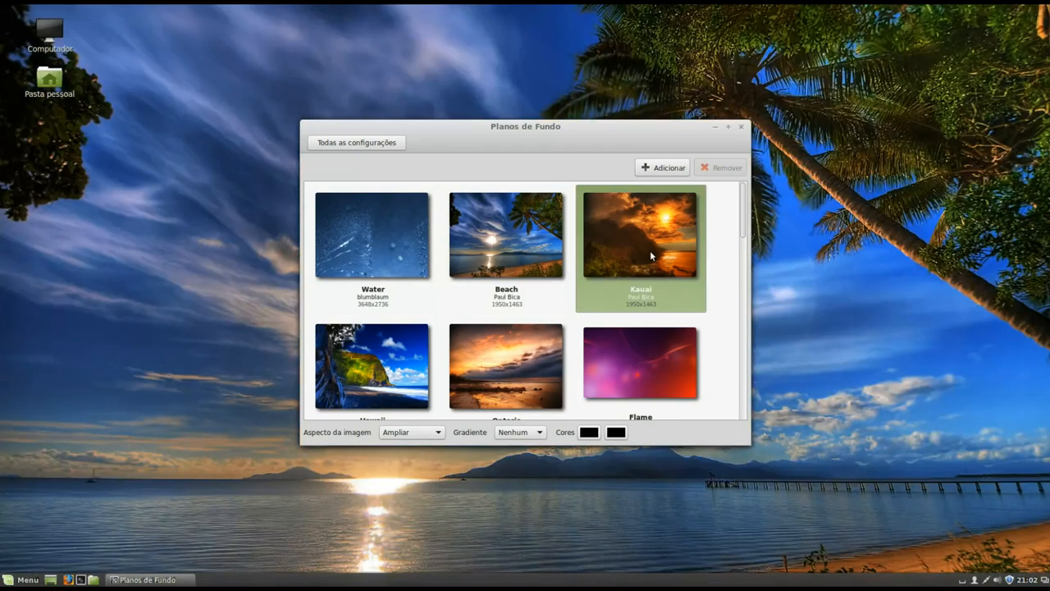
left_click(371, 366)
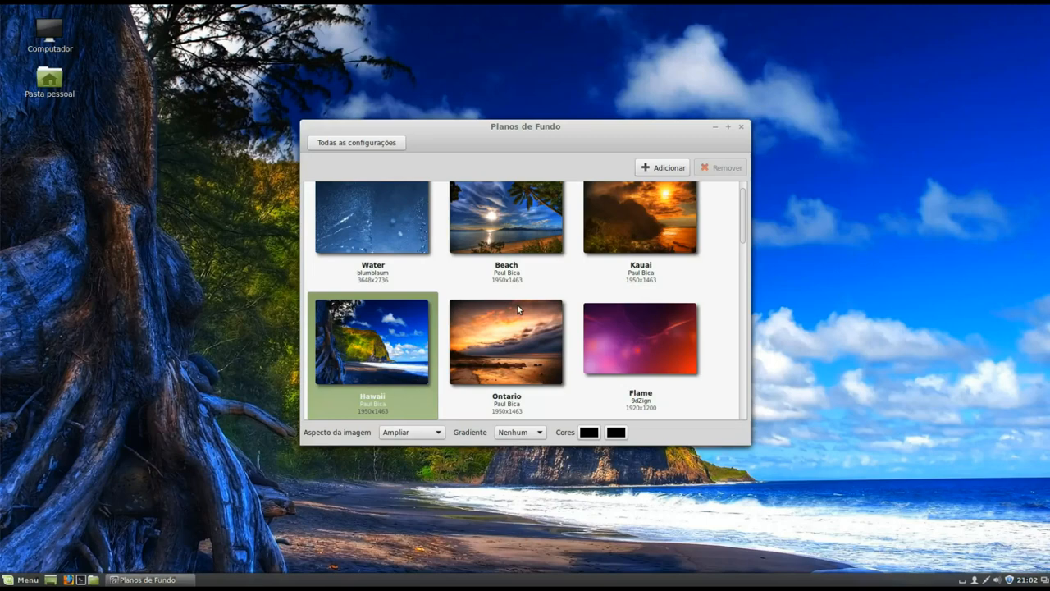
left_click(641, 339)
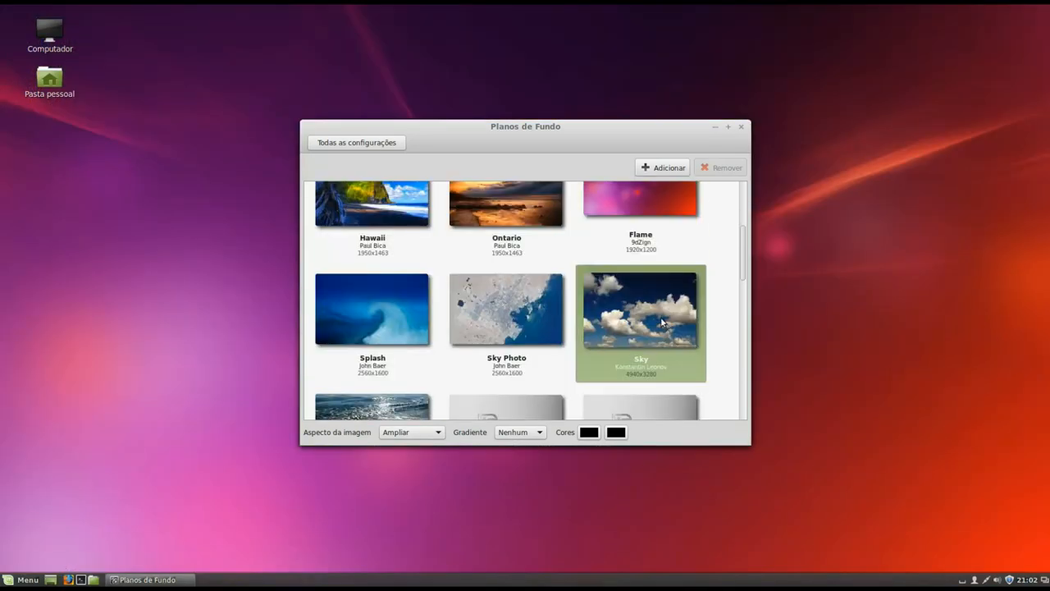
left_click(506, 309)
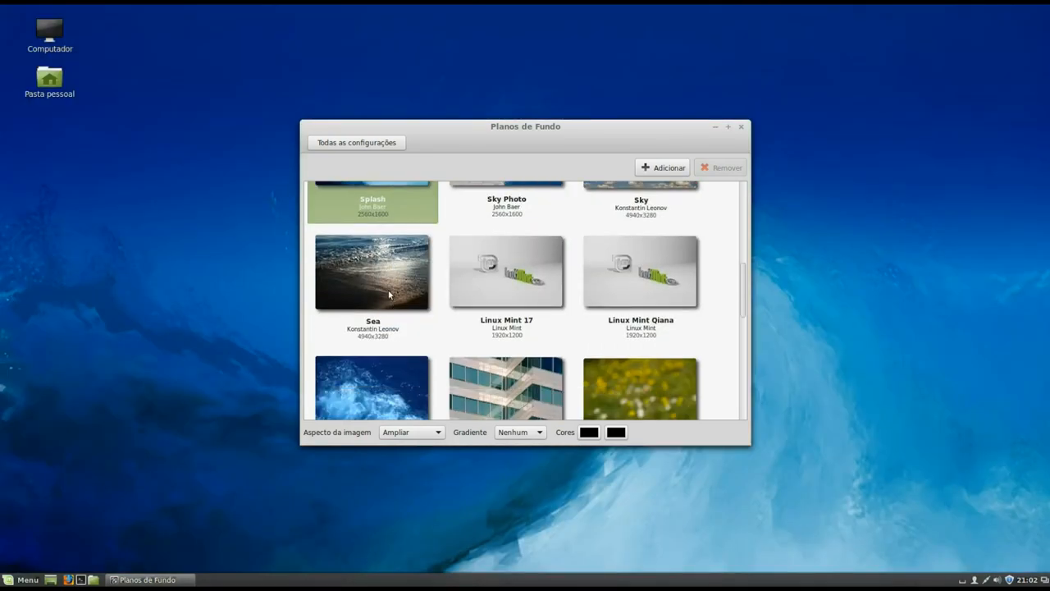
- Try Sea and Green, settle on Blue Water as wallpaper, and close the window
left_click(372, 271)
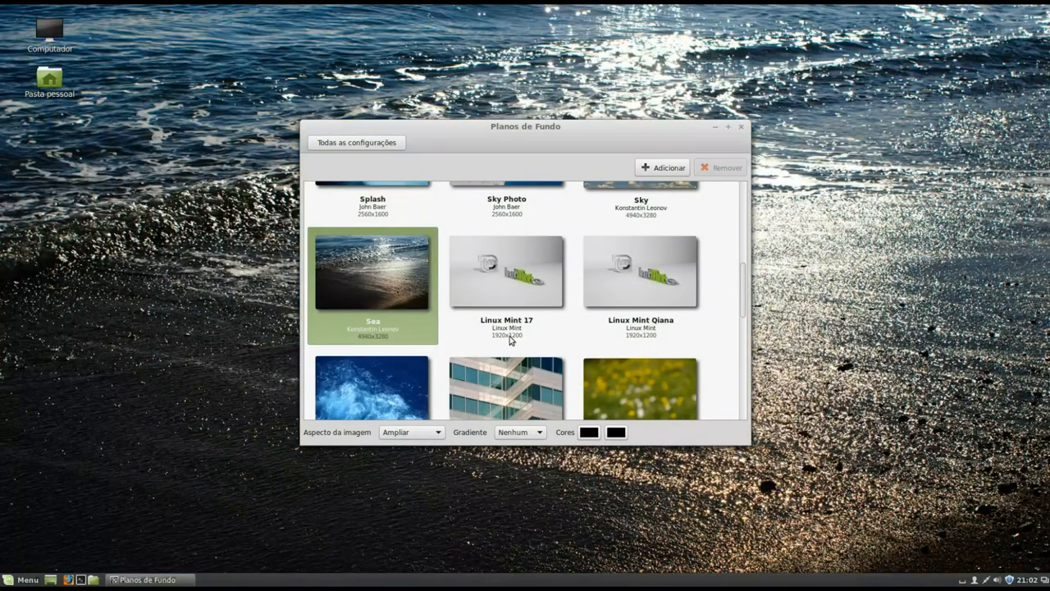
left_click(640, 271)
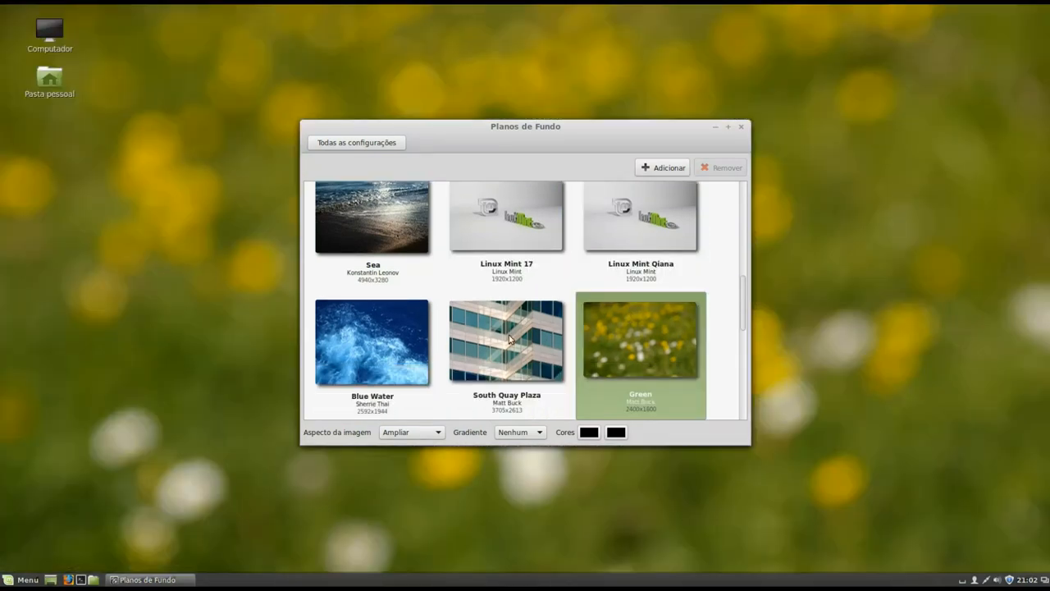
left_click(371, 340)
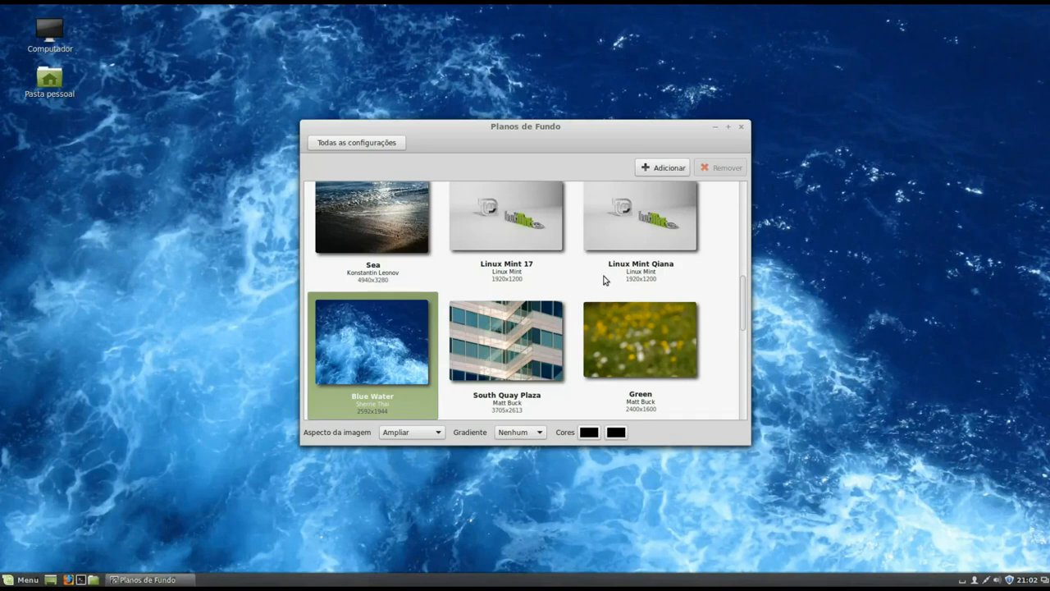
left_click(741, 127)
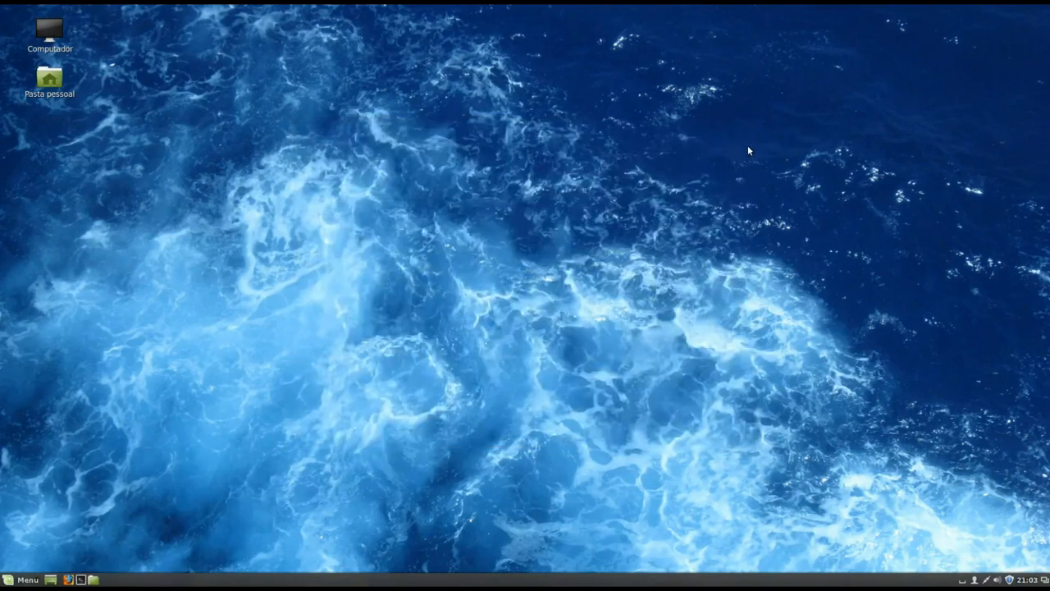
- From the panel calendar, enable Mostrar a data and unlock the date and time settings
left_click(1006, 580)
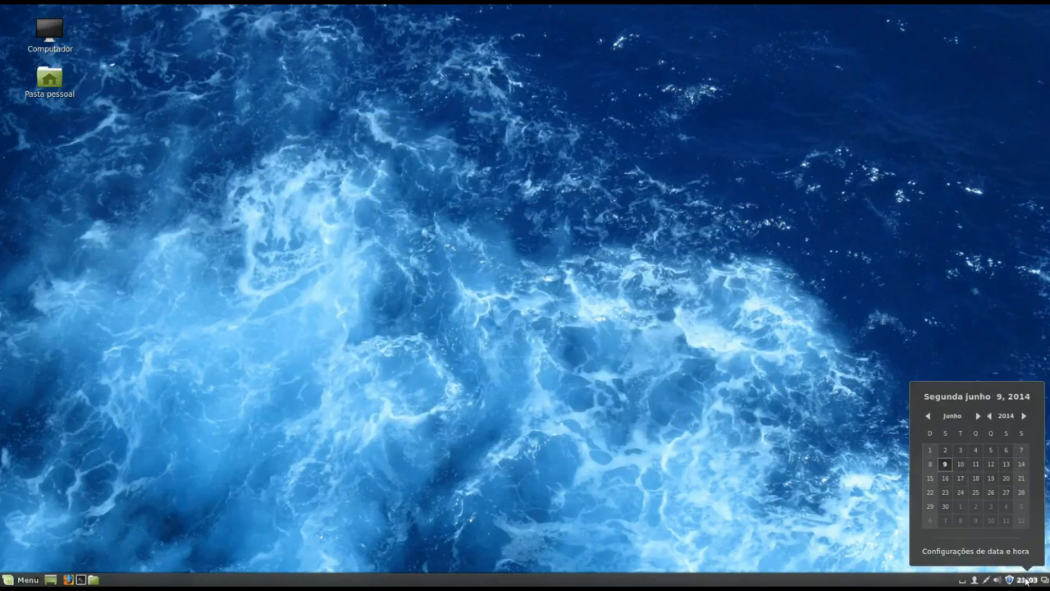
left_click(555, 363)
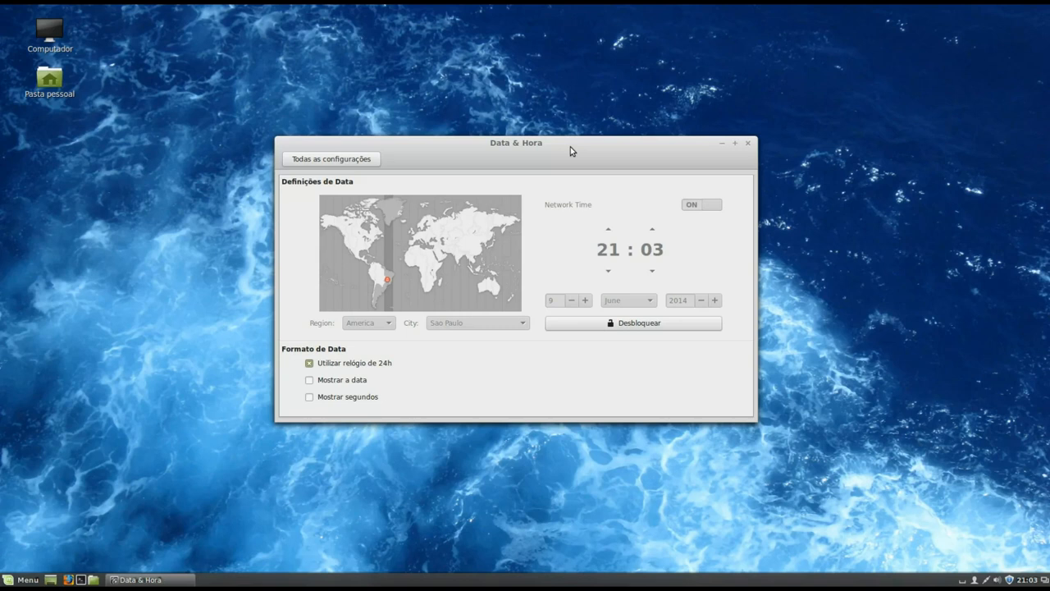
left_click(309, 379)
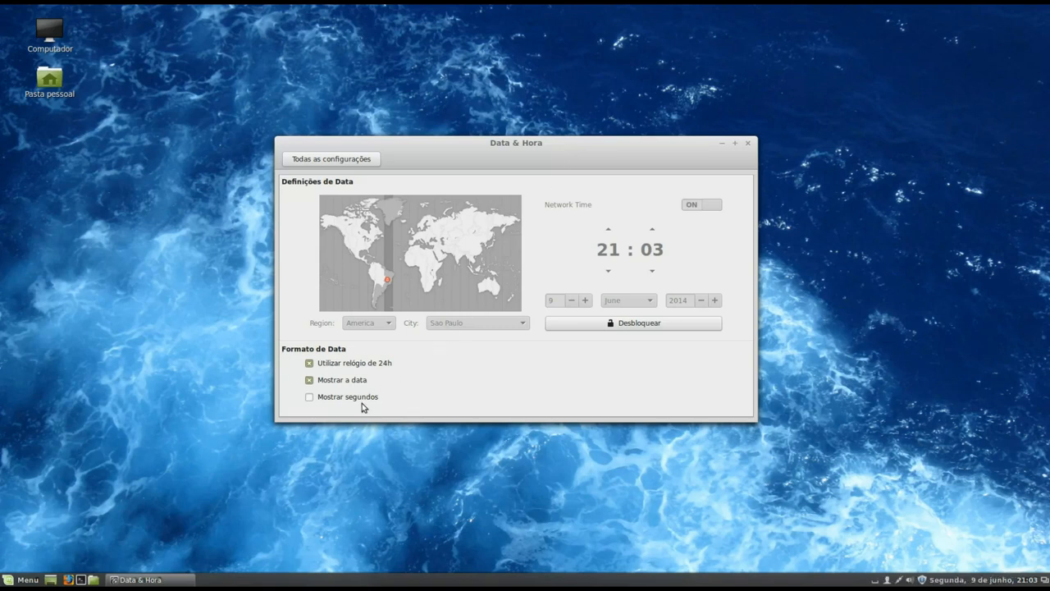
mouse_move(652, 322)
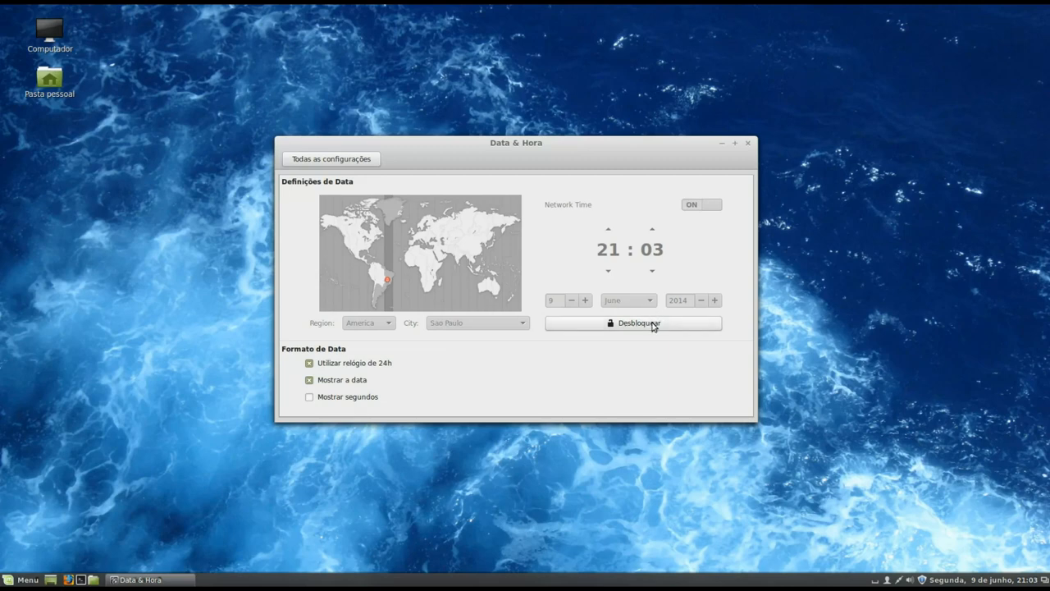
left_click(632, 322)
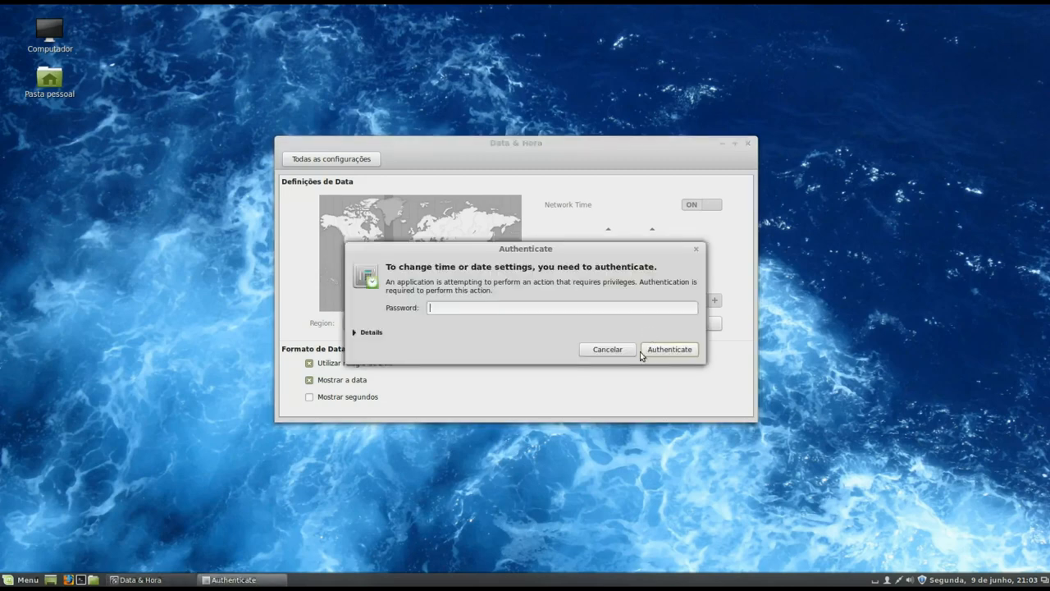
left_click(668, 349)
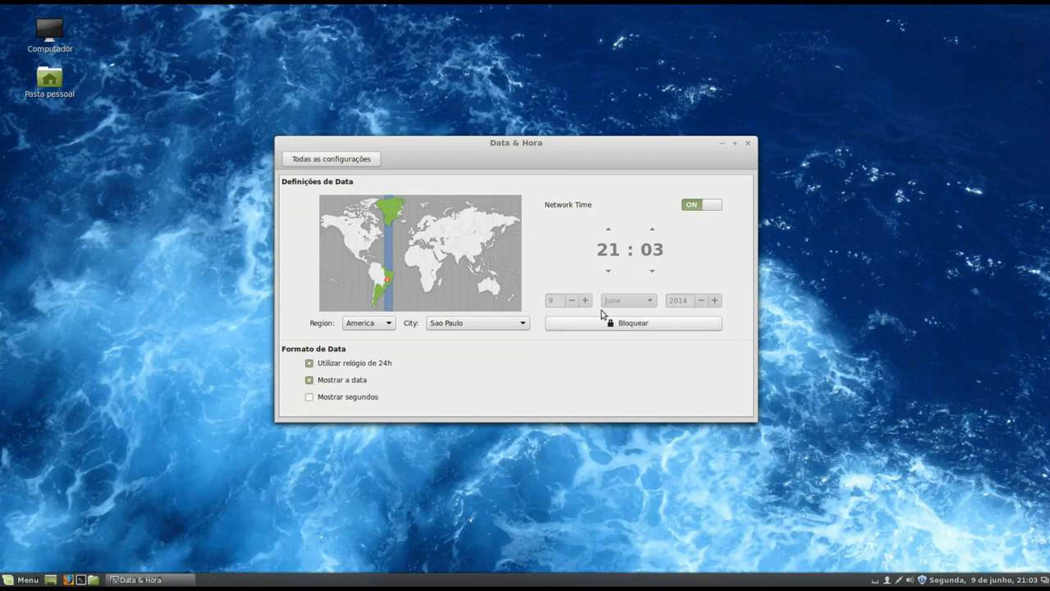
mouse_move(681, 287)
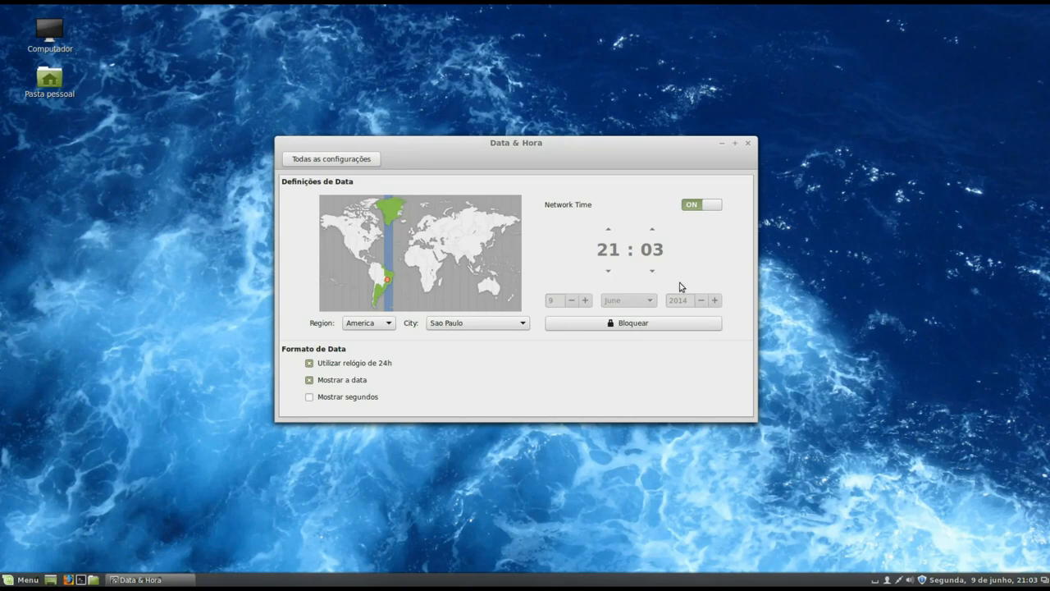
- Toggle network time off and on, close the page, and reopen Configurações do Sistema
left_click(700, 205)
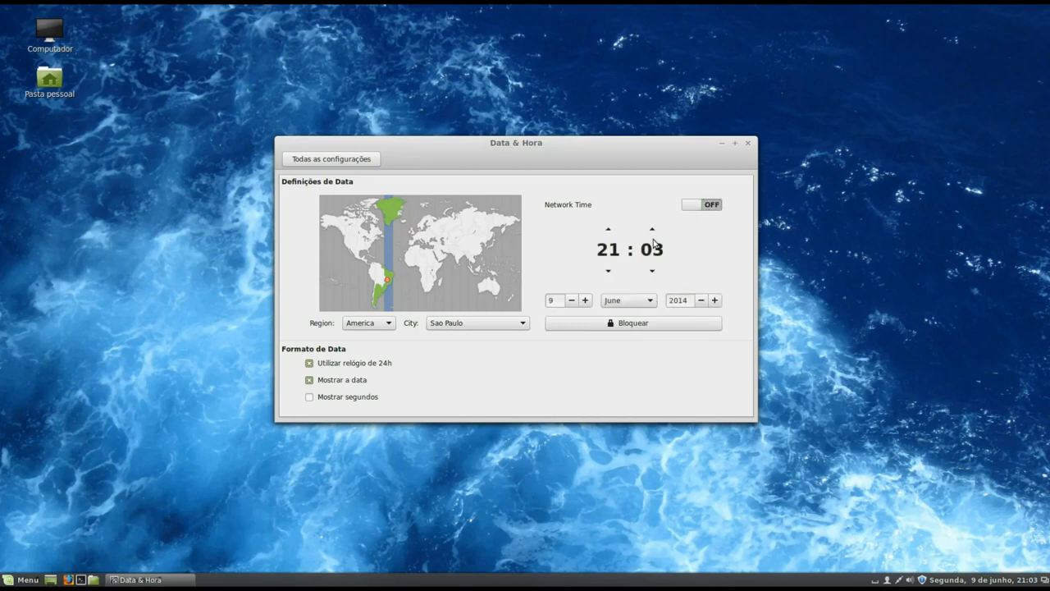
mouse_move(640, 224)
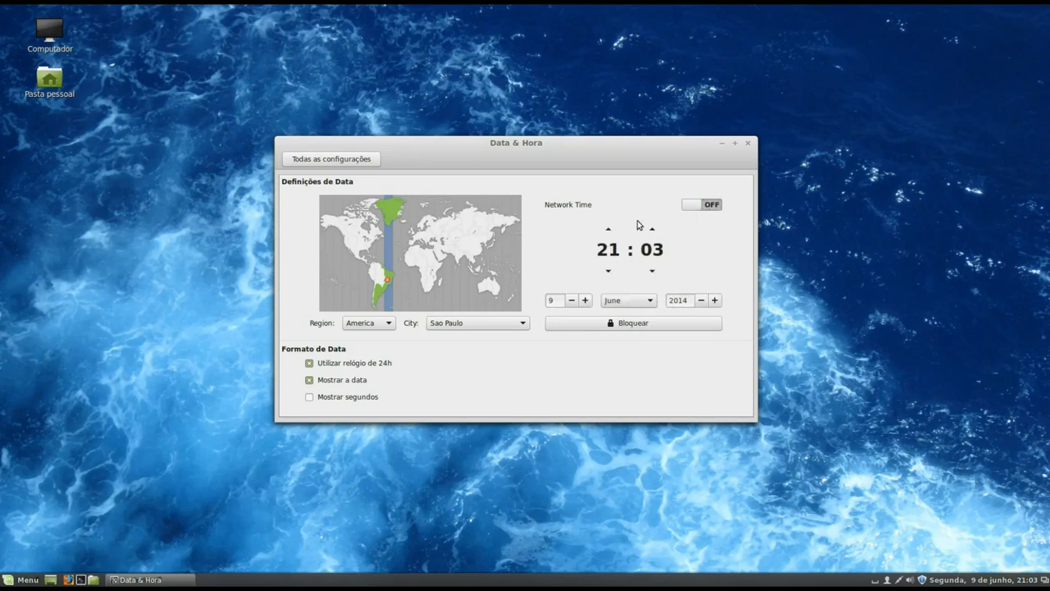
left_click(700, 204)
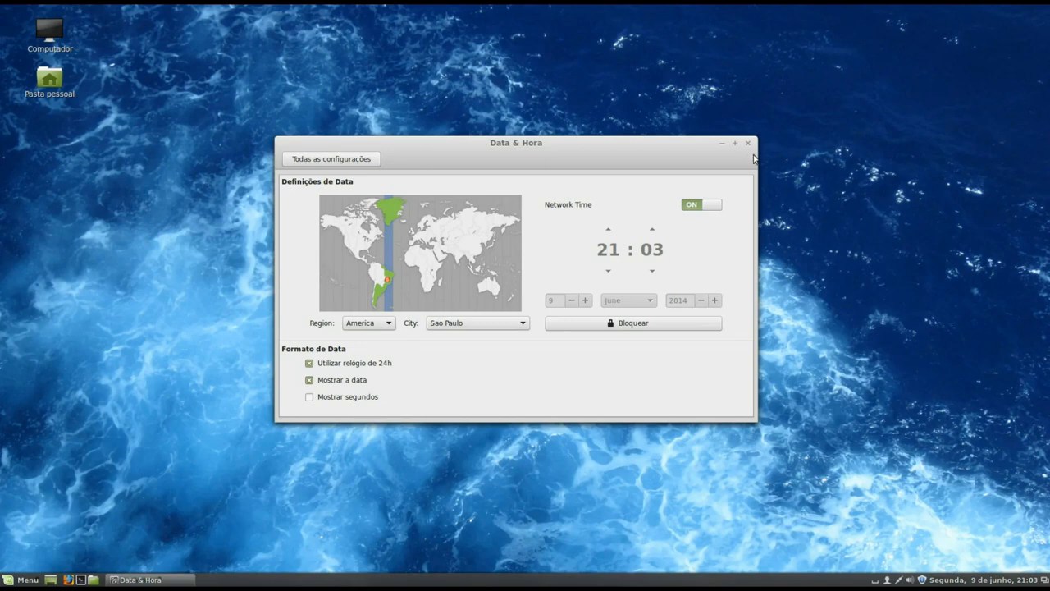
left_click(748, 143)
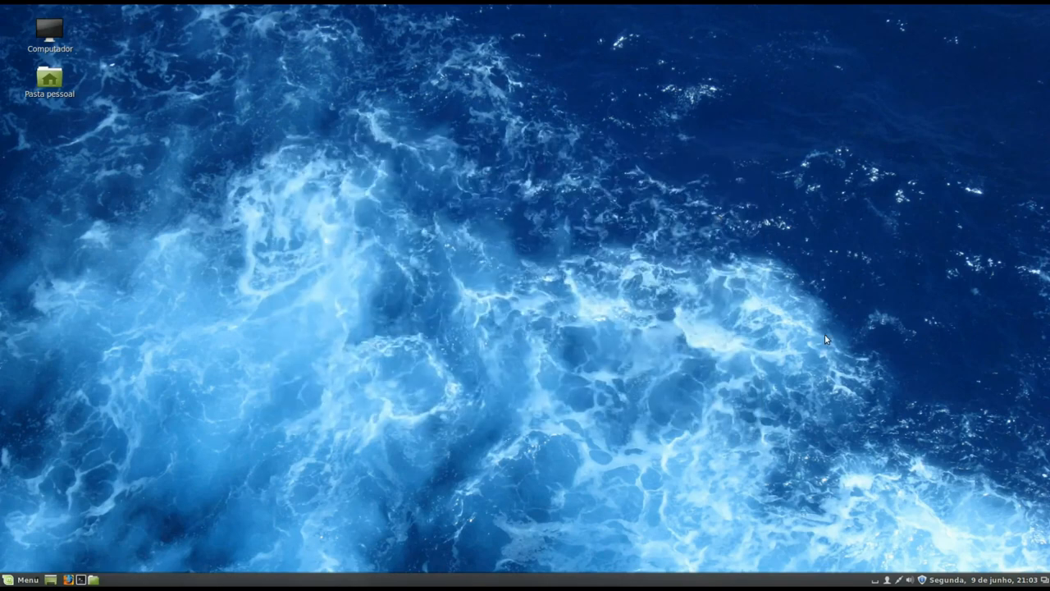
mouse_move(568, 445)
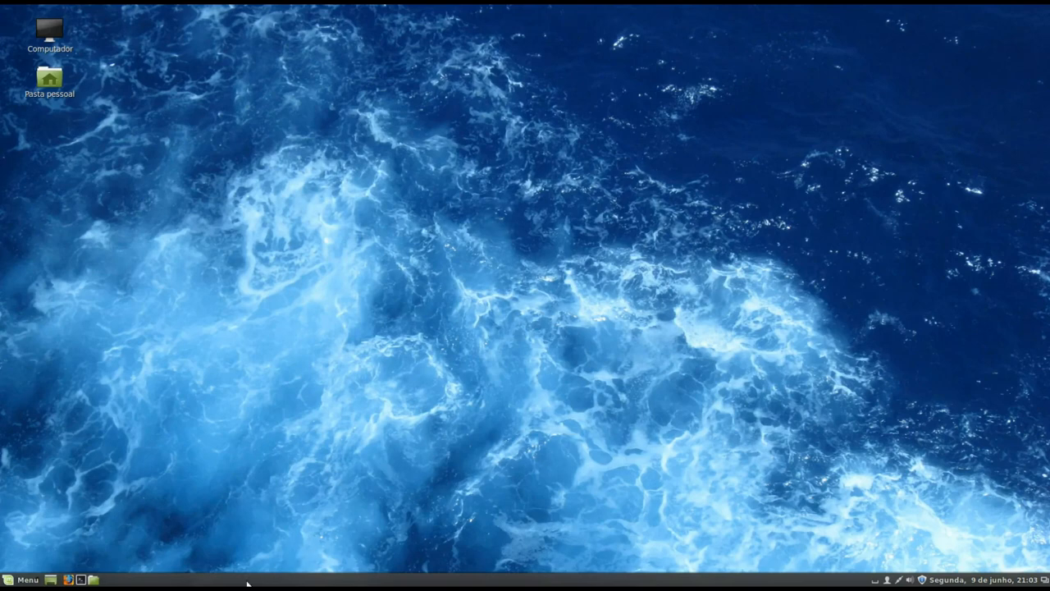
left_click(23, 580)
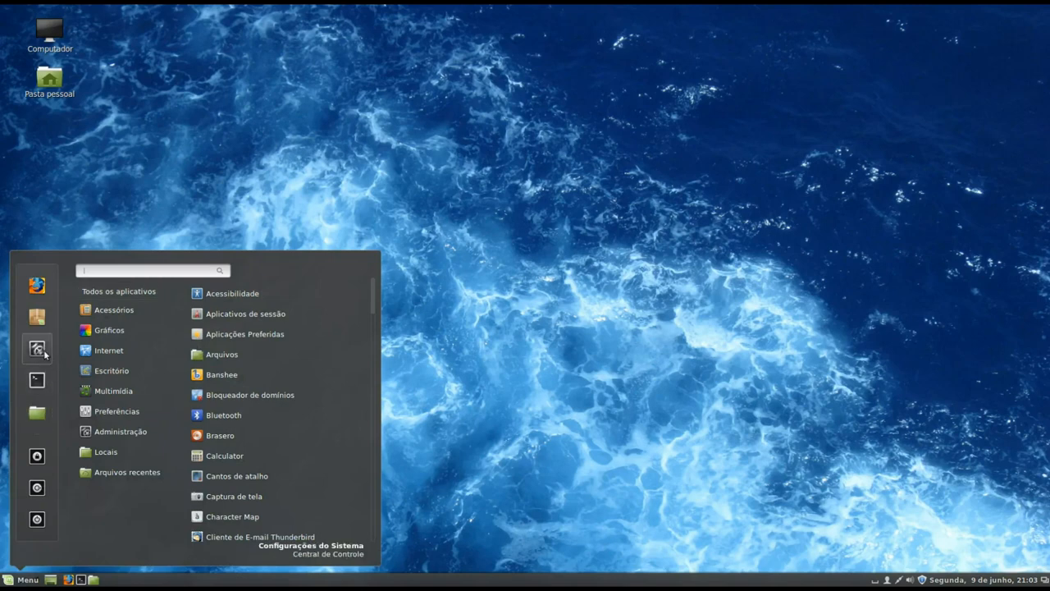
left_click(310, 548)
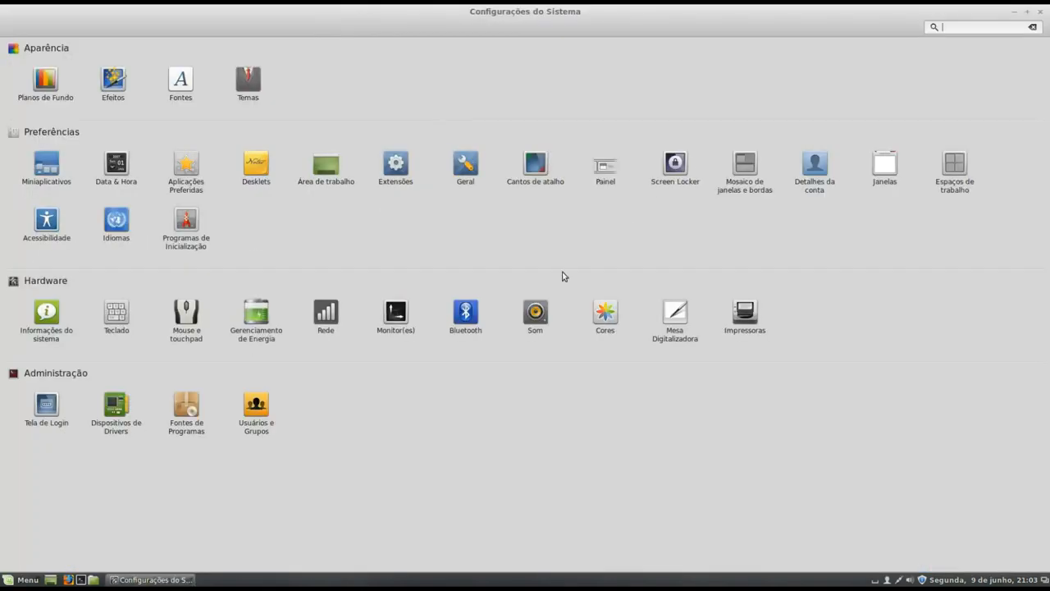
mouse_move(229, 434)
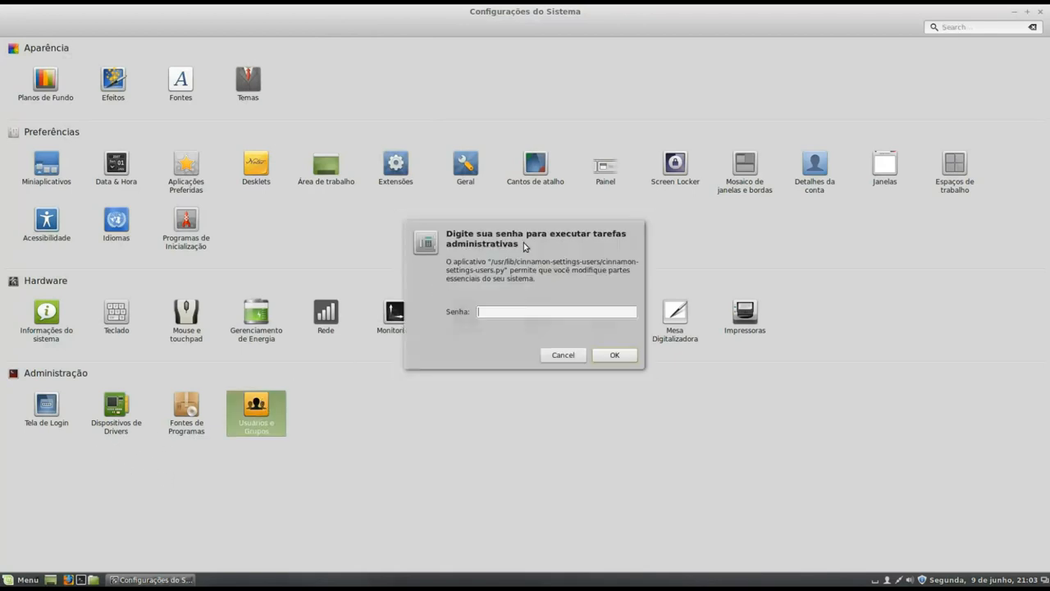
left_click(562, 355)
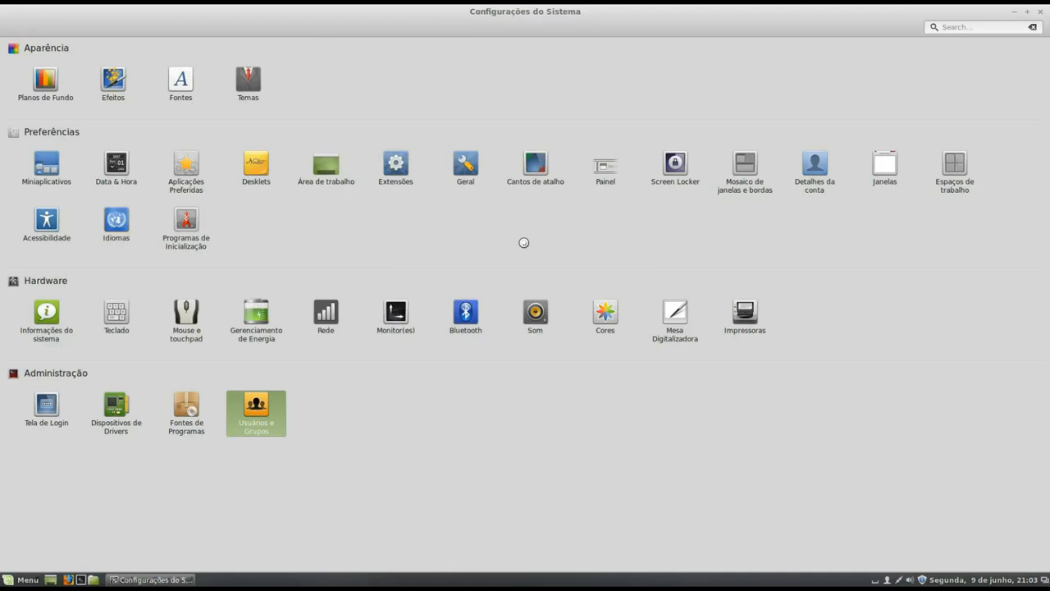
double_click(256, 411)
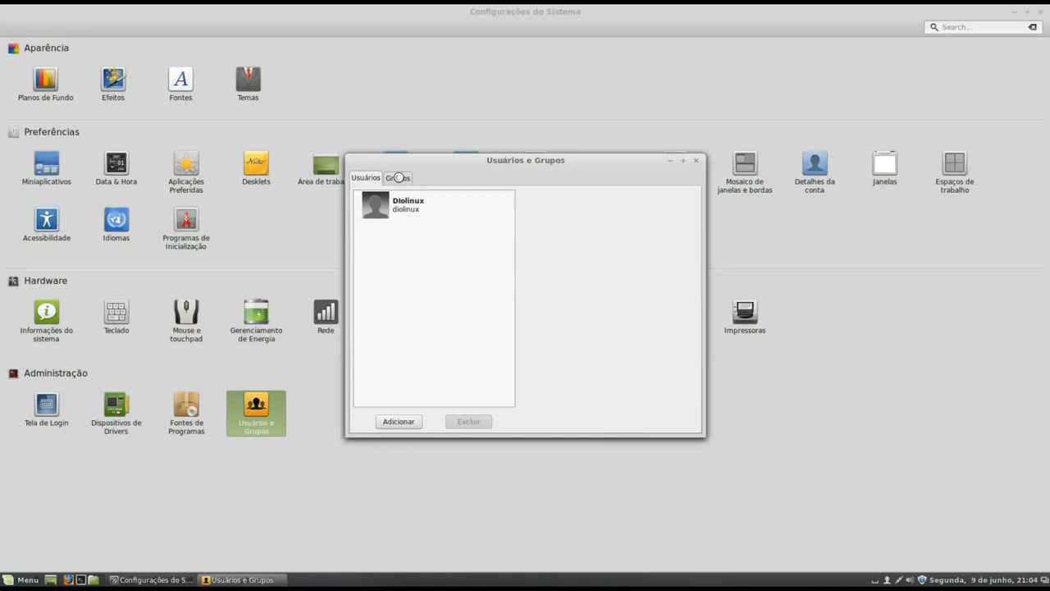
left_click(696, 160)
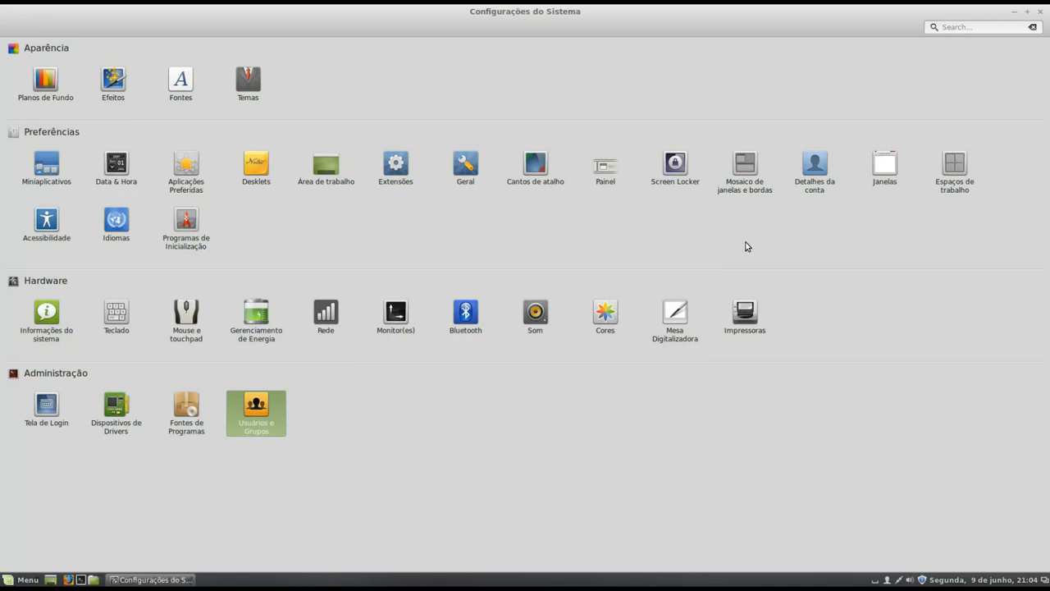
mouse_move(184, 127)
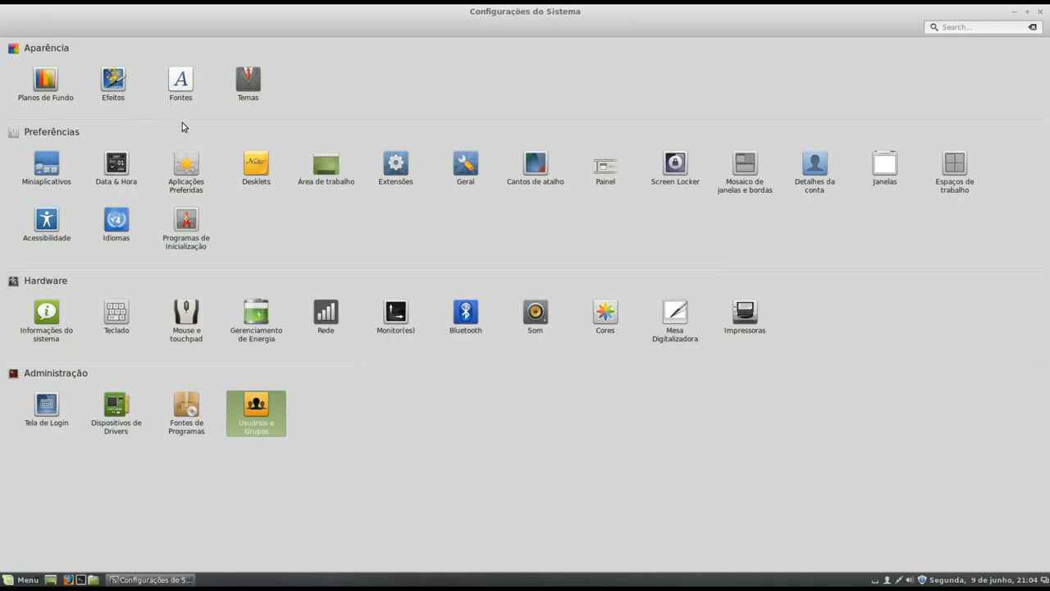
- View Temas' Outras configurações through the theme cache update, then close settings
left_click(247, 82)
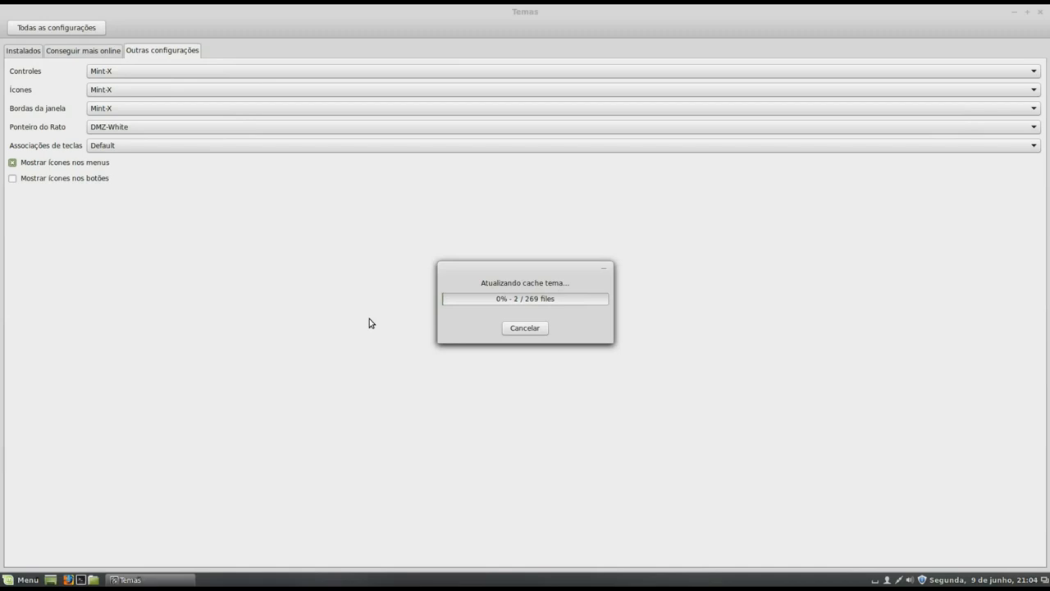
mouse_move(516, 364)
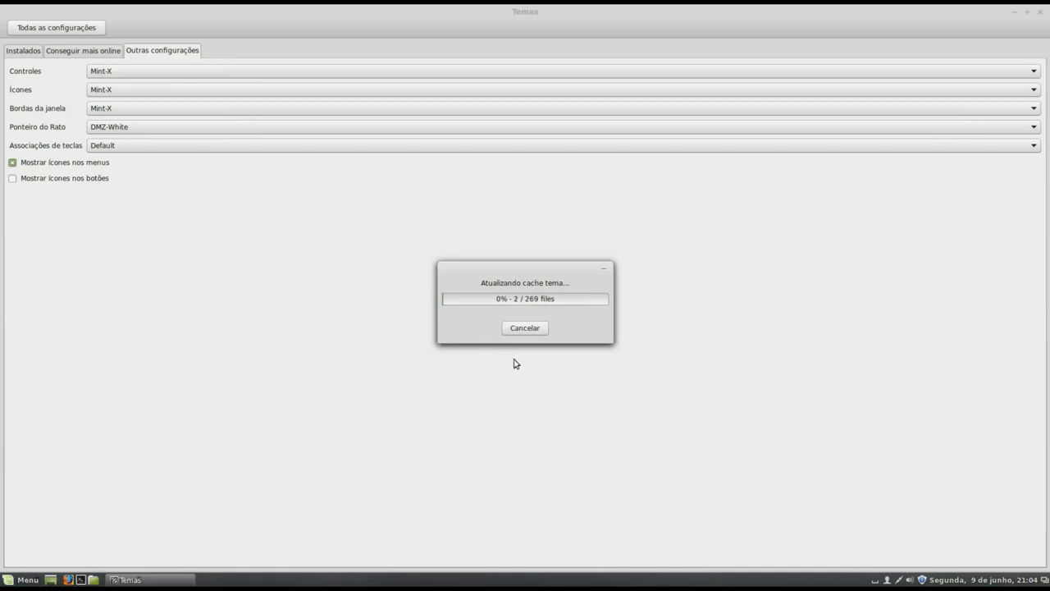
mouse_move(525, 370)
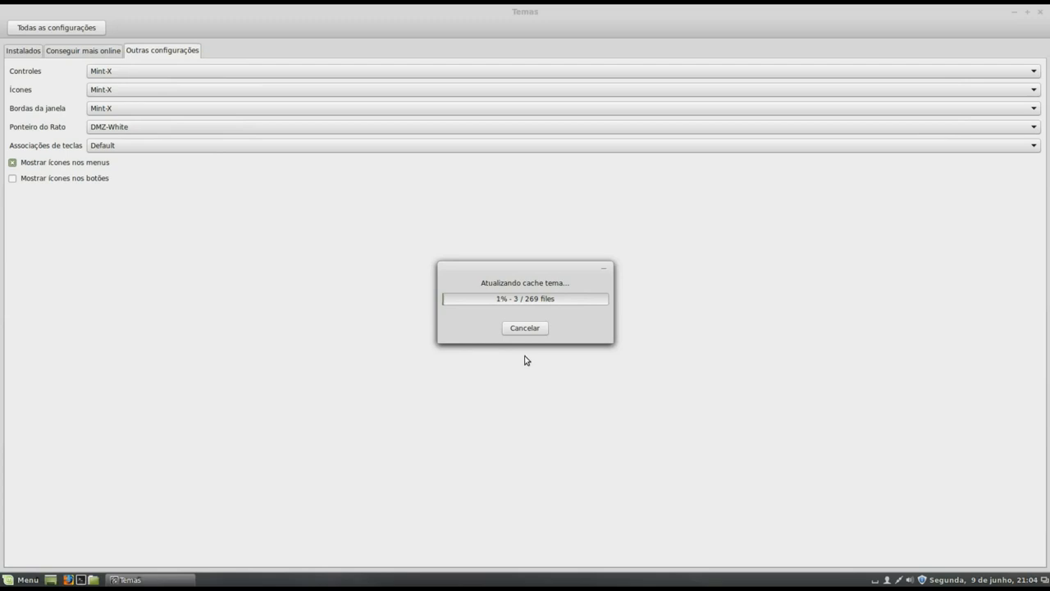
mouse_move(548, 276)
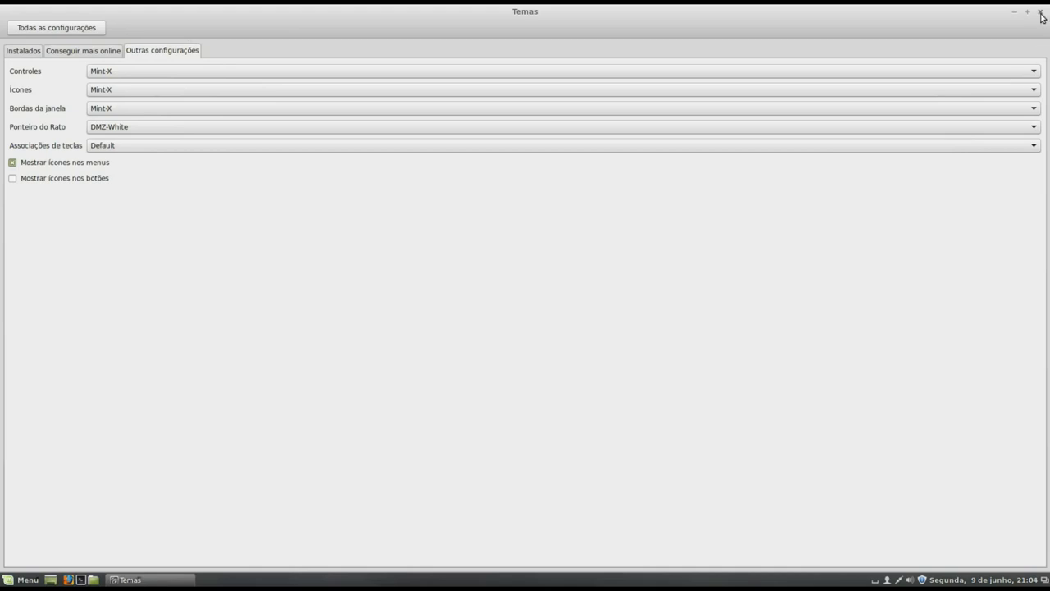
left_click(1042, 15)
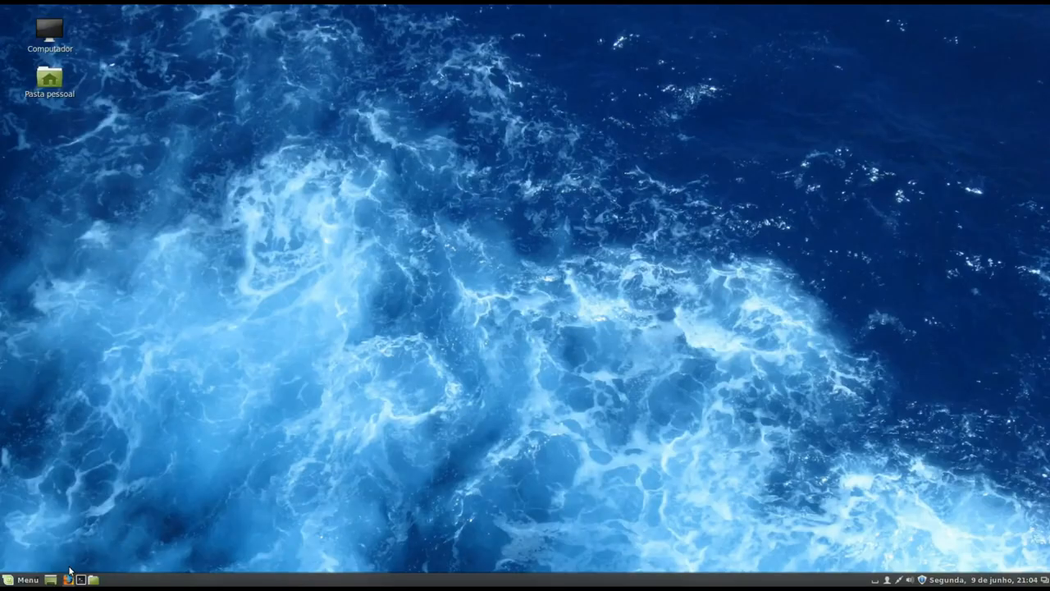
- In System Monitor sort Processos by Memória and terminate mintUpdate.py
left_click(22, 579)
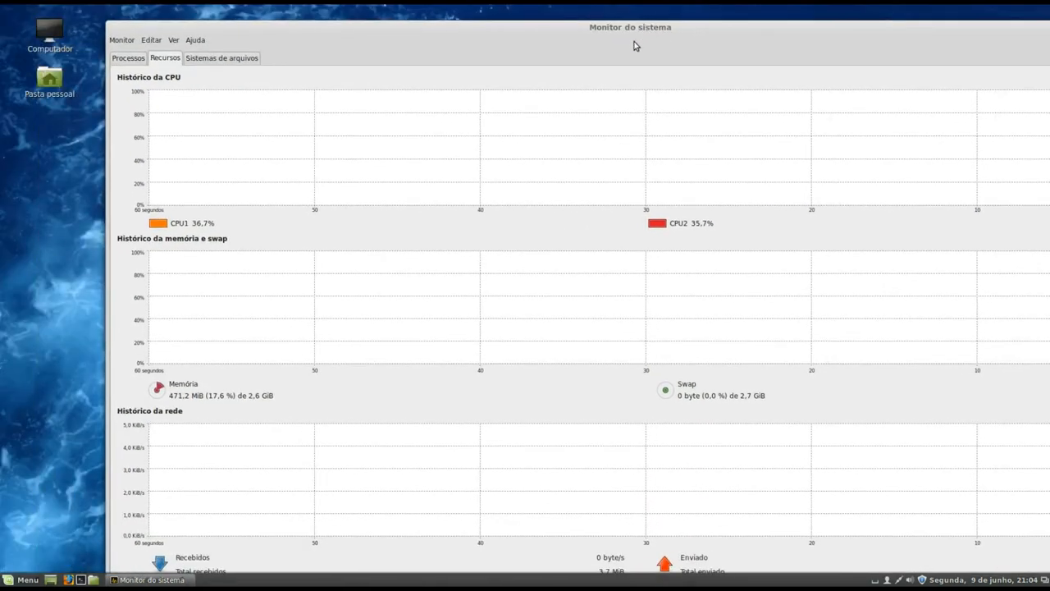
left_click(128, 58)
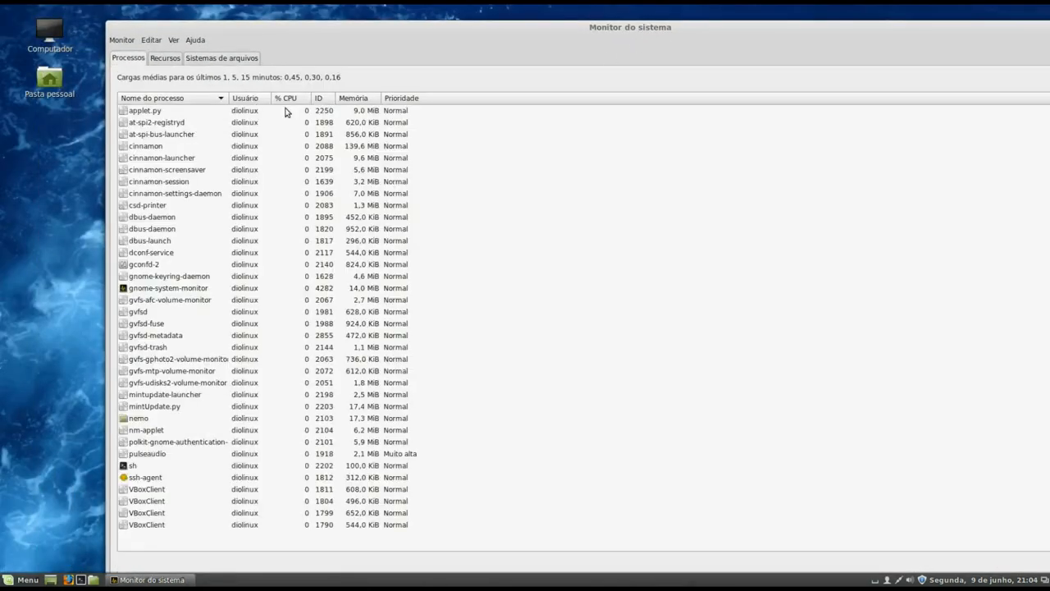
mouse_move(283, 442)
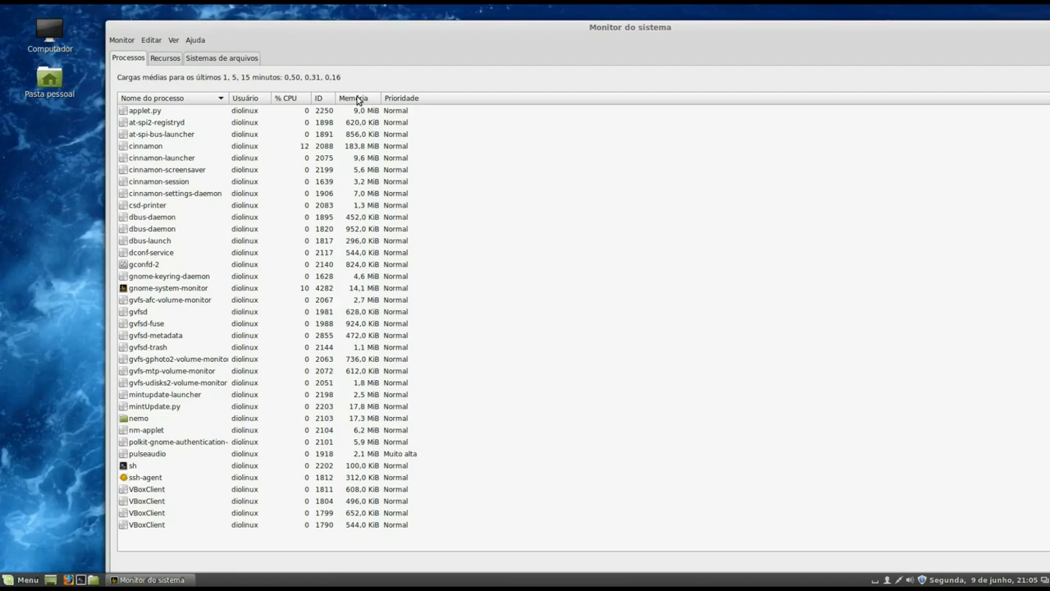
left_click(352, 97)
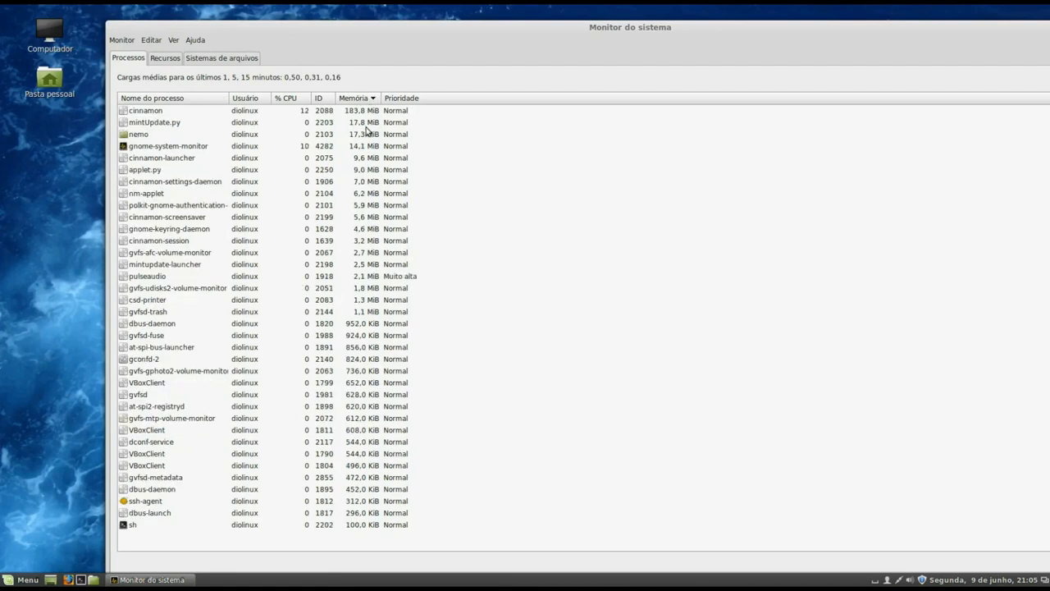
left_click(154, 122)
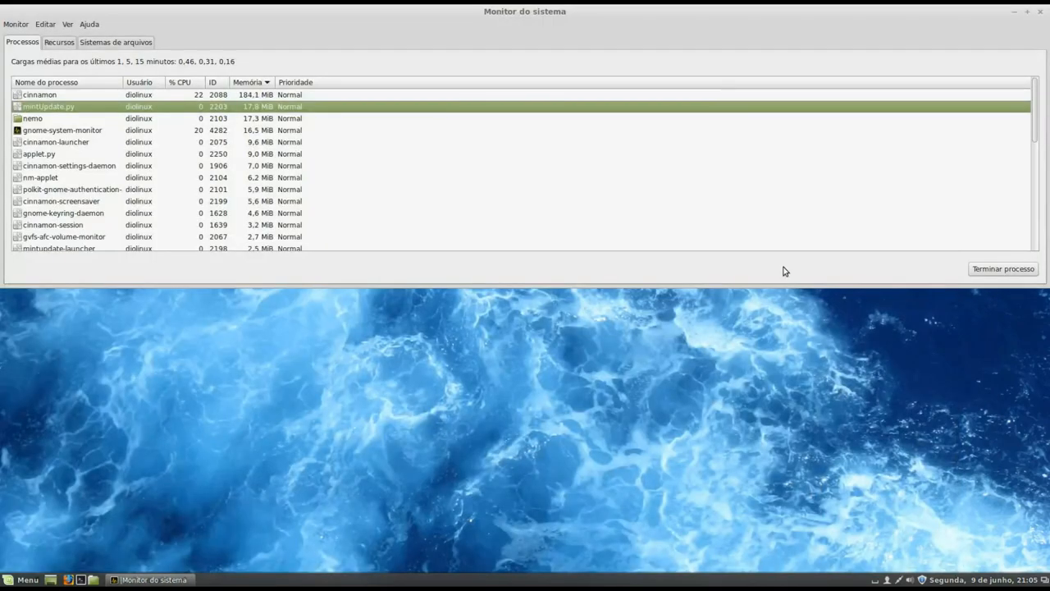
mouse_move(691, 16)
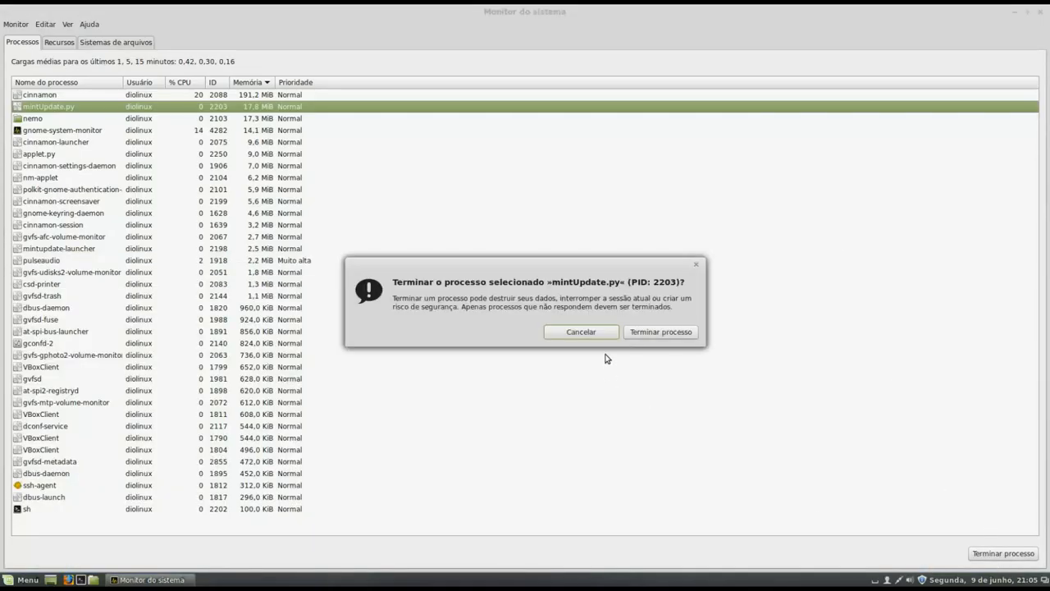
left_click(659, 332)
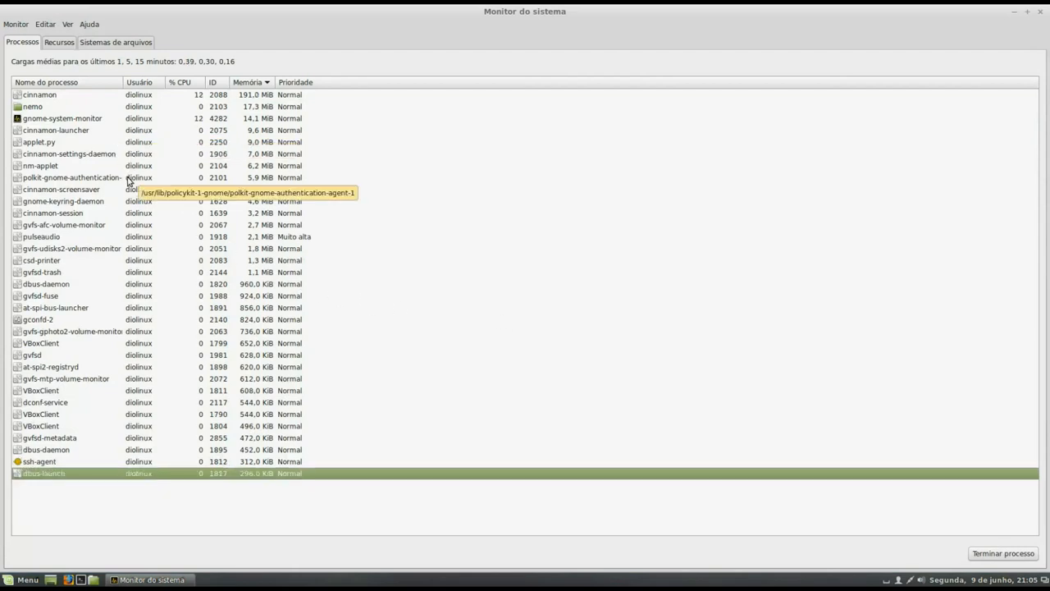
mouse_move(143, 219)
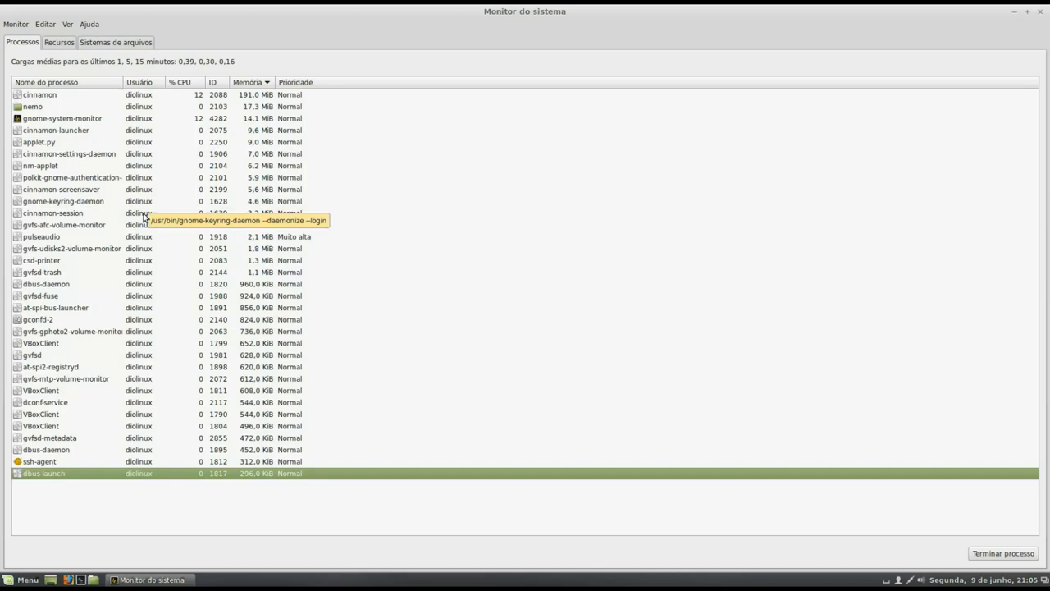
mouse_move(152, 343)
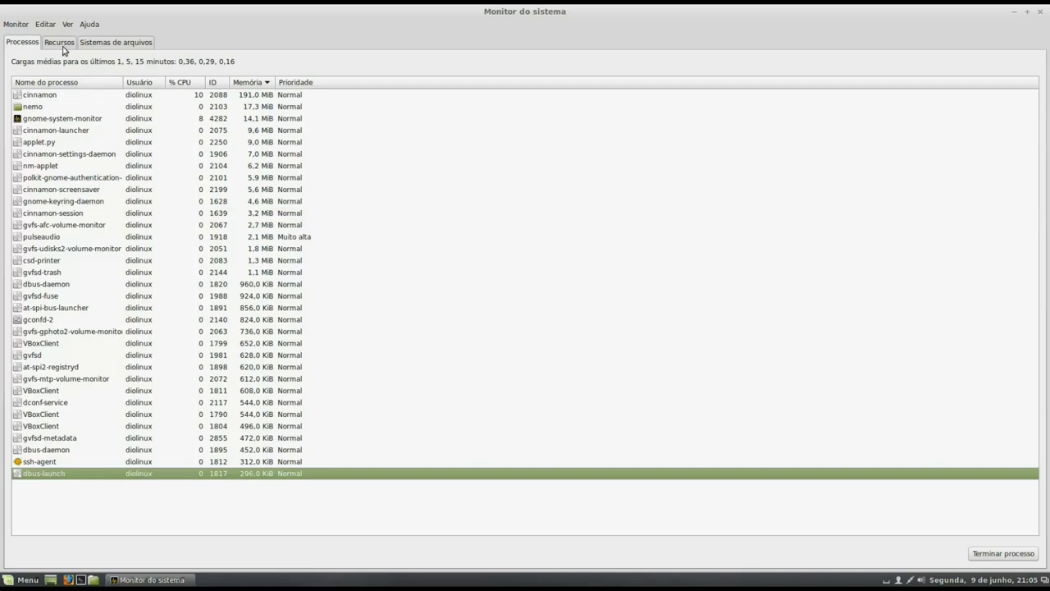
- View the Recursos history graphs, reposition the window, then close System Monitor
left_click(58, 42)
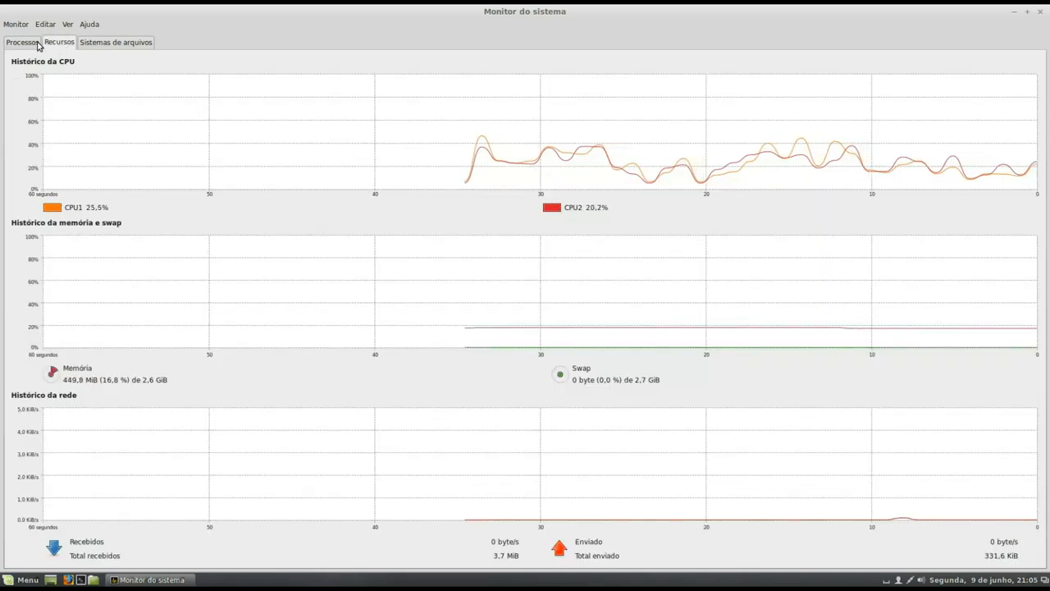
mouse_move(739, 433)
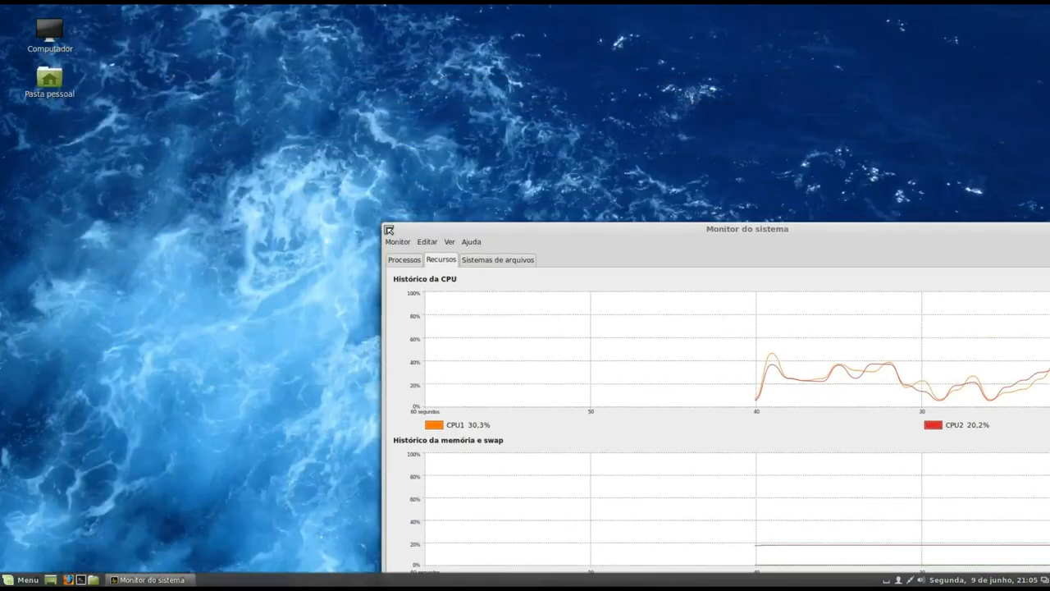
left_click_drag(747, 229, 583, 32)
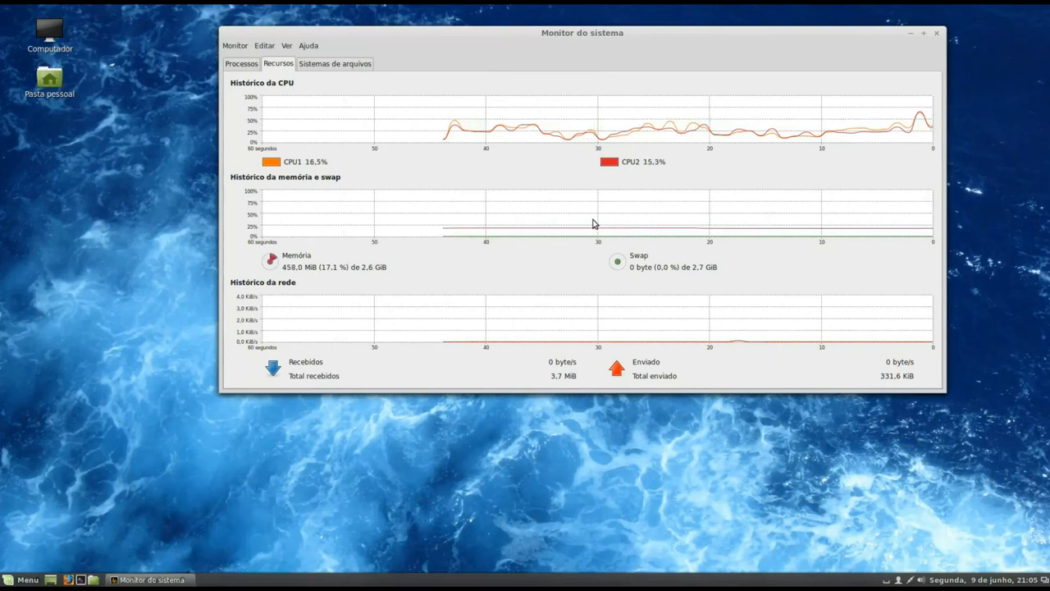
mouse_move(484, 388)
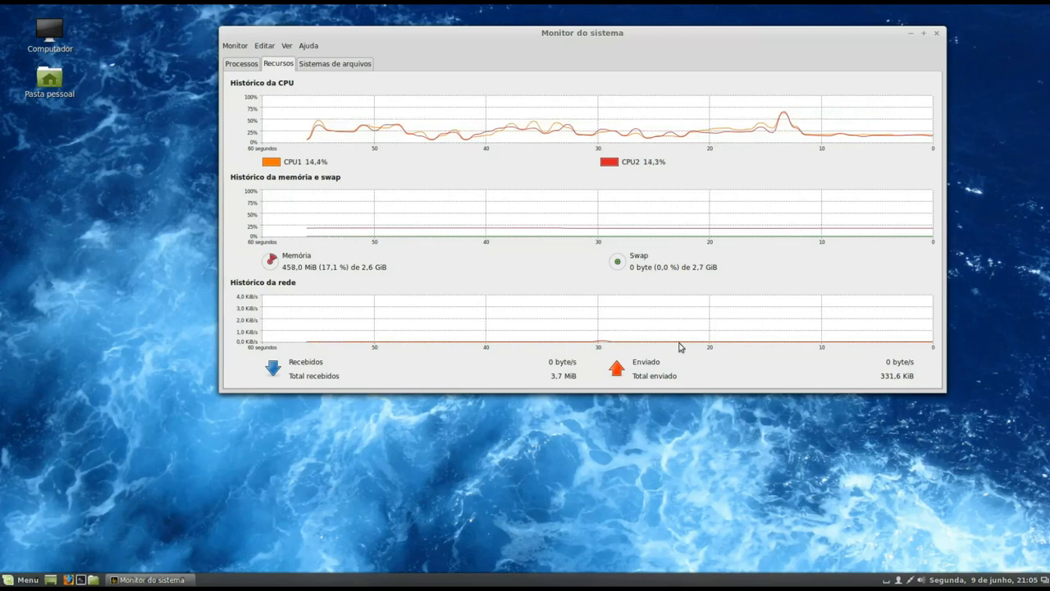
left_click(937, 33)
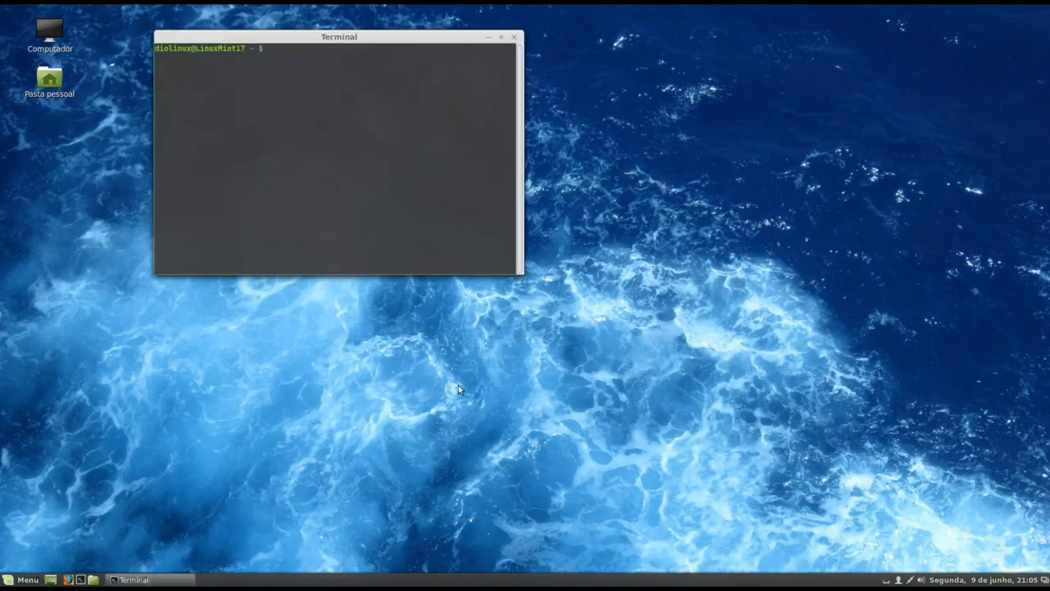
- Run uname -r showing kernel 3.13.0-24-generic, then launch Firefox from the panel
type("uname -r")
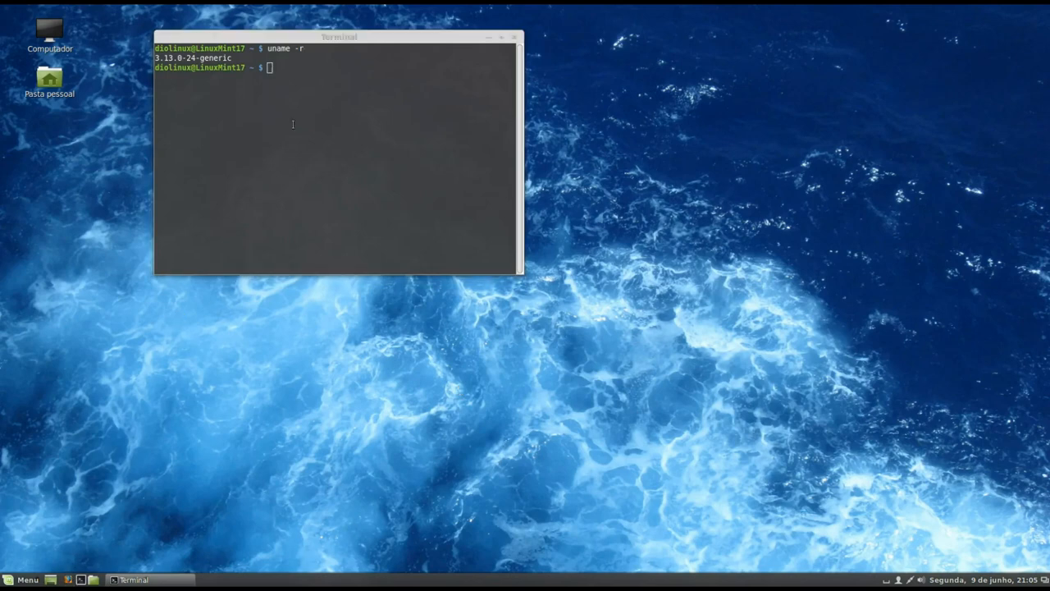
left_click(190, 25)
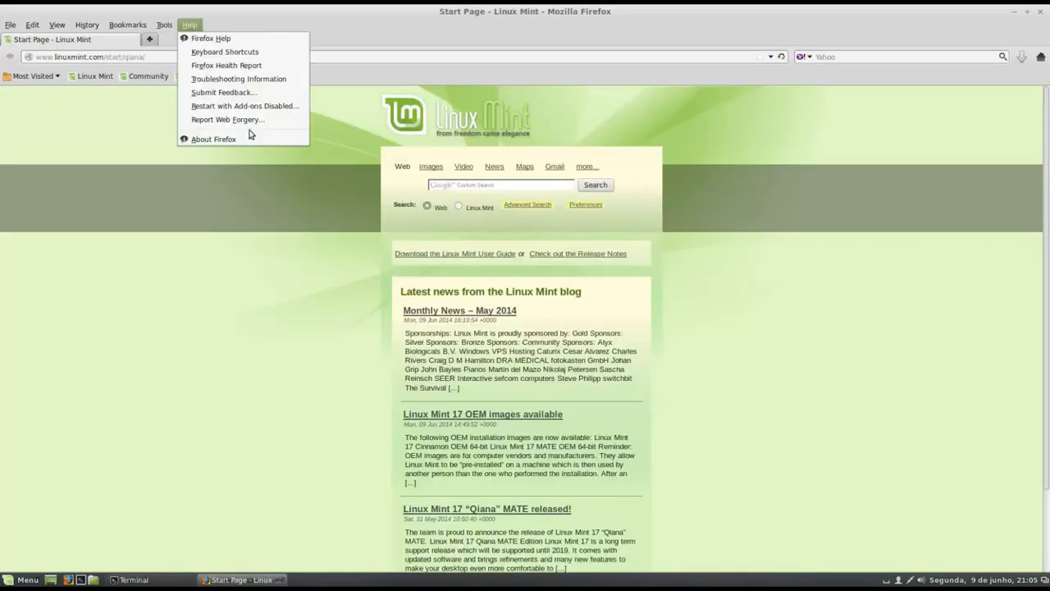
- Show About Firefox (version 28.0), then launch LibreOffice from Menu > Escritório
left_click(213, 138)
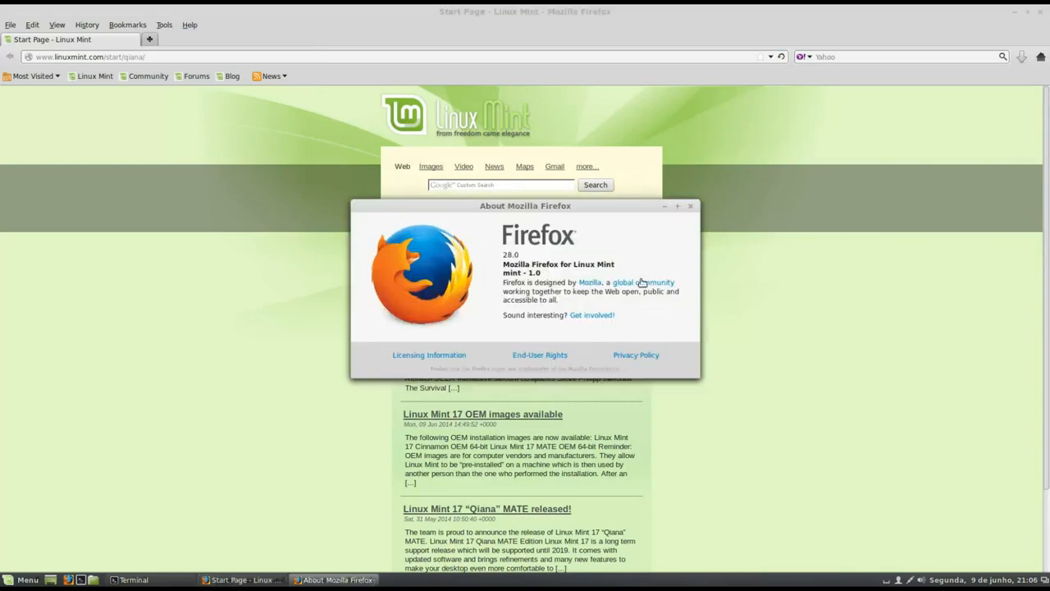
mouse_move(248, 448)
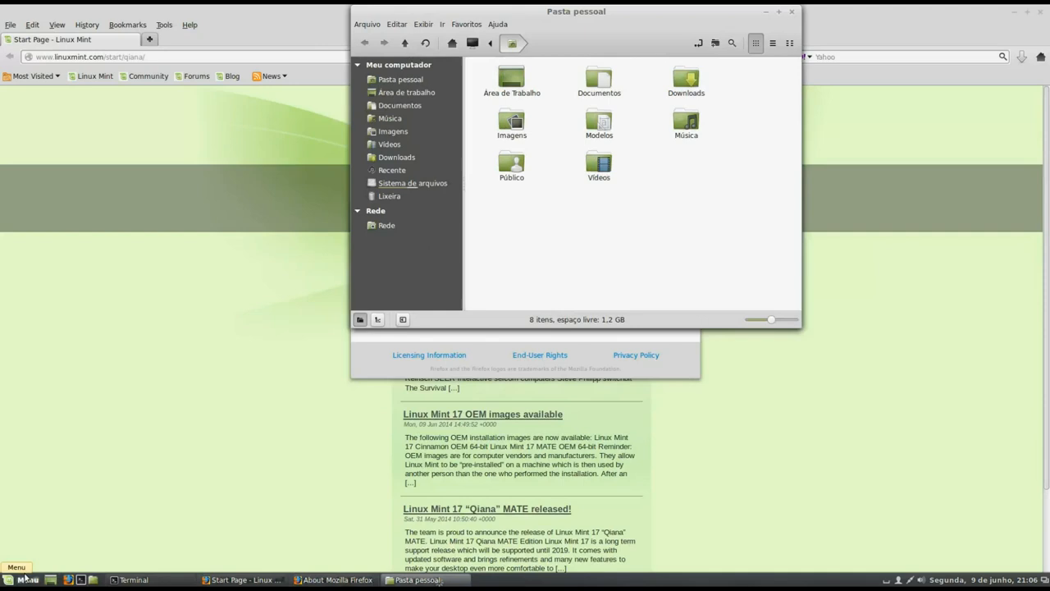
left_click(15, 566)
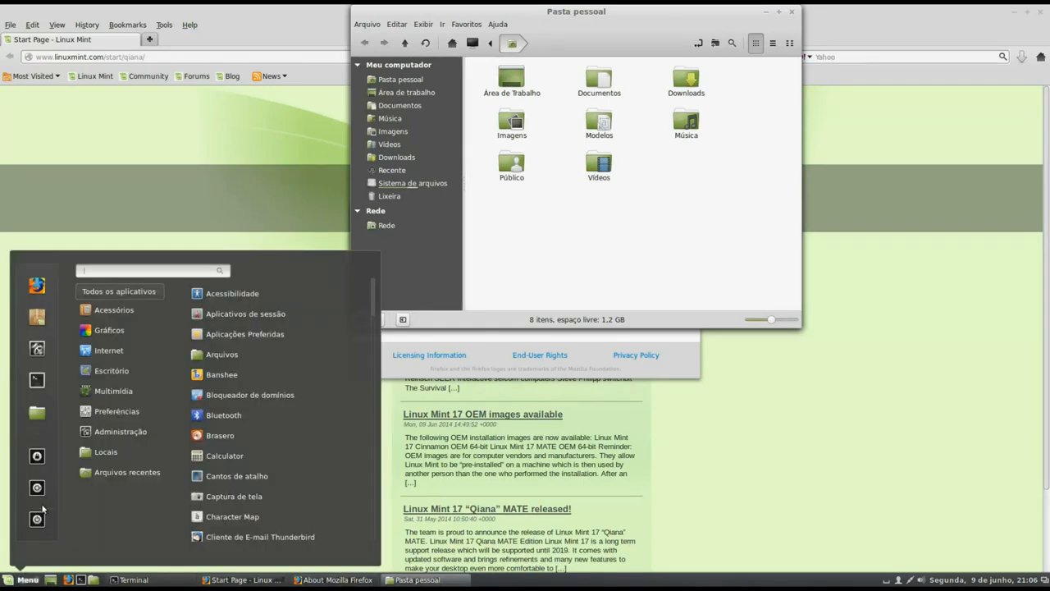
left_click(111, 370)
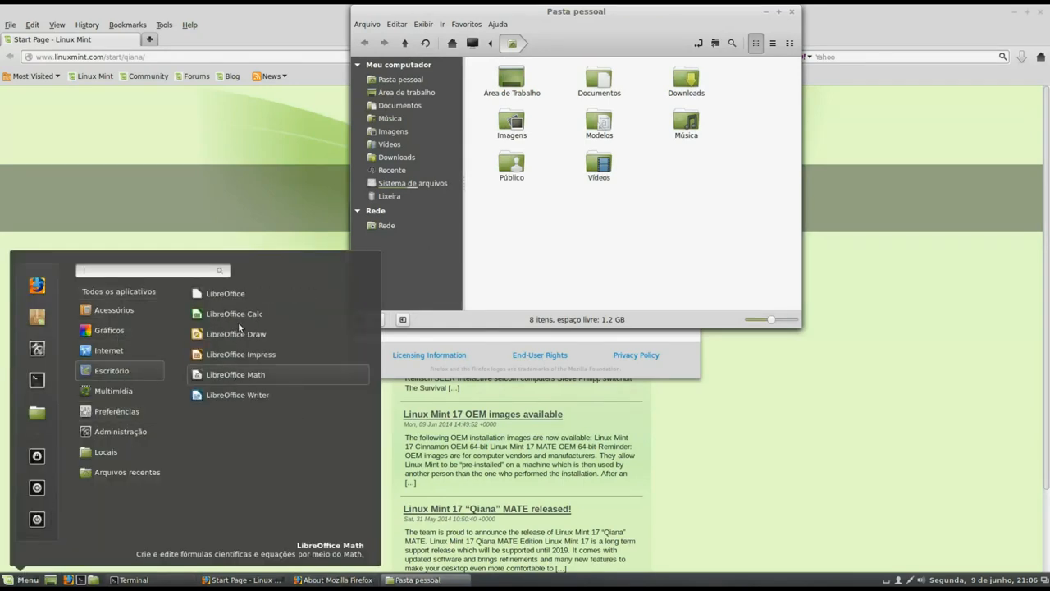
left_click(225, 293)
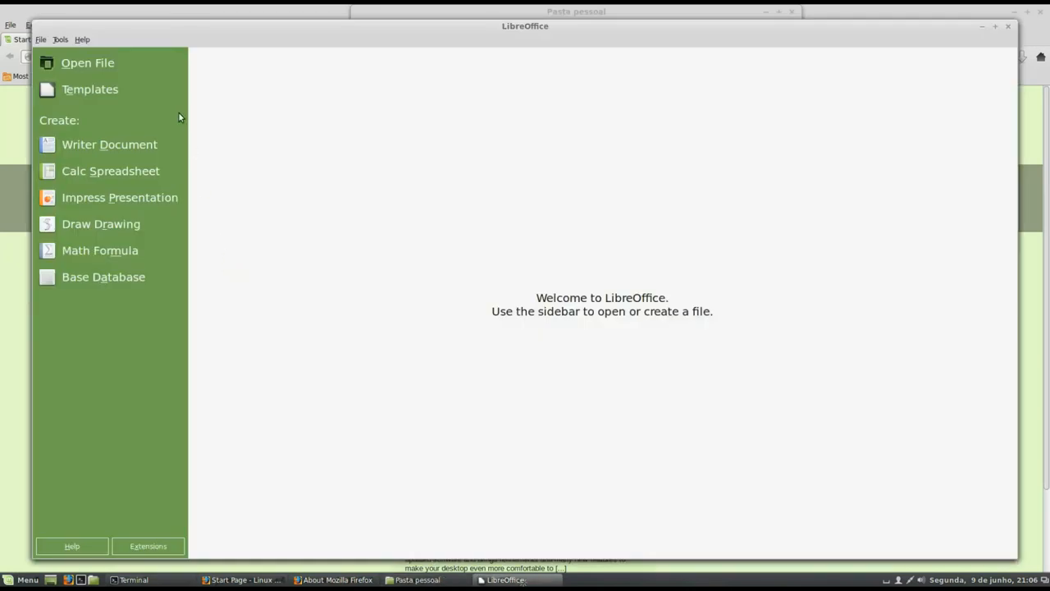
- View About LibreOffice 4.2.3.3 and Nemo's Sobre box (2.2.2), then close the windows
left_click(81, 39)
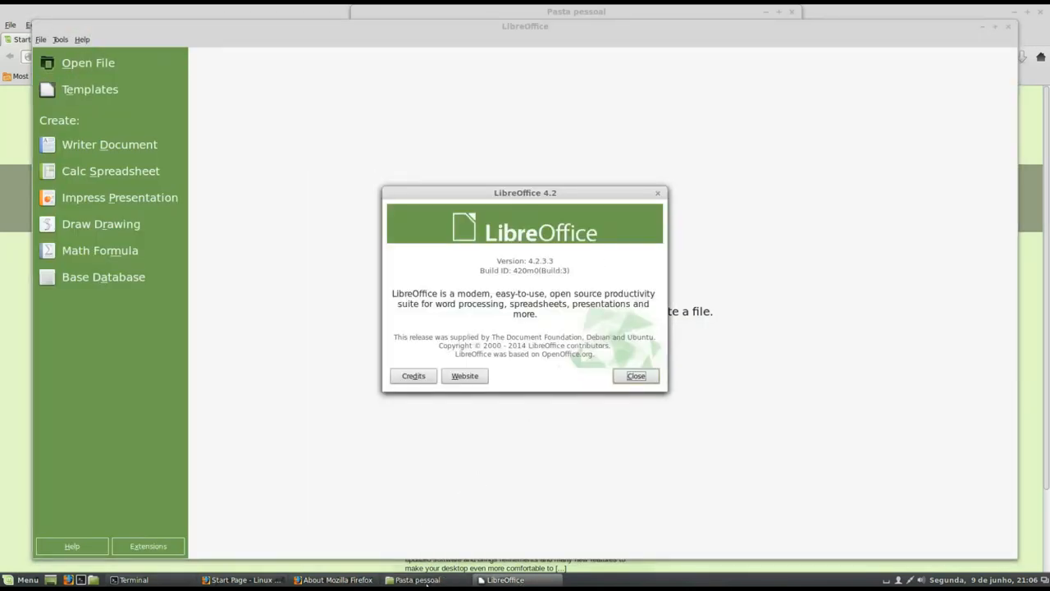
left_click(497, 24)
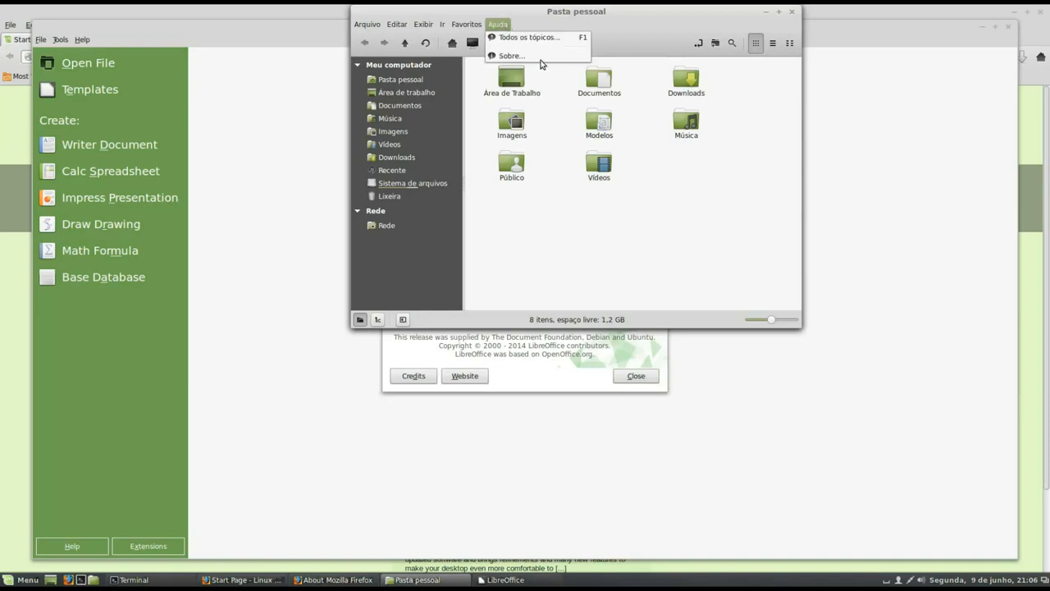
left_click(511, 56)
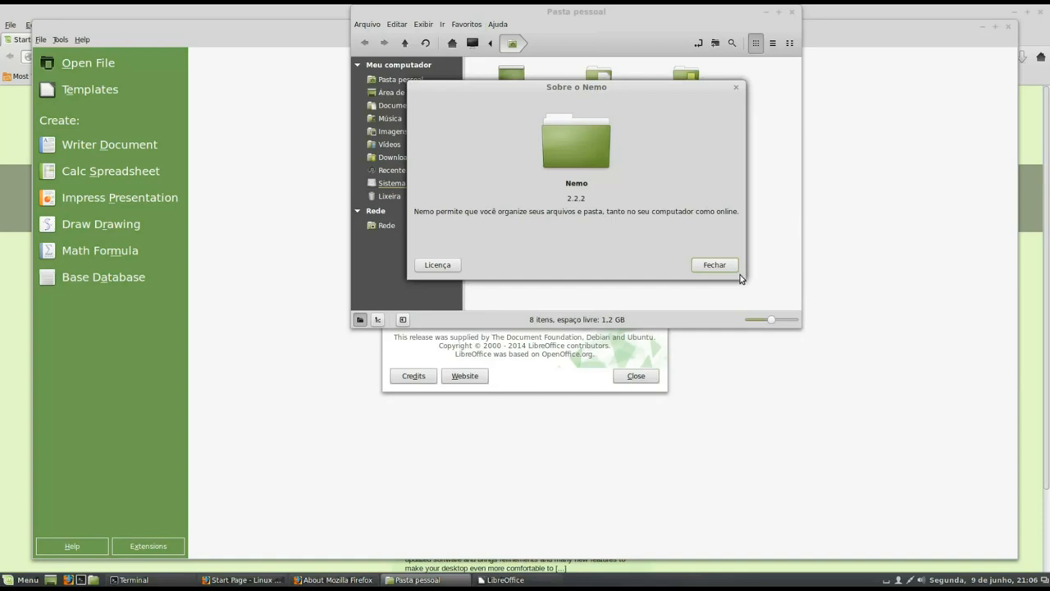
left_click(714, 264)
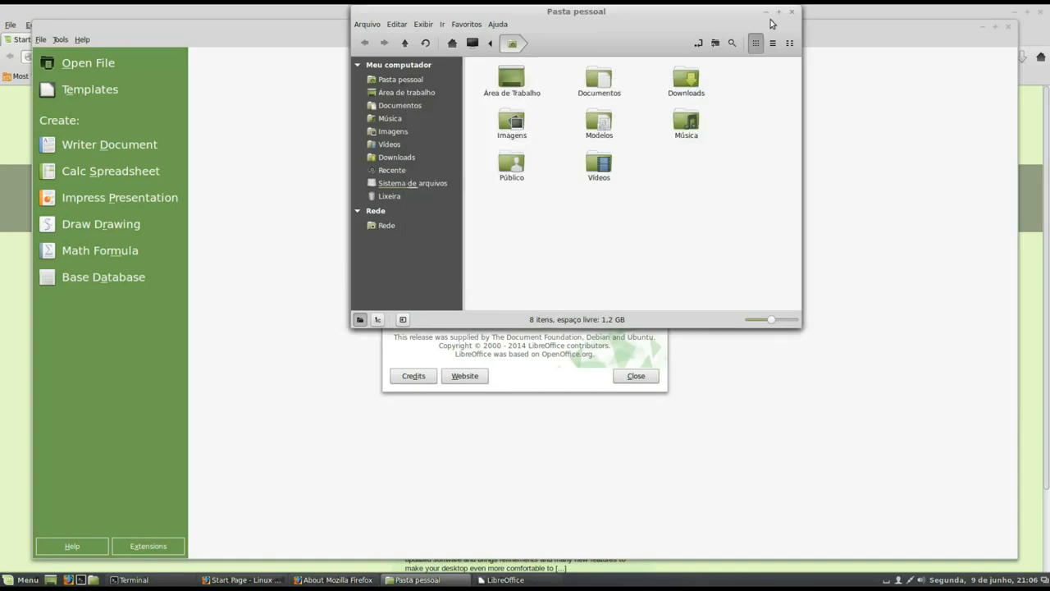
left_click(636, 375)
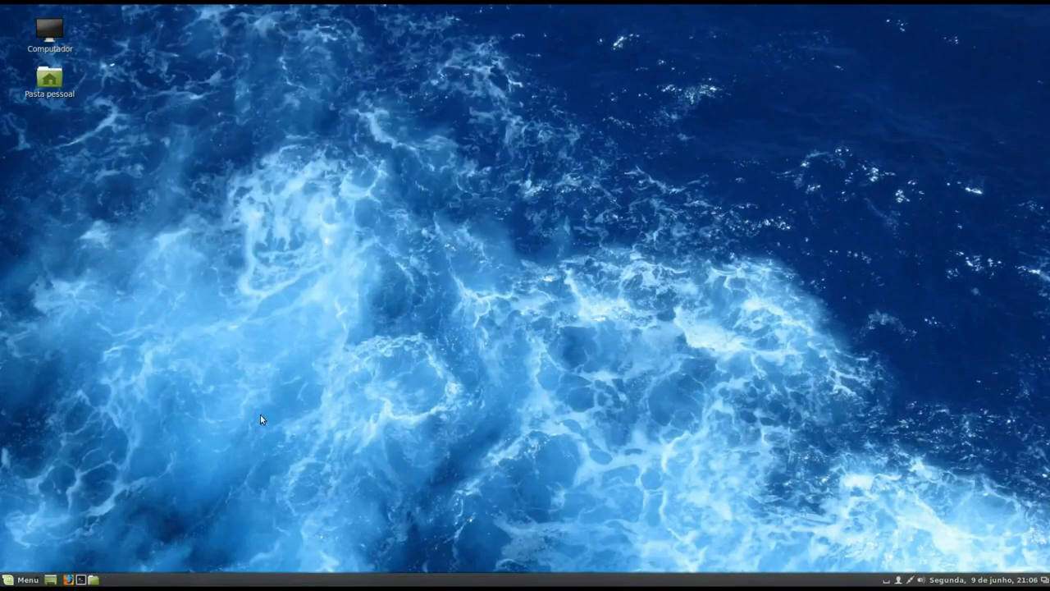
- Launch Tomboy Notes and move the Comece aqui welcome note window into place
left_click(23, 580)
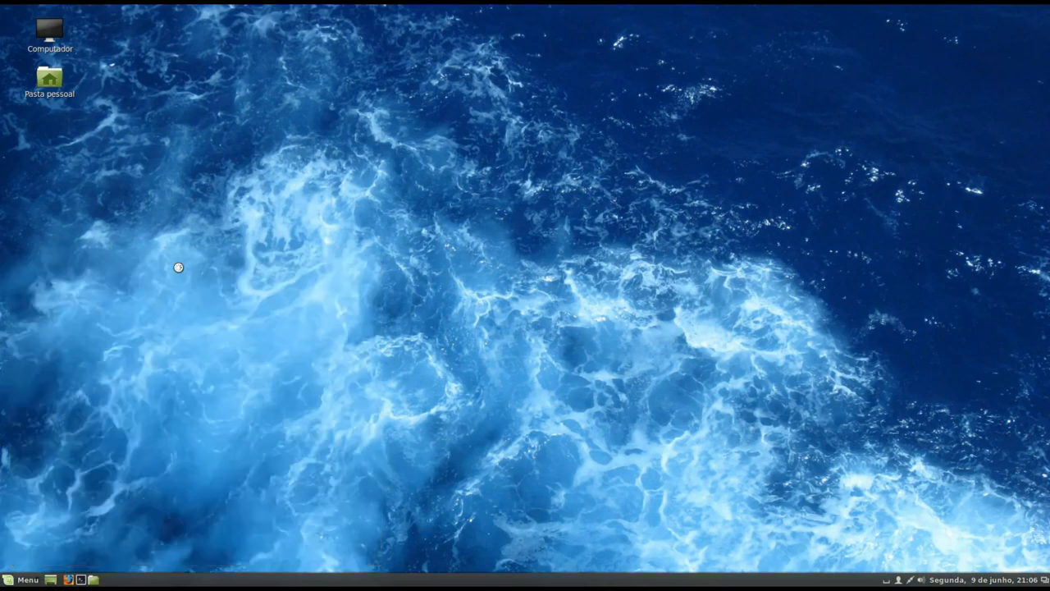
mouse_move(532, 253)
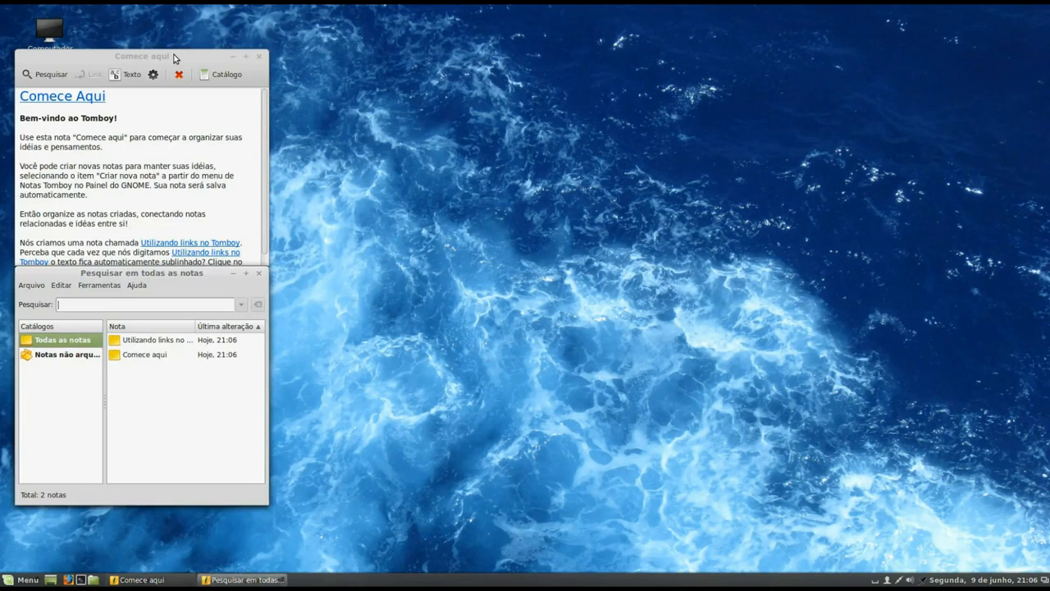
left_click_drag(148, 55, 606, 69)
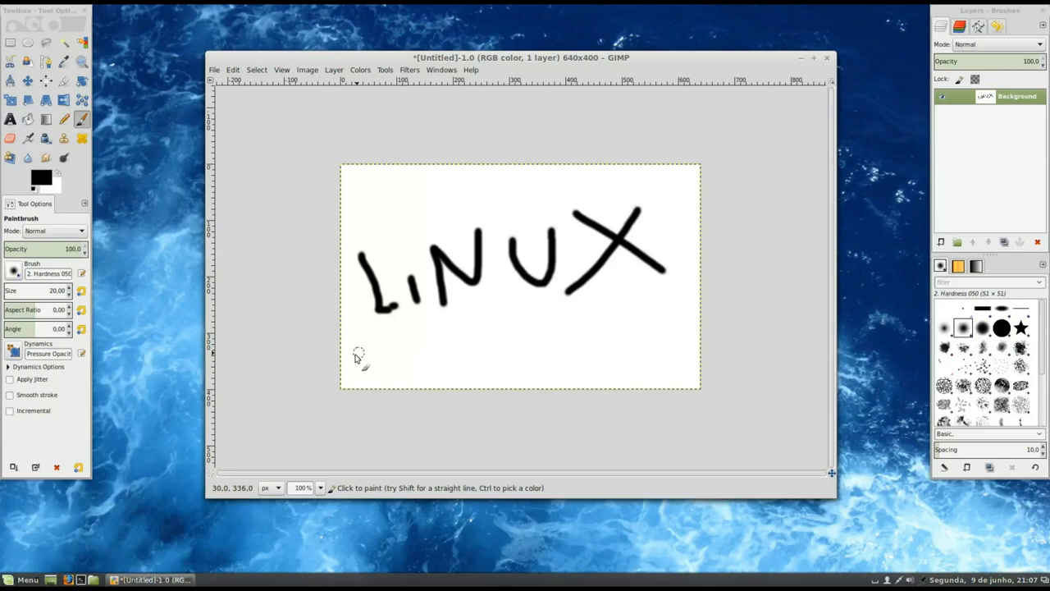
- Paint an underline stroke beneath LINUX, then close the GIMP image window
left_click_drag(353, 356, 702, 291)
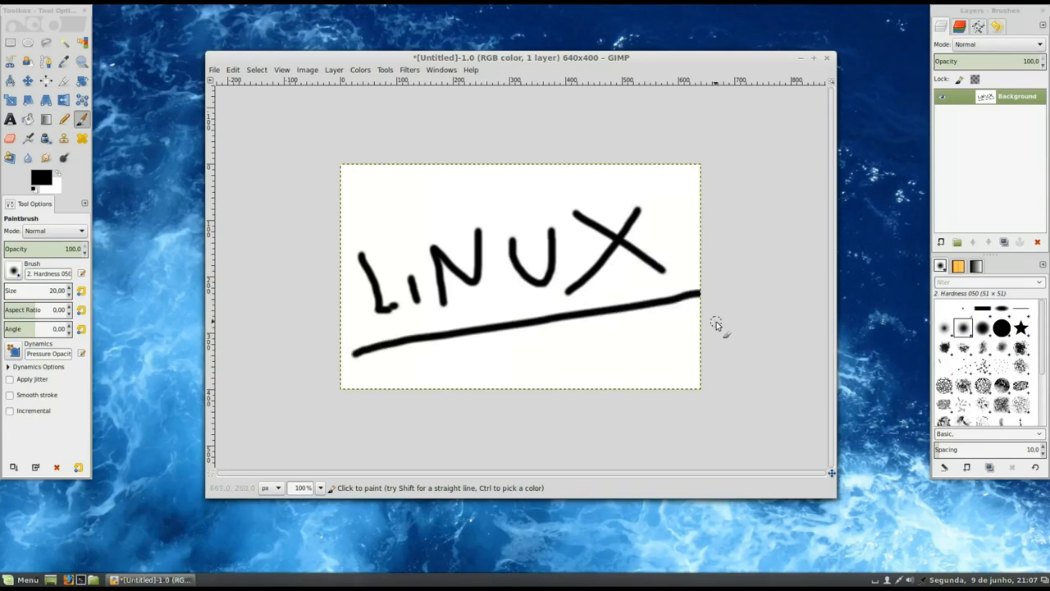
left_click(800, 58)
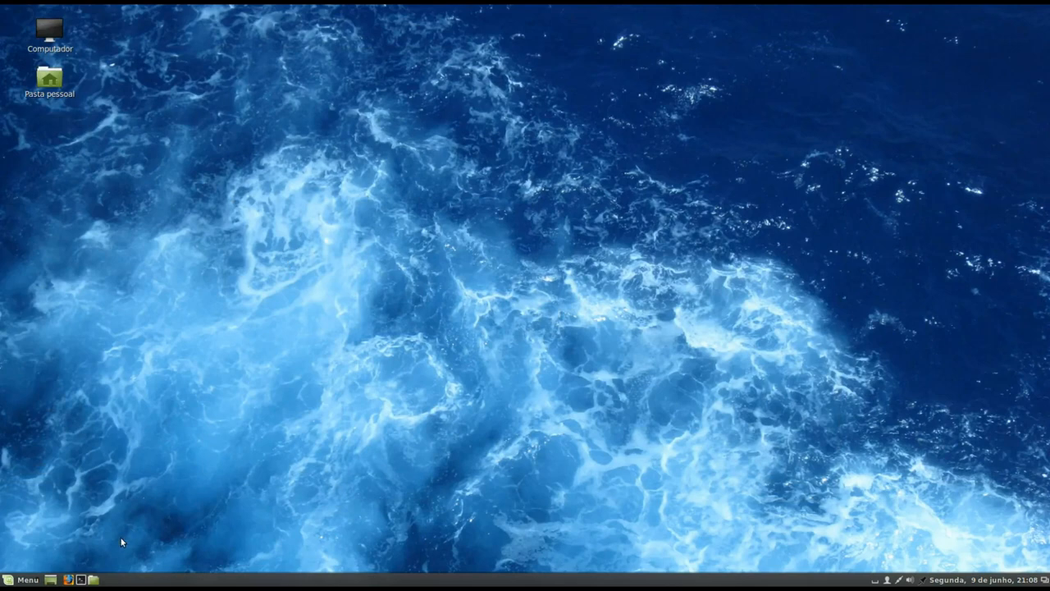
- Open Pasta pessoal in Nemo, move its window to the top, then launch System Settings
double_click(50, 76)
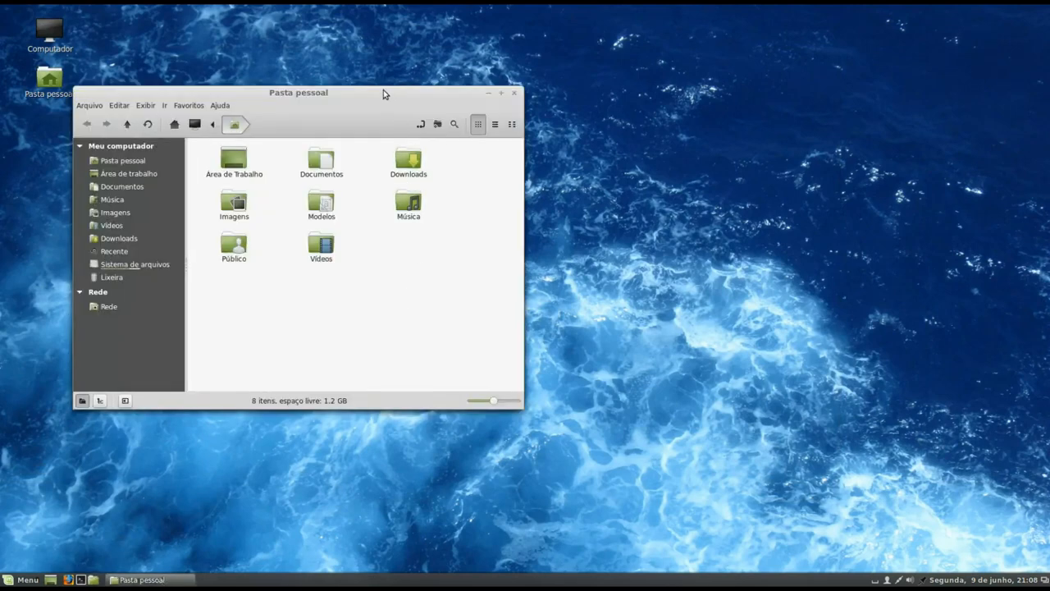
left_click_drag(298, 92, 515, 181)
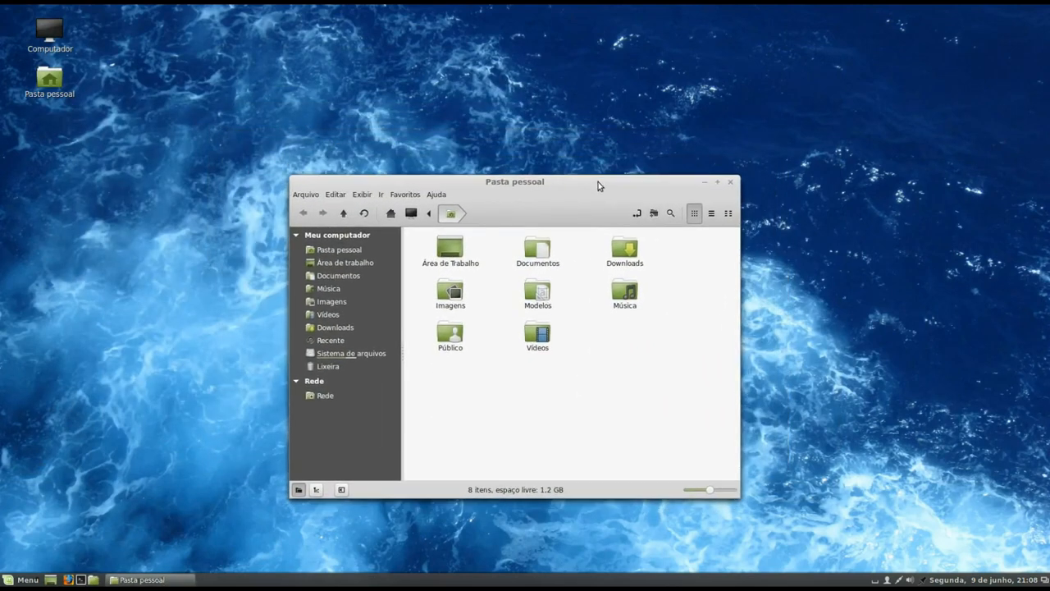
left_click_drag(515, 182, 523, 11)
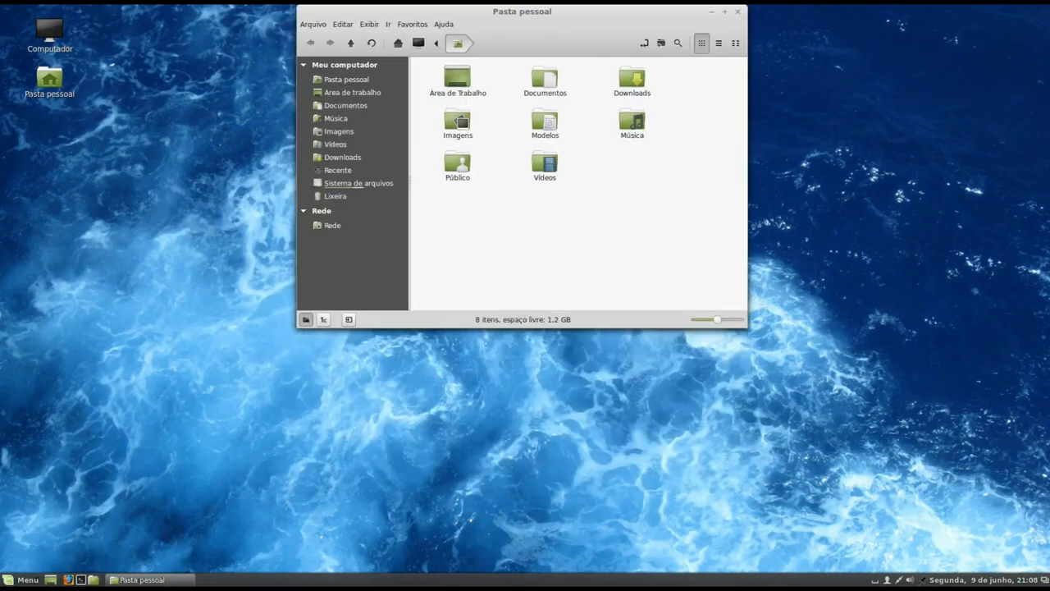
left_click(723, 10)
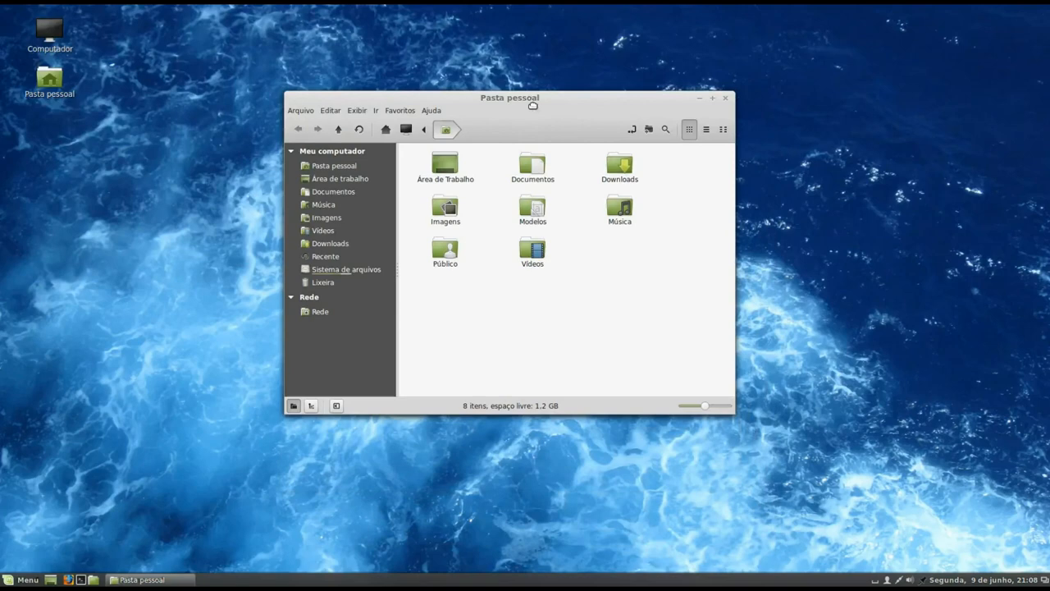
left_click(710, 98)
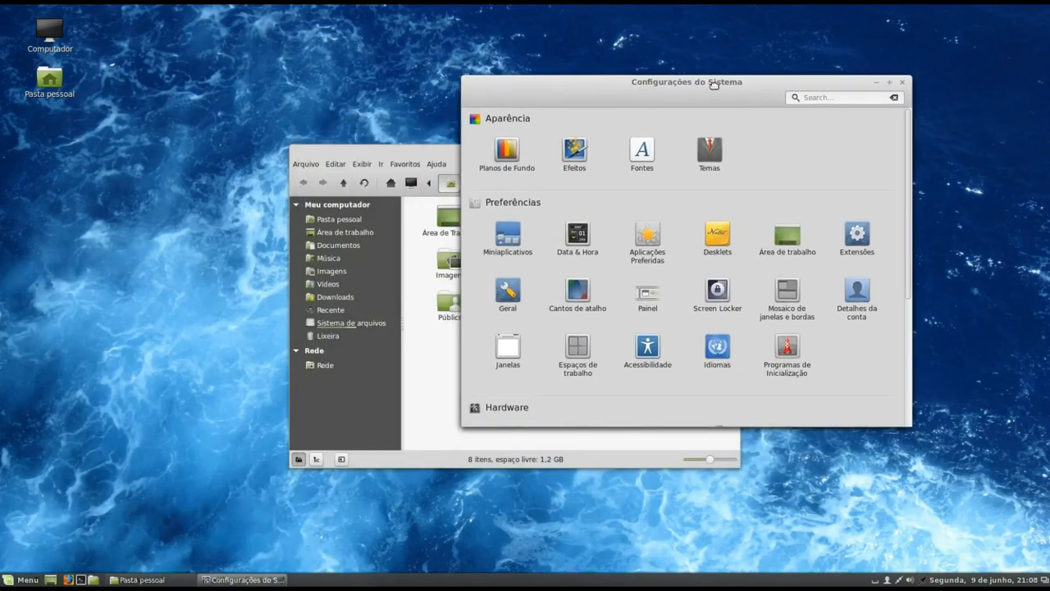
- In Mosaico de janelas e bordas enable 'Maximizar, em vez de encaixar', test with the Nemo window, and close
left_click(837, 97)
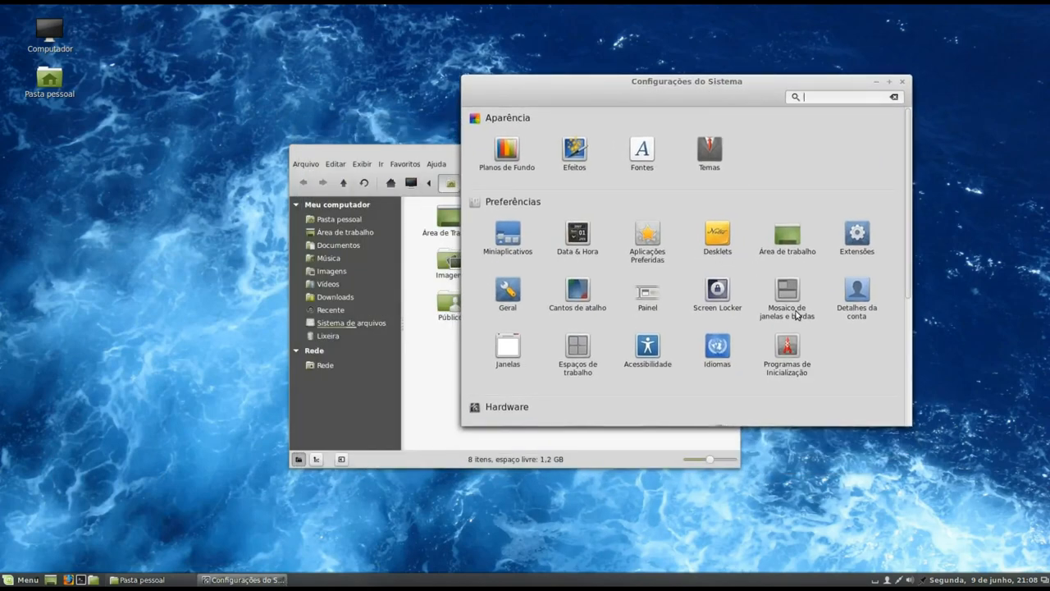
left_click(786, 295)
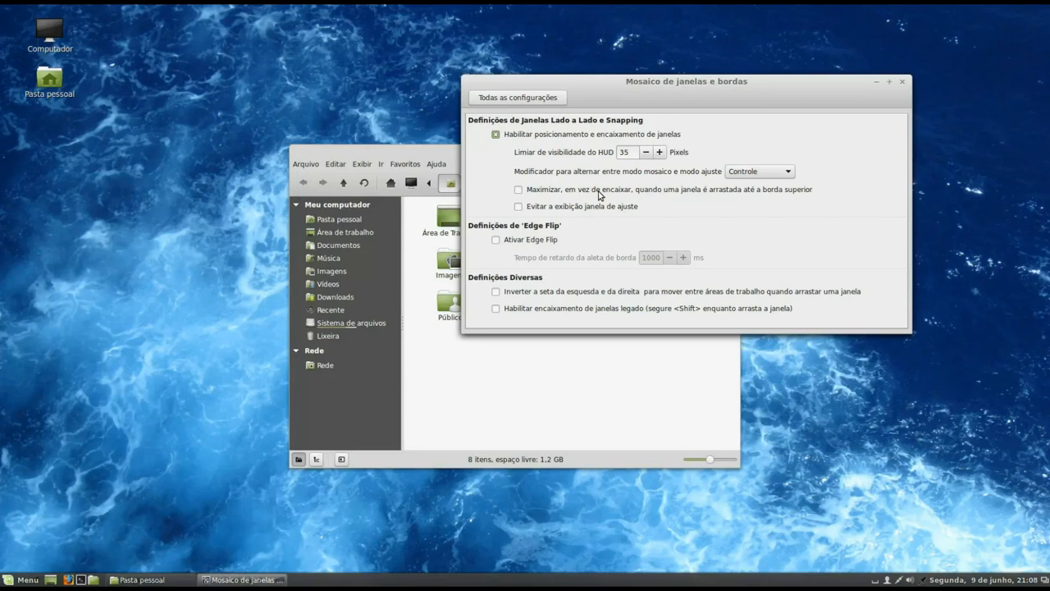
left_click(518, 189)
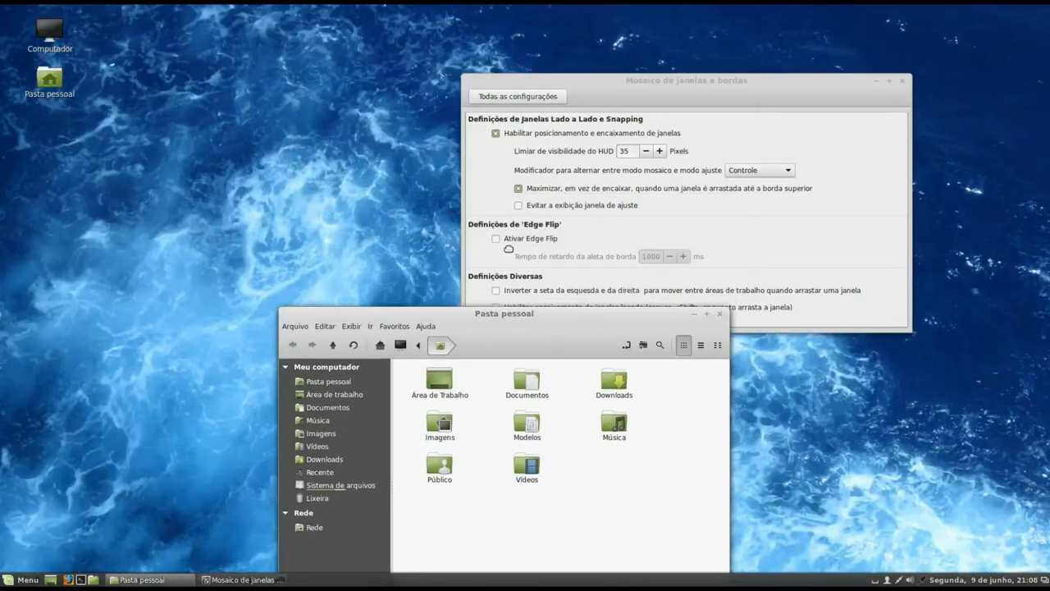
left_click_drag(504, 313, 508, 189)
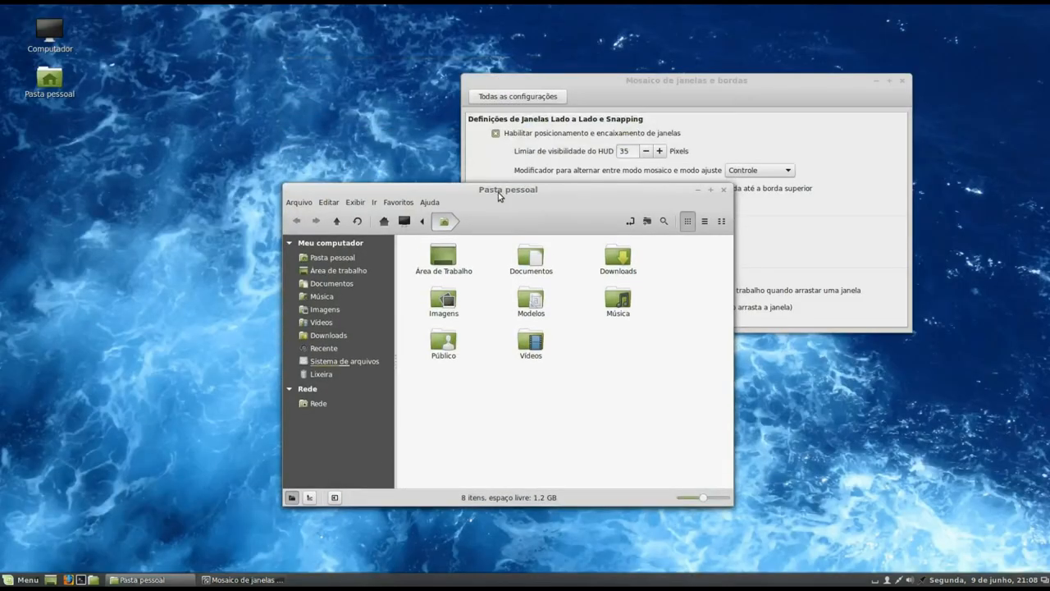
left_click(723, 189)
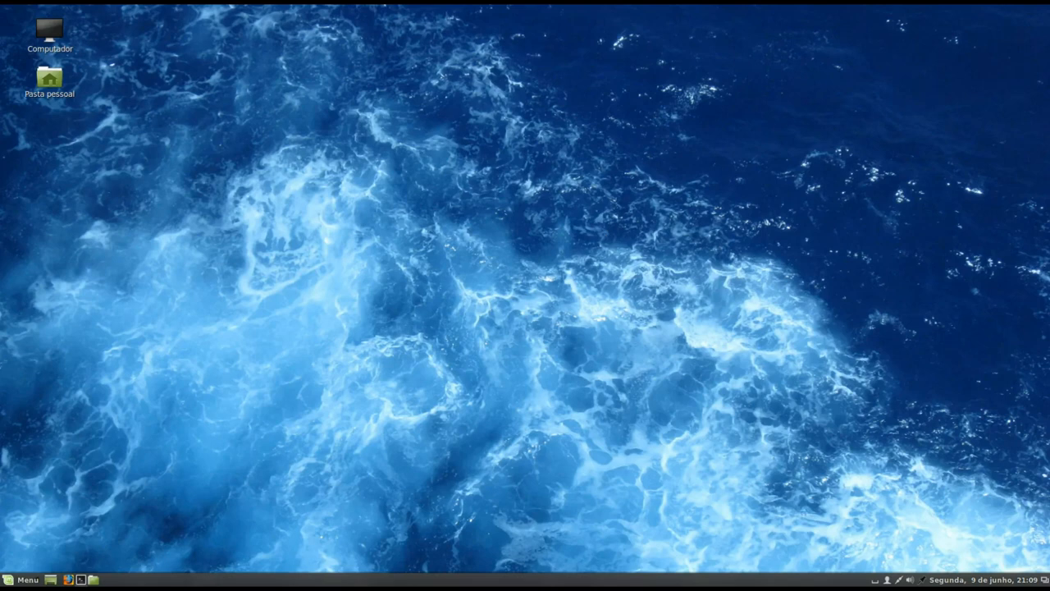
- Launch Gerenciador de Aplicativos (Software Manager) from the Menu
left_click(23, 580)
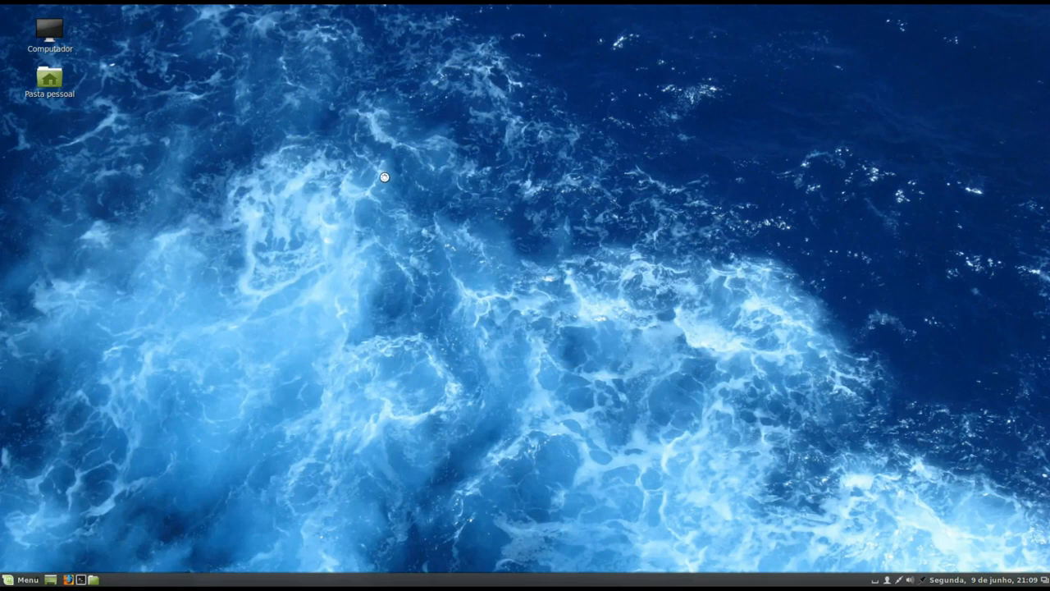
mouse_move(446, 215)
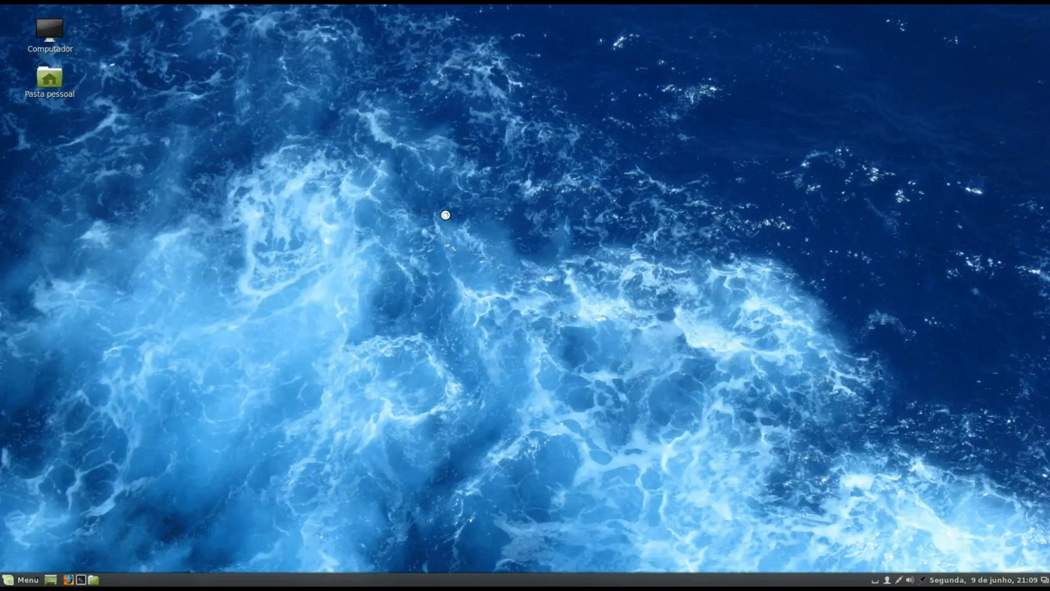
mouse_move(485, 215)
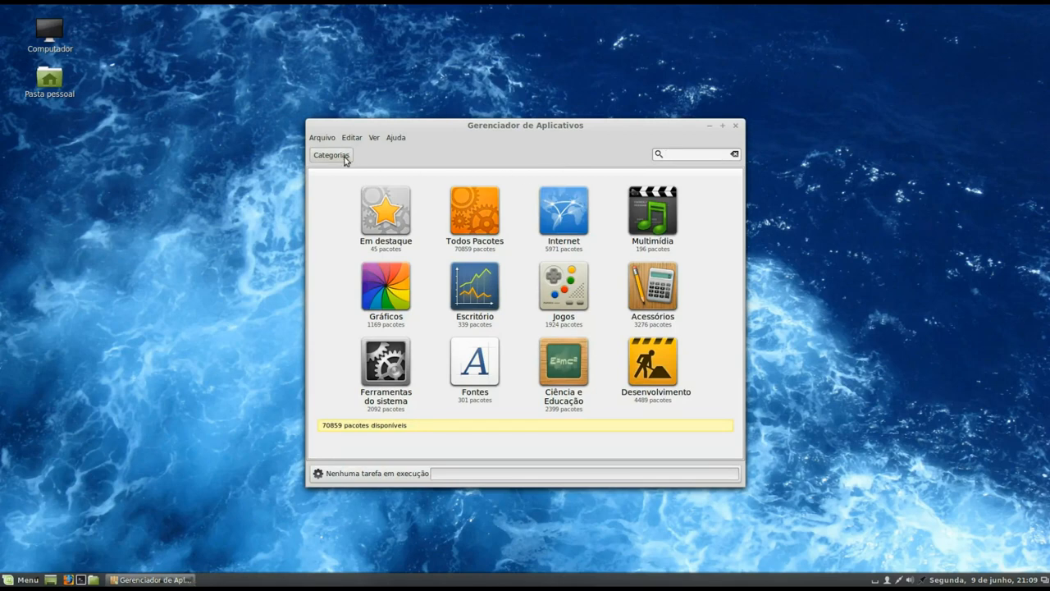
- Browse the Multimídia and Gráficos package lists, return to Categorias, and close the Software Manager
left_click(351, 137)
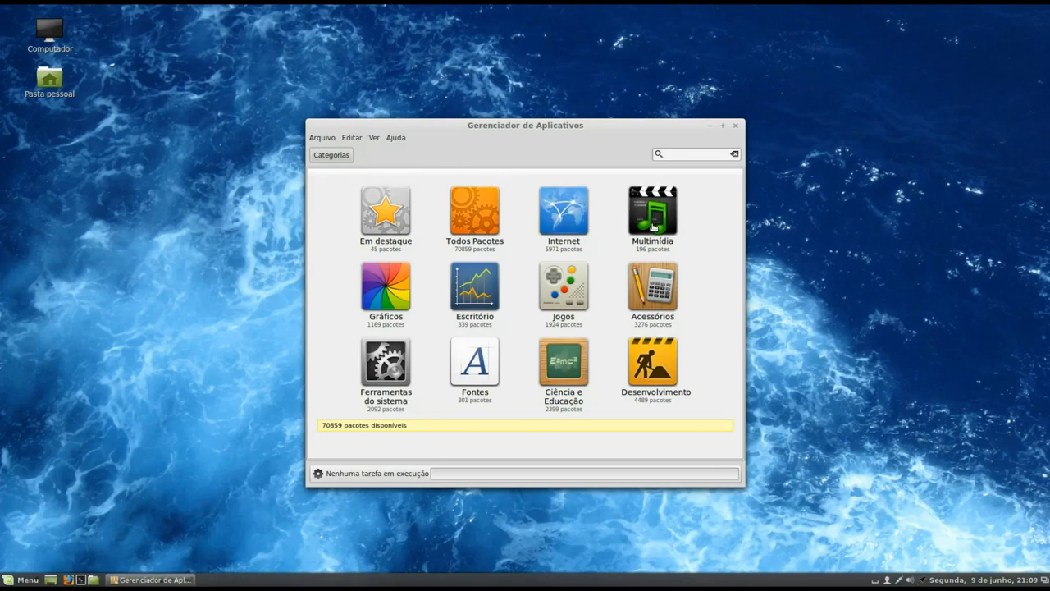
left_click(652, 213)
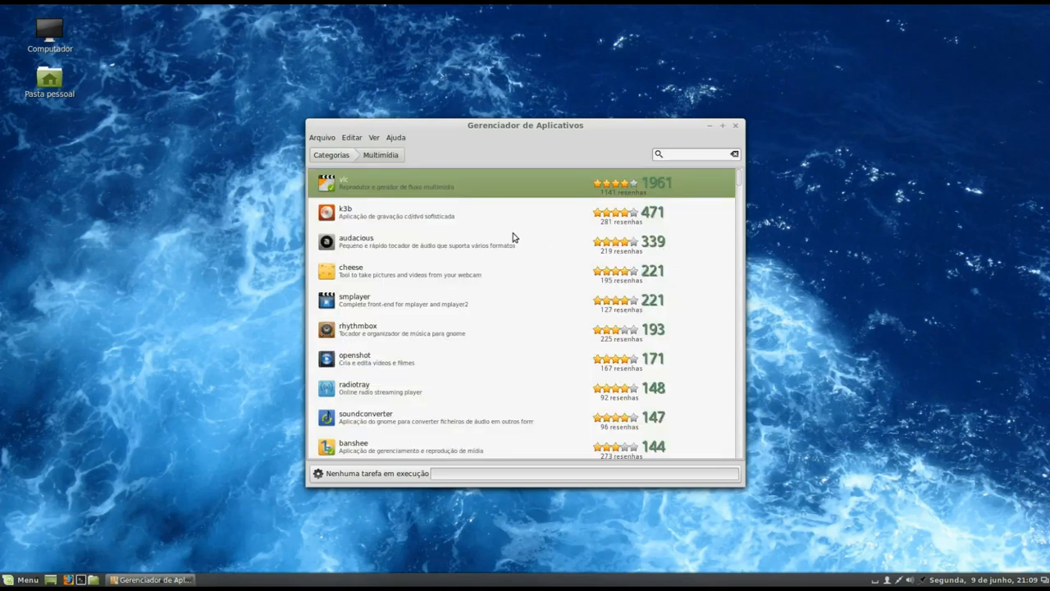
scroll("down", 3)
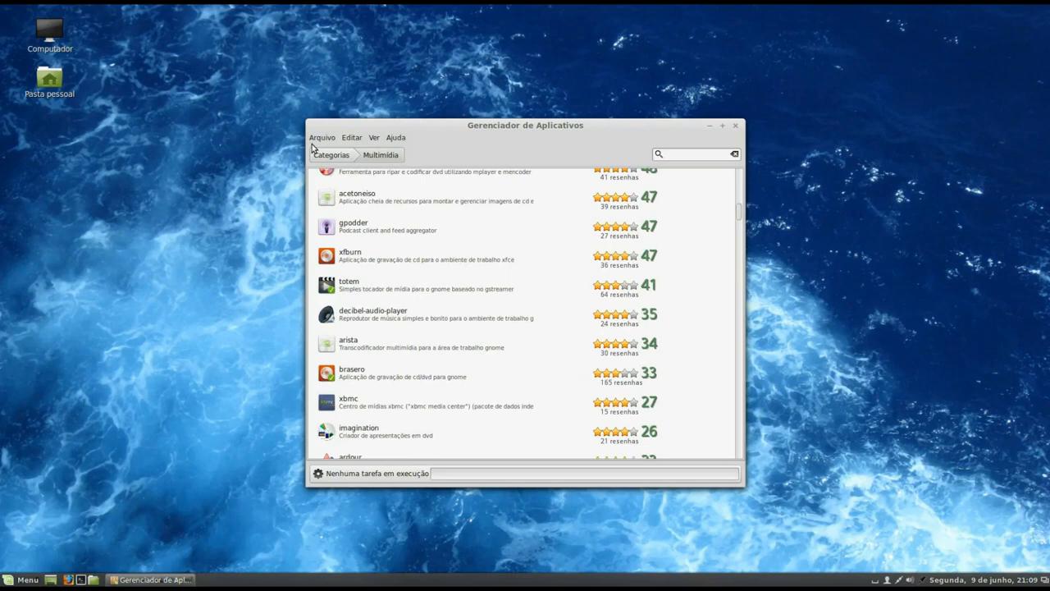
left_click(332, 155)
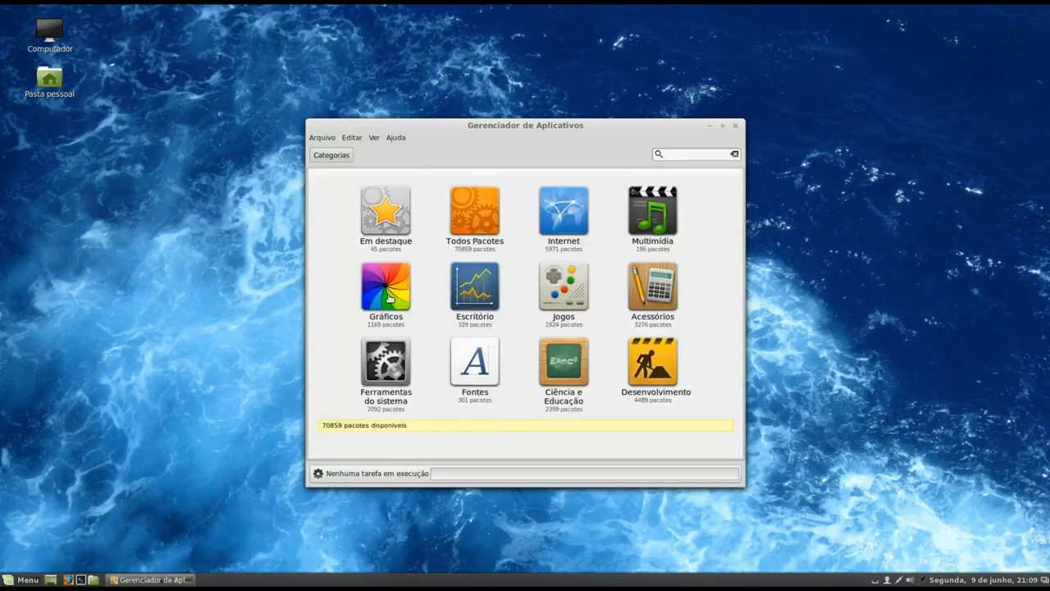
mouse_move(396, 293)
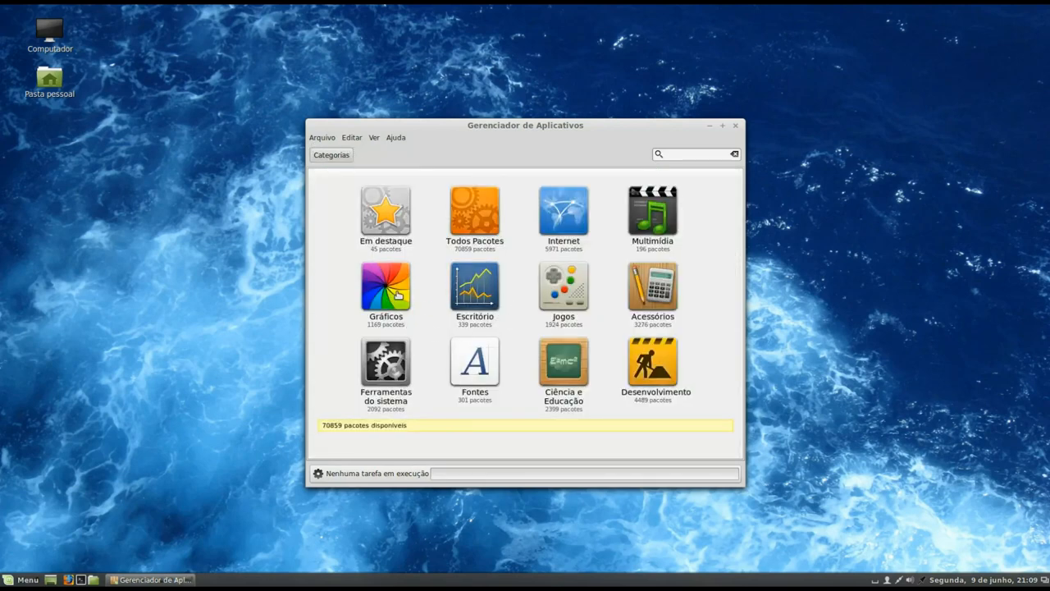
left_click(385, 287)
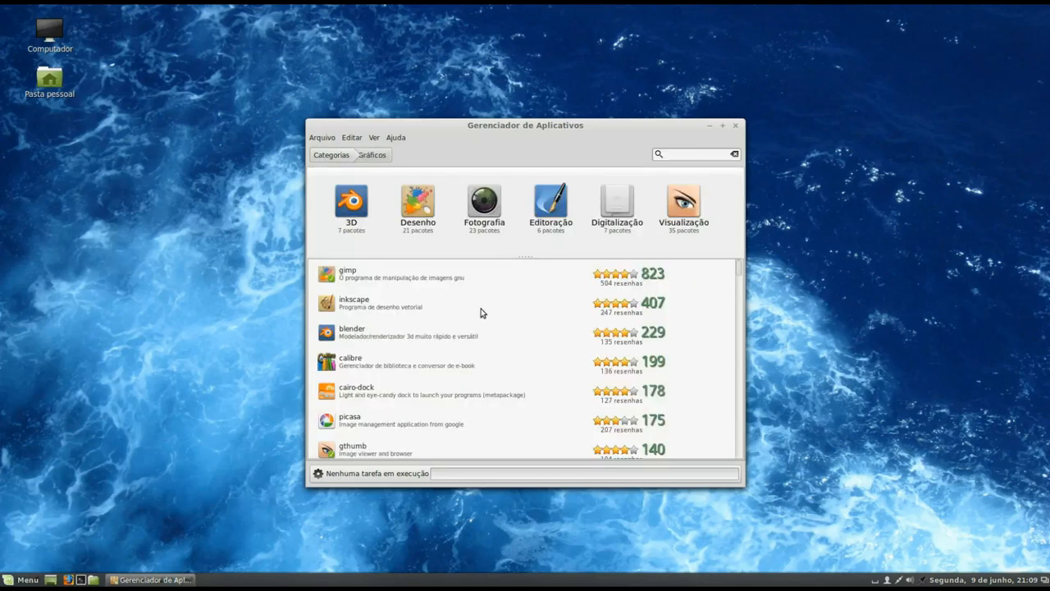
scroll("down", 3)
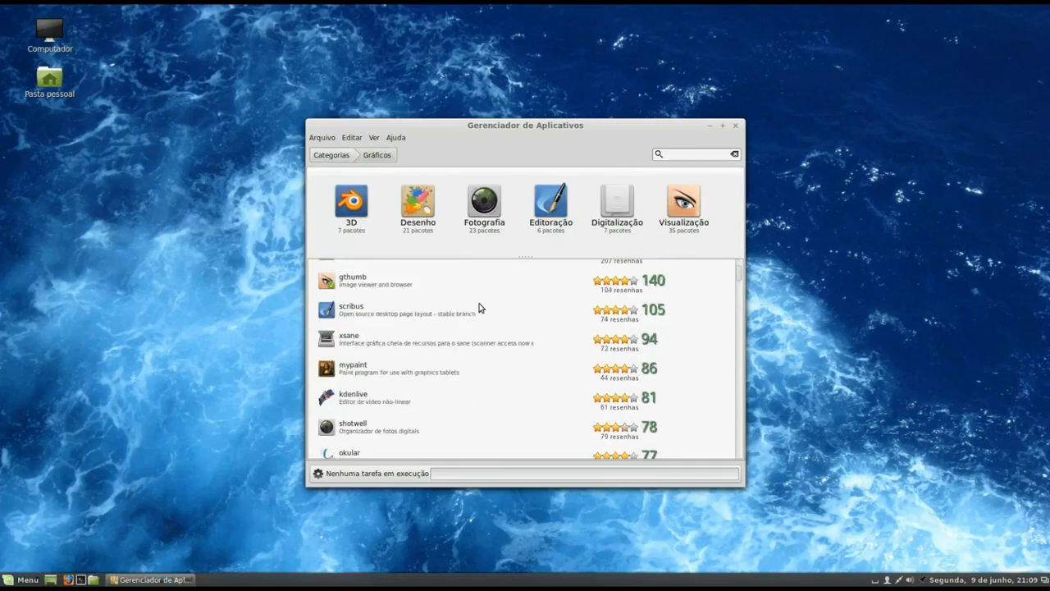
left_click(331, 154)
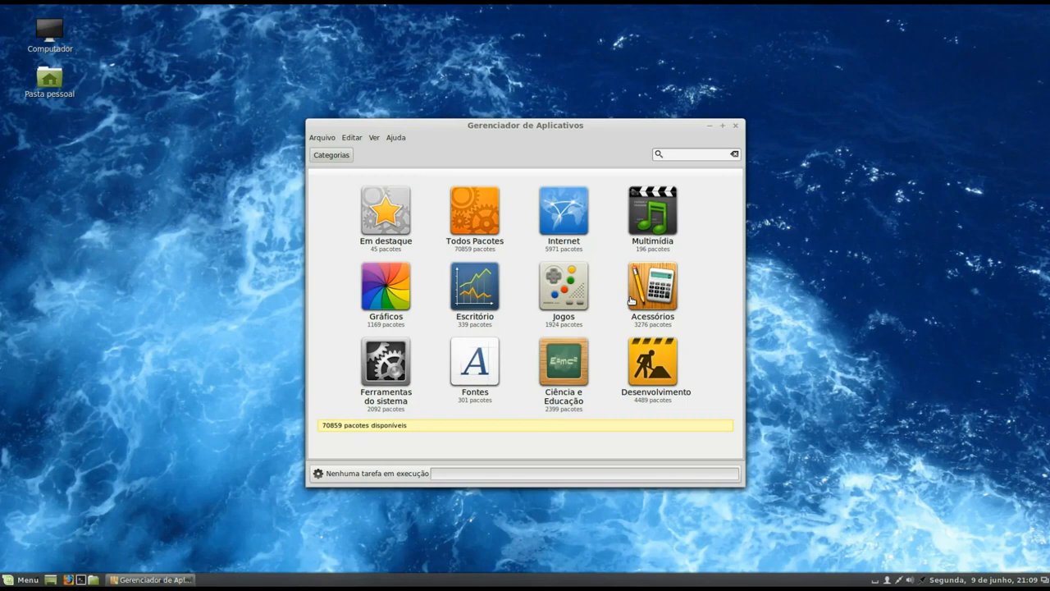
mouse_move(640, 264)
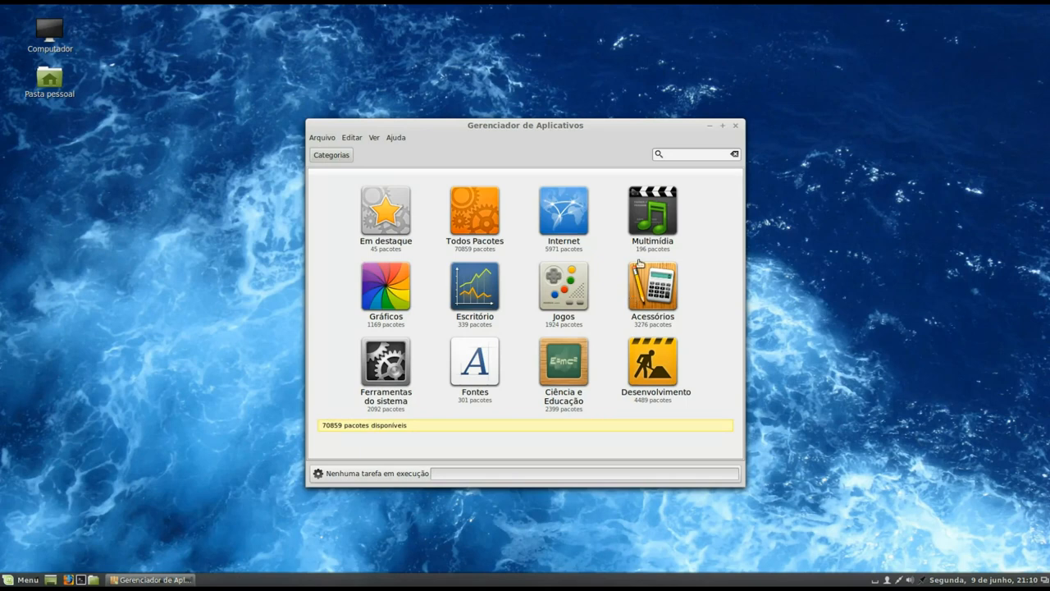
left_click(735, 125)
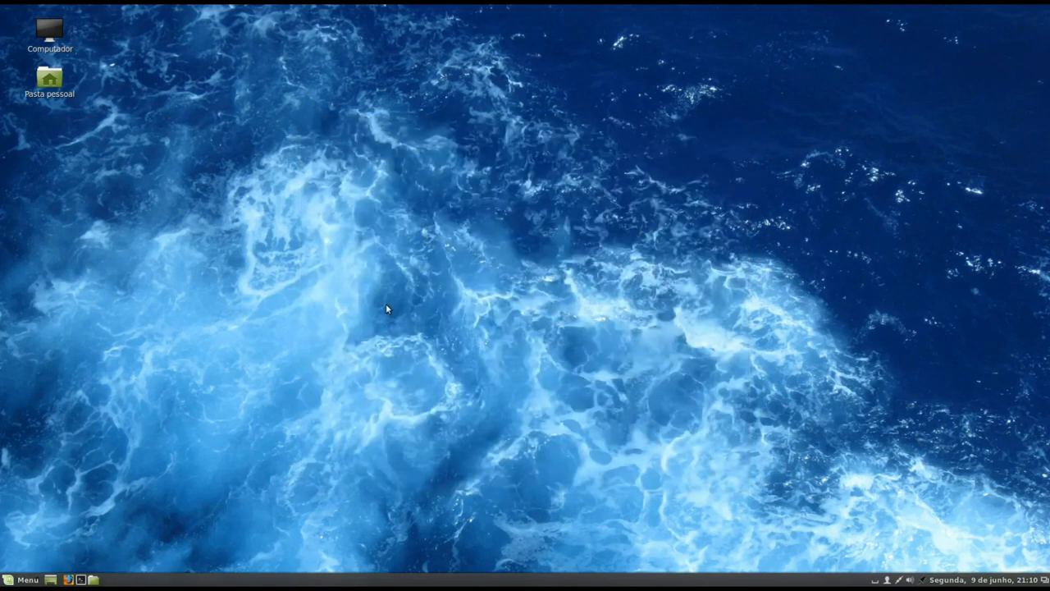
- Add GIMP to the panel launchers from the menu, launch from the panel, and close the Terminal window
left_click(23, 579)
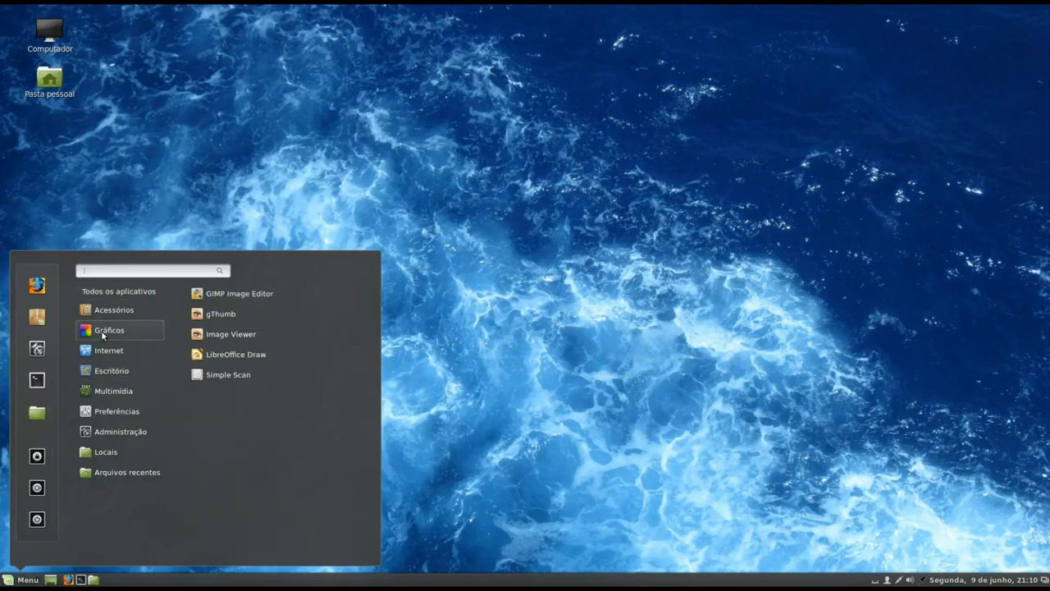
right_click(239, 293)
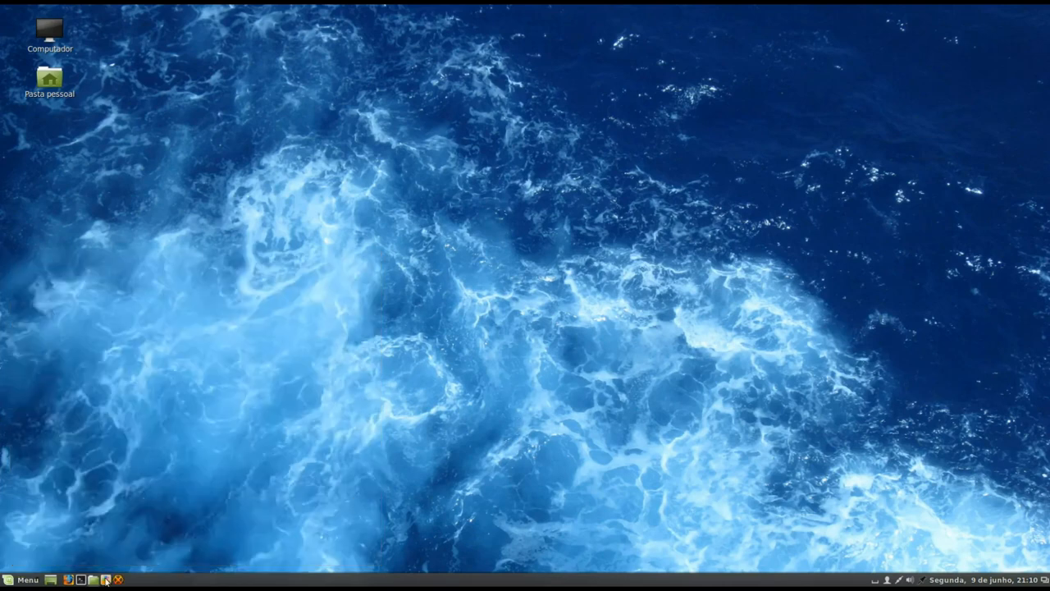
left_click(105, 580)
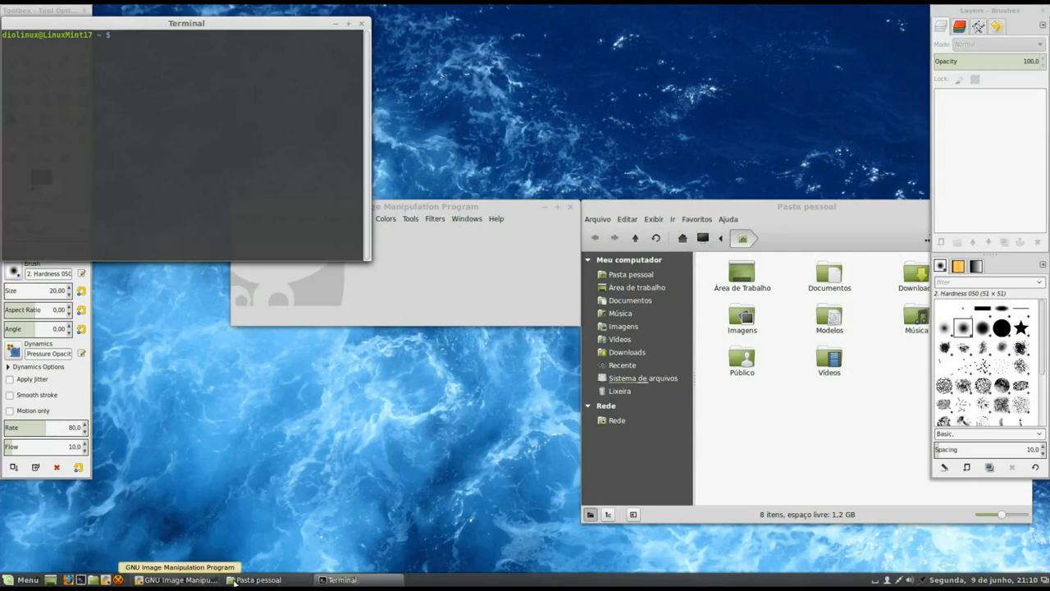
mouse_move(574, 395)
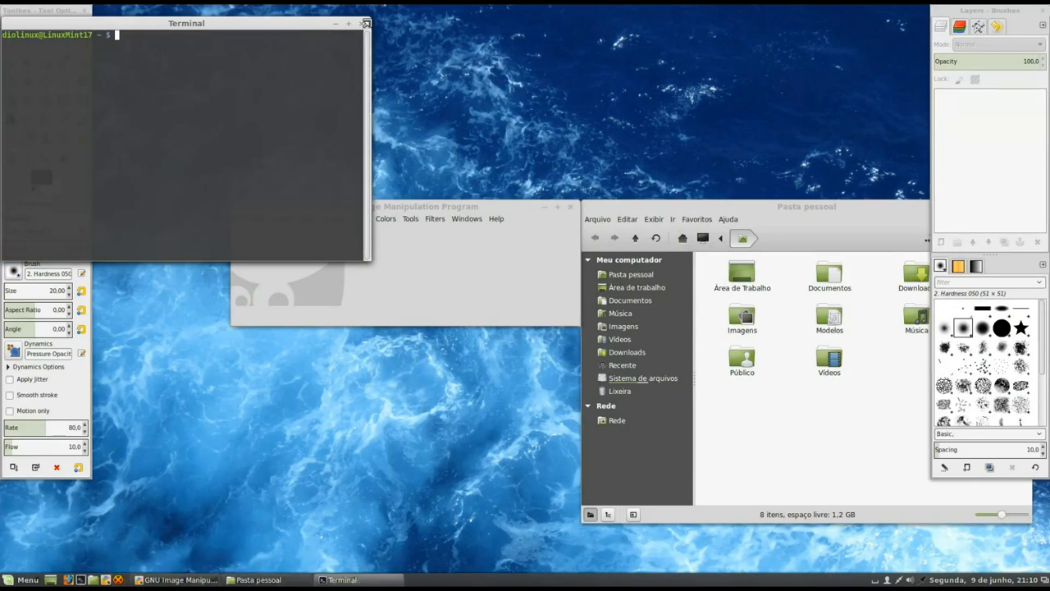
left_click(365, 23)
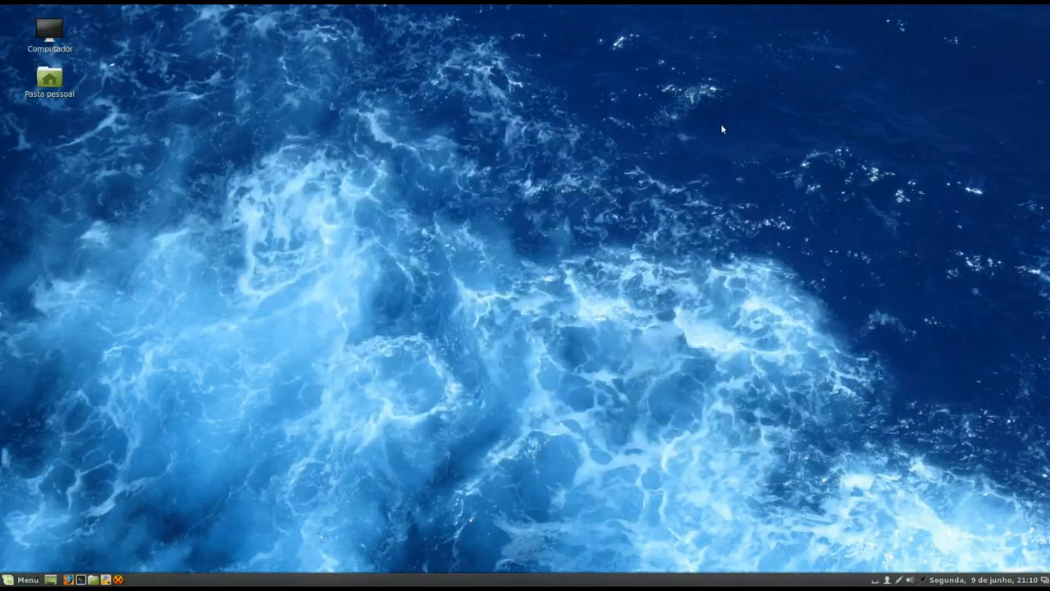
mouse_move(702, 179)
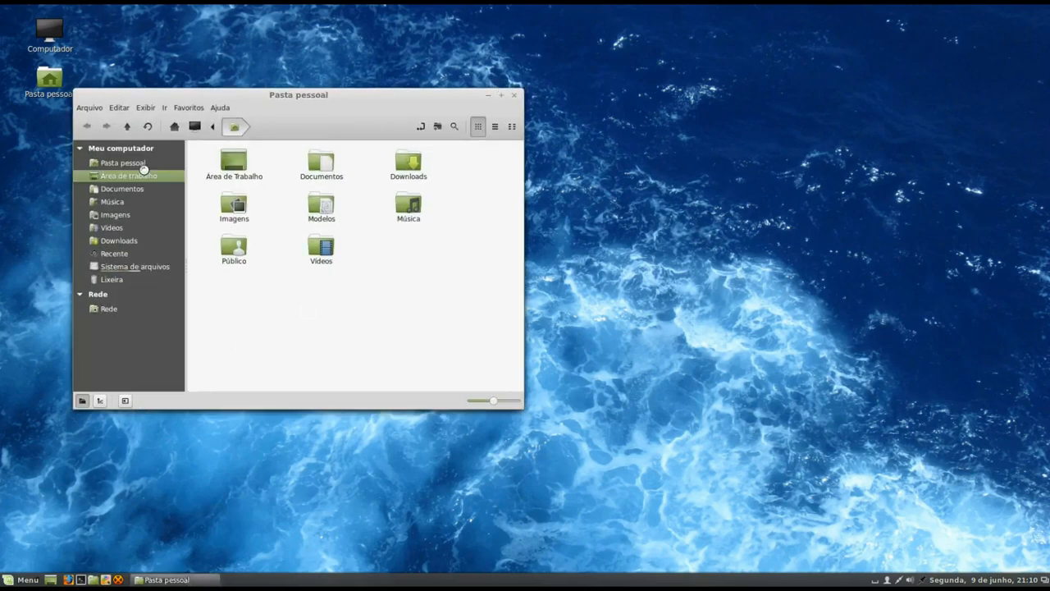
- Browse Documentos, then Vídeos, then the root of the file system from the sidebar
left_click(121, 188)
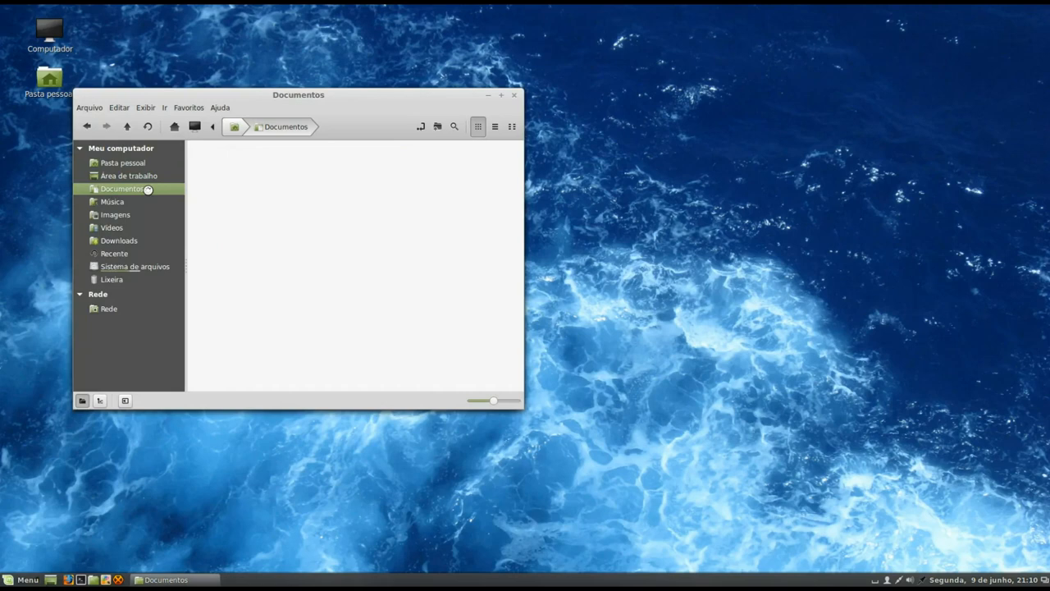
left_click(115, 214)
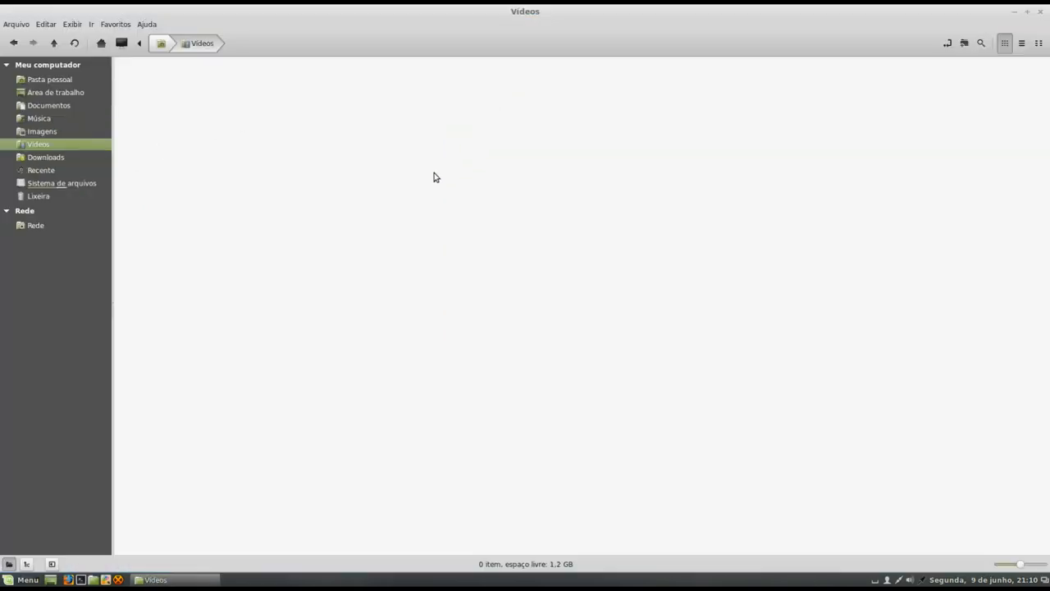
left_click(61, 183)
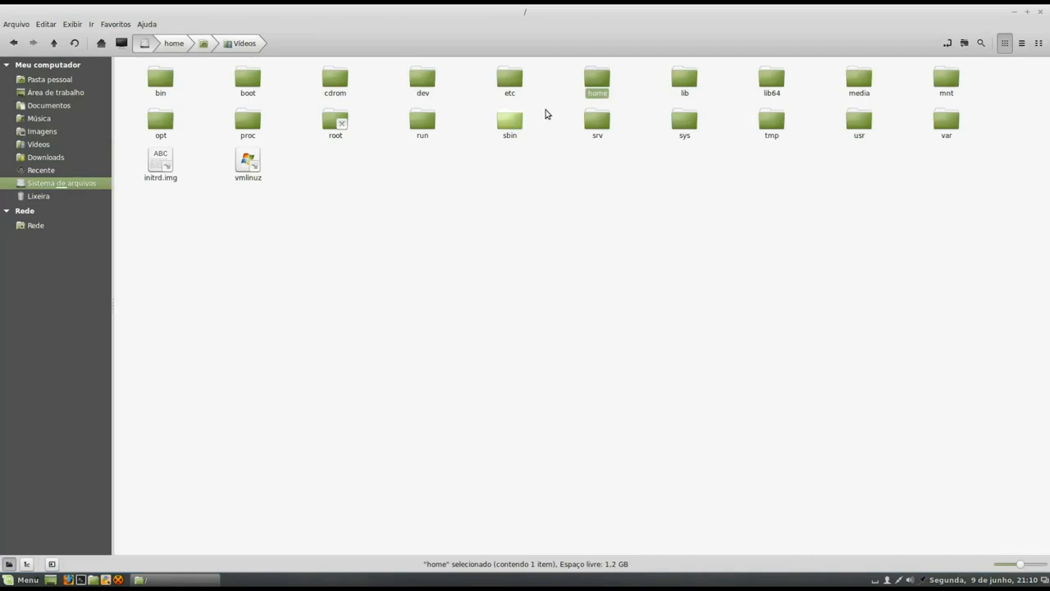
- Restore the Nemo window to a smaller size and launch System Settings from the Menu
left_click(1027, 11)
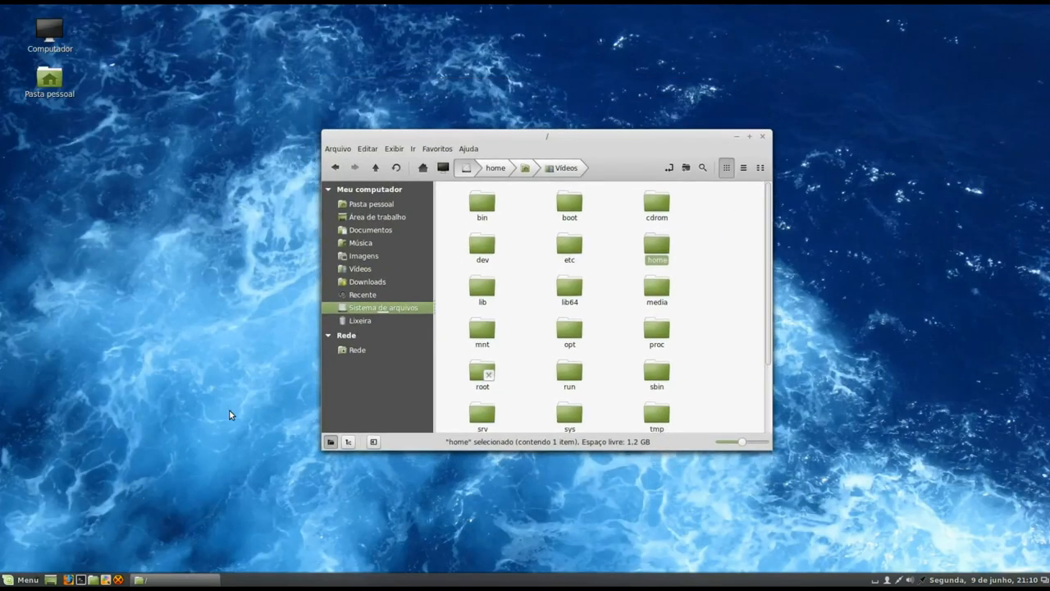
left_click(22, 580)
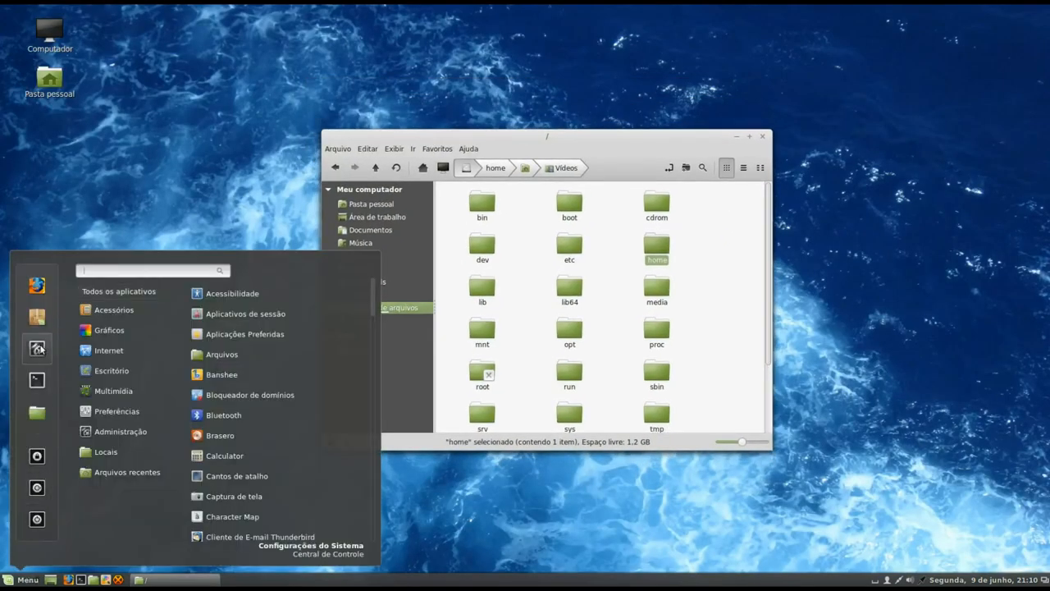
left_click(311, 545)
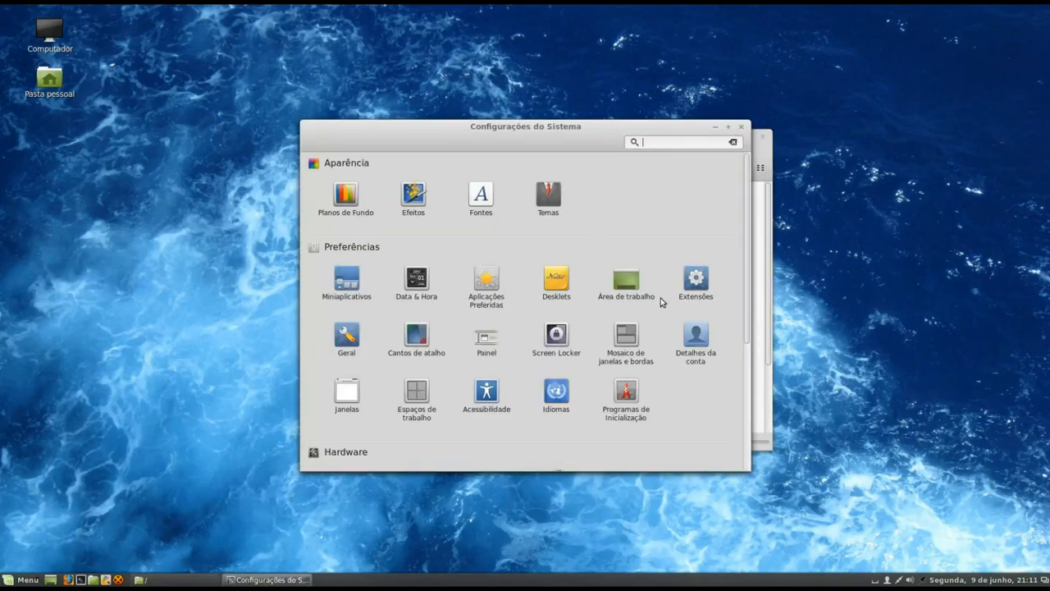
mouse_move(413, 408)
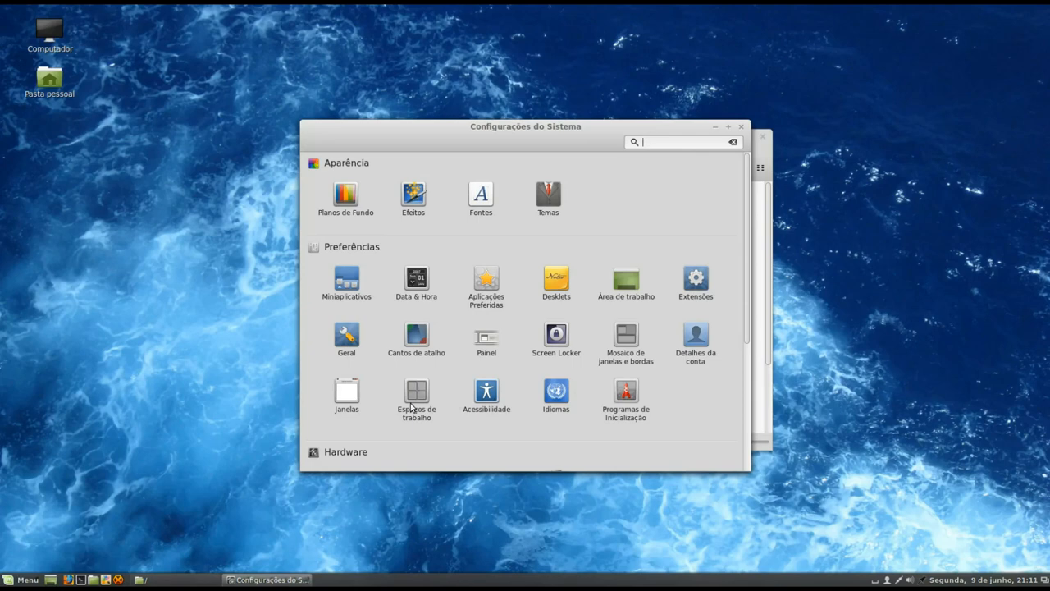
- Review the Workspaces and Applets settings pages, returning to the overview after each
scroll("down", 3)
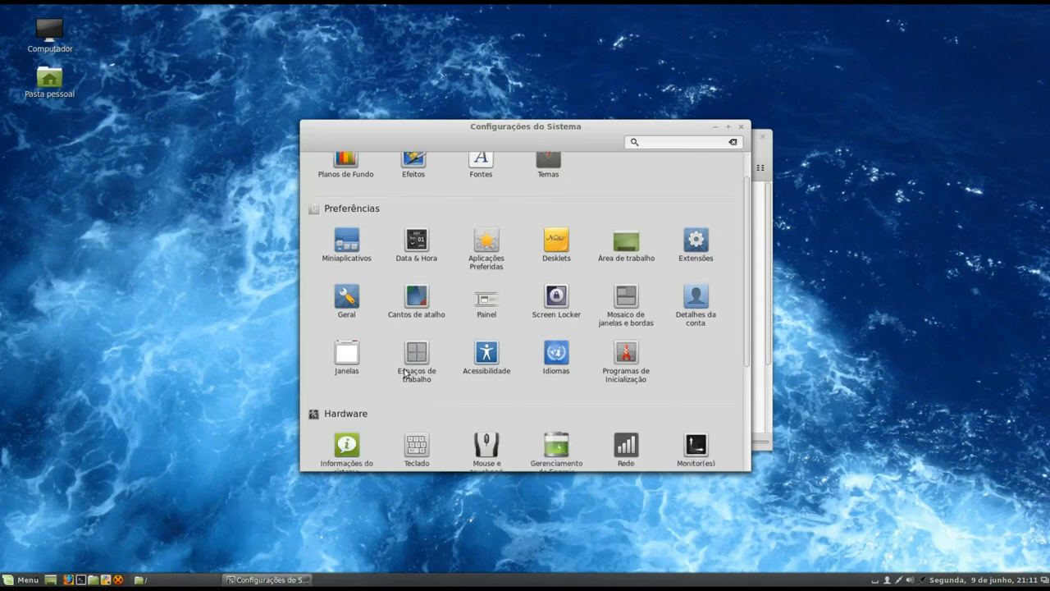
left_click(416, 358)
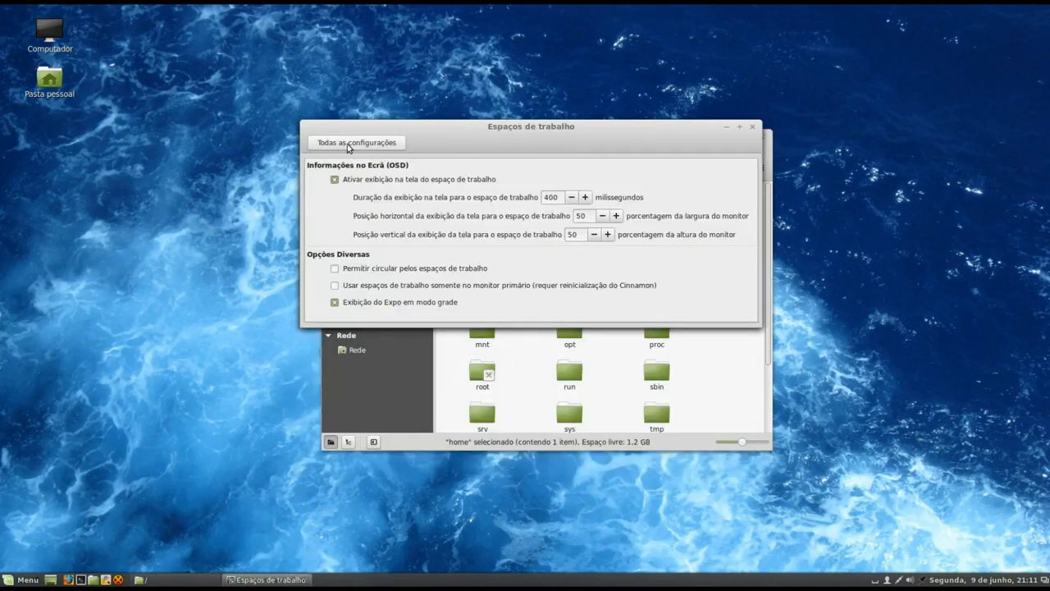
mouse_move(425, 279)
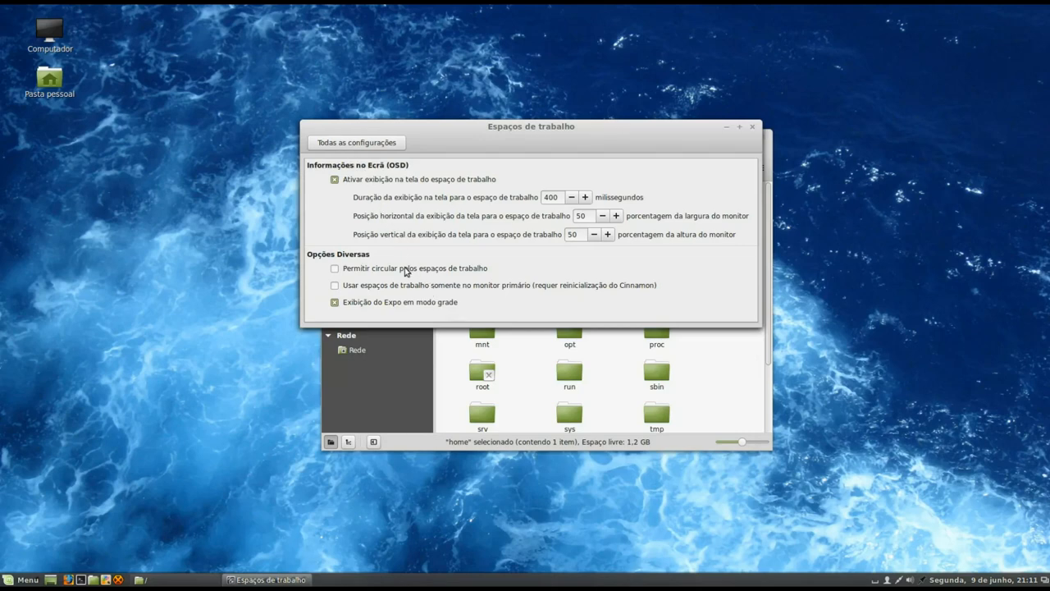
left_click(356, 142)
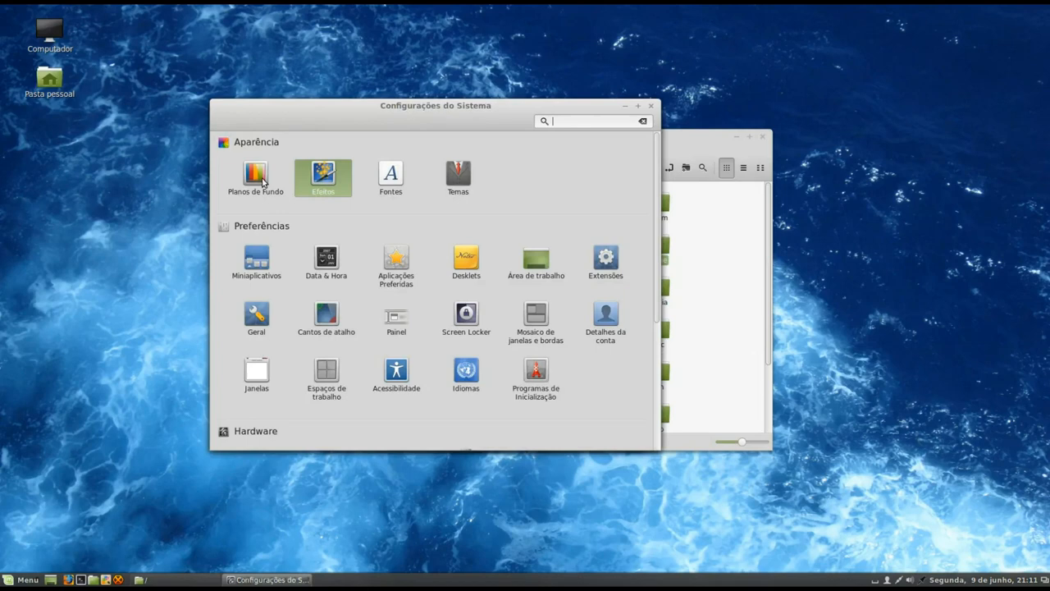
left_click(256, 262)
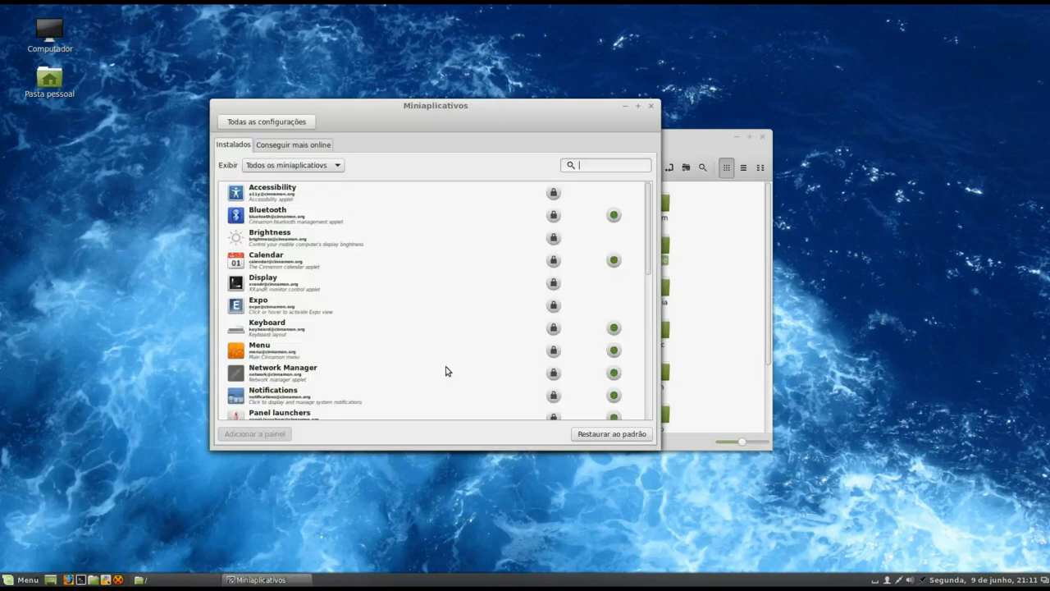
scroll("down", 3)
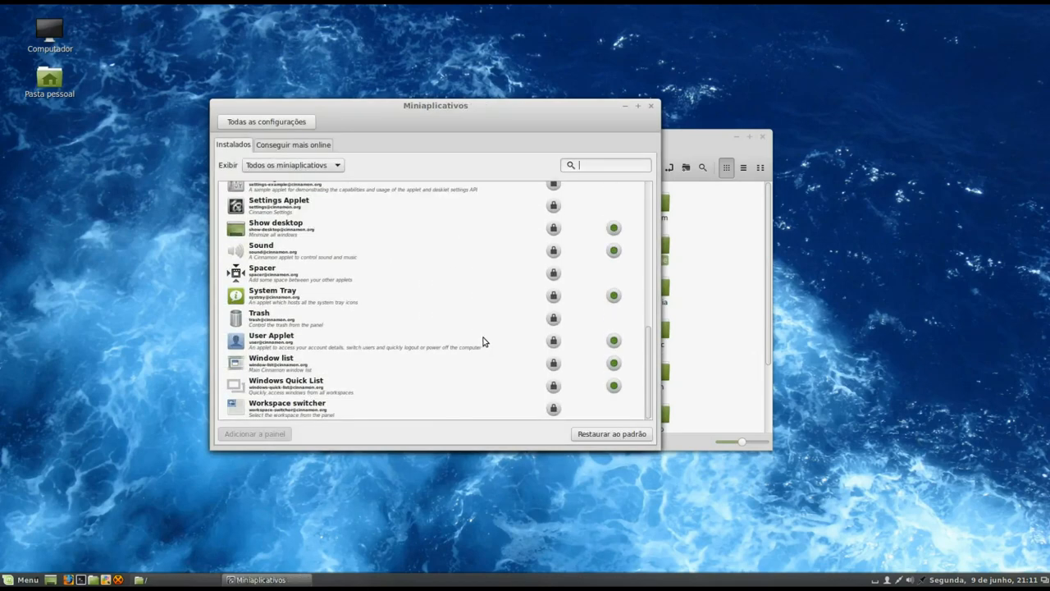
left_click(266, 121)
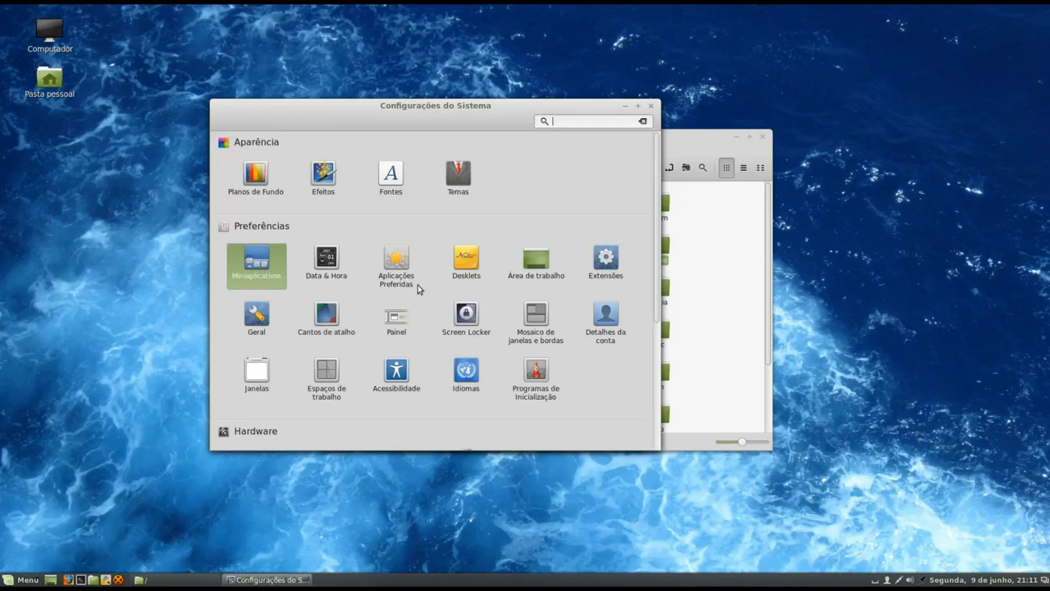
- Review the Preferred Applications page, return to the overview and go to the Desklets page
left_click(395, 262)
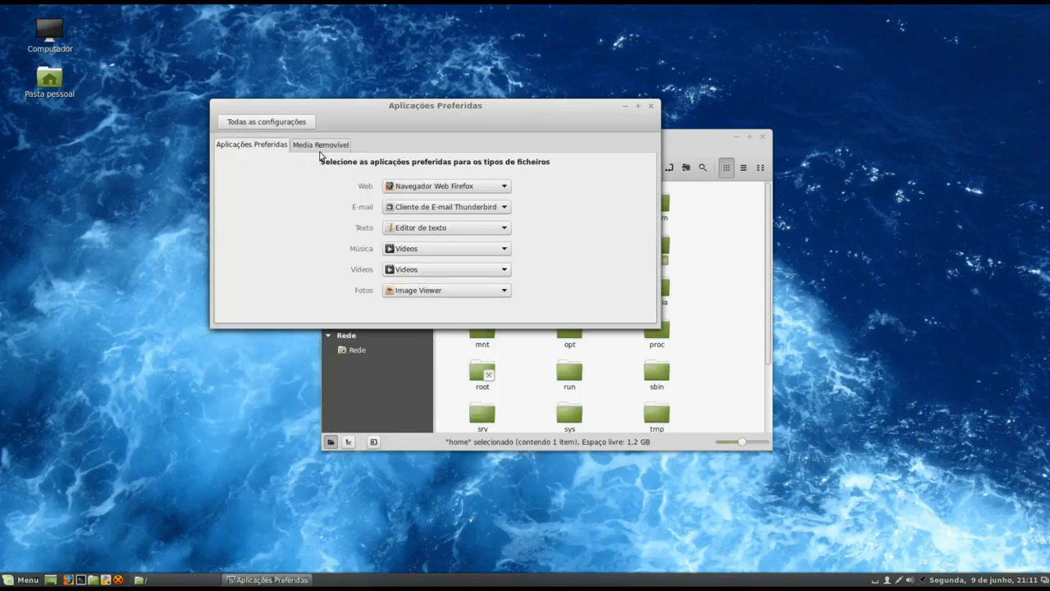
left_click(266, 121)
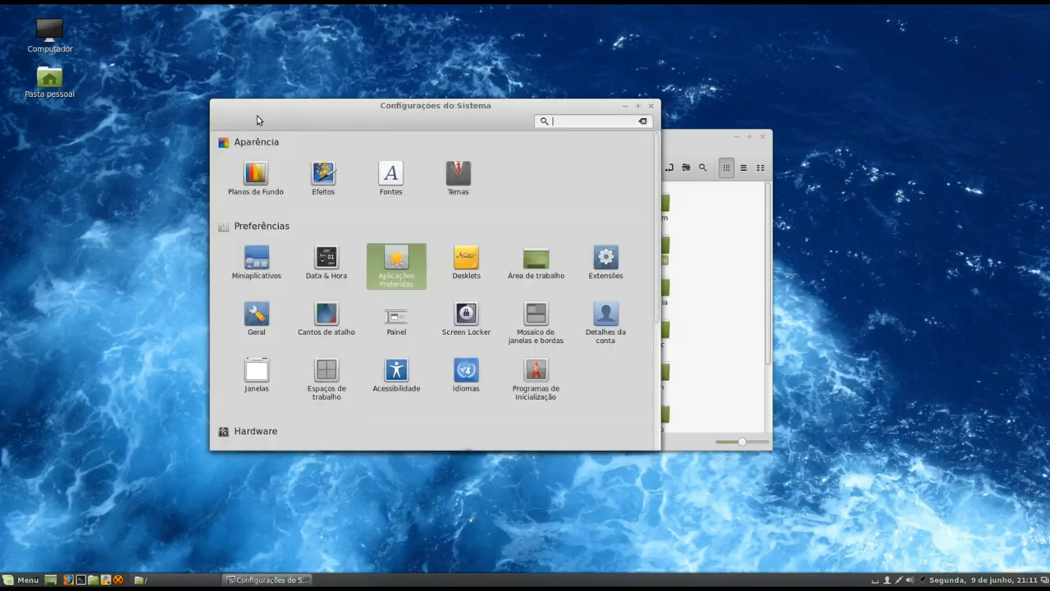
left_click(465, 261)
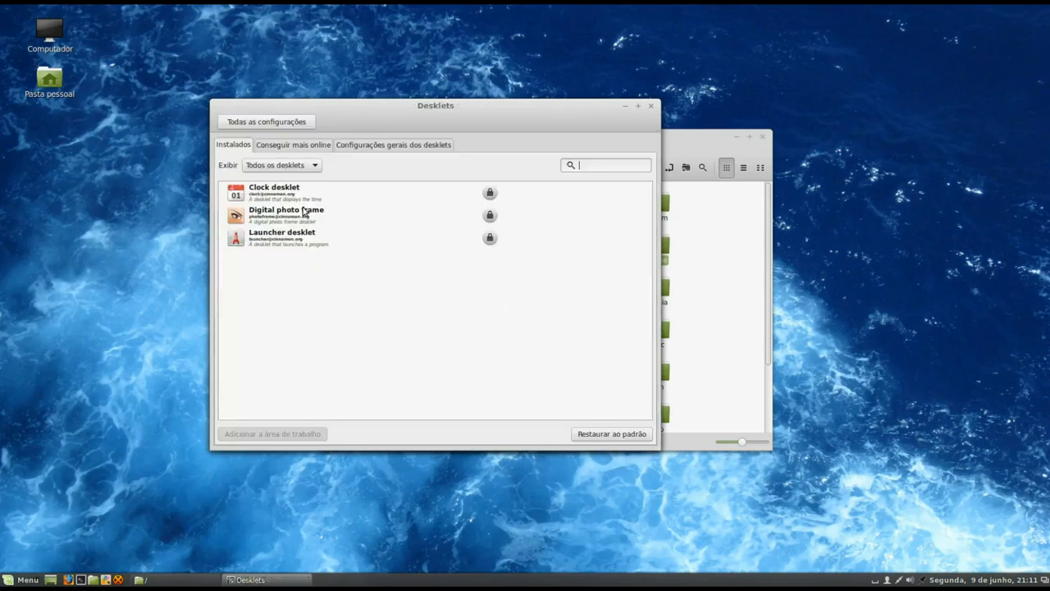
- Add the Clock desklet to the desktop and close the Desklets window
left_click(328, 192)
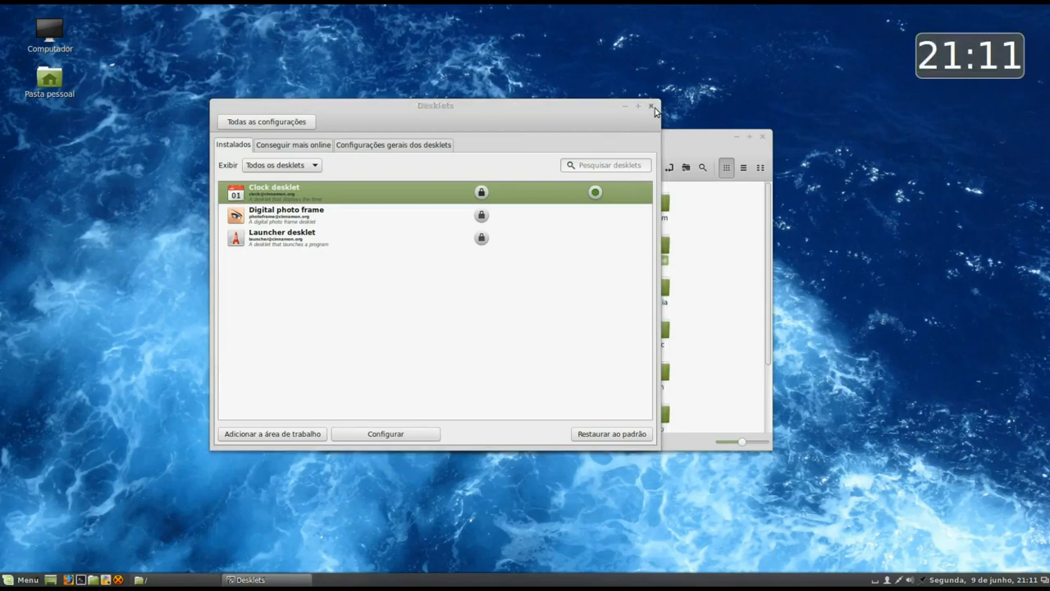
left_click(652, 108)
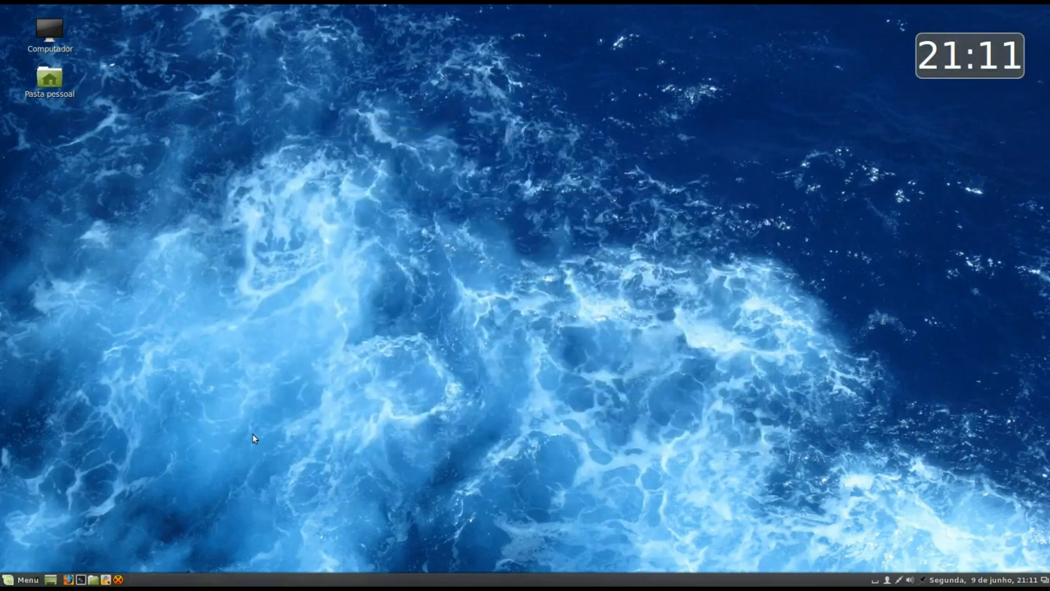
- Open the personal folder in Nemo and move its window toward the screen centre
double_click(49, 78)
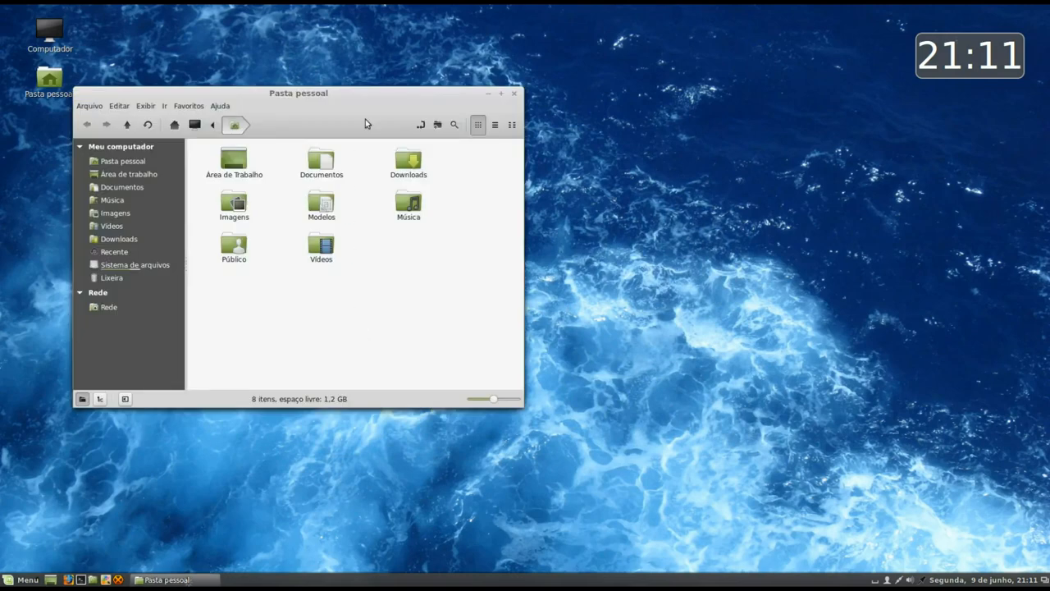
left_click_drag(298, 93, 521, 190)
type("w")
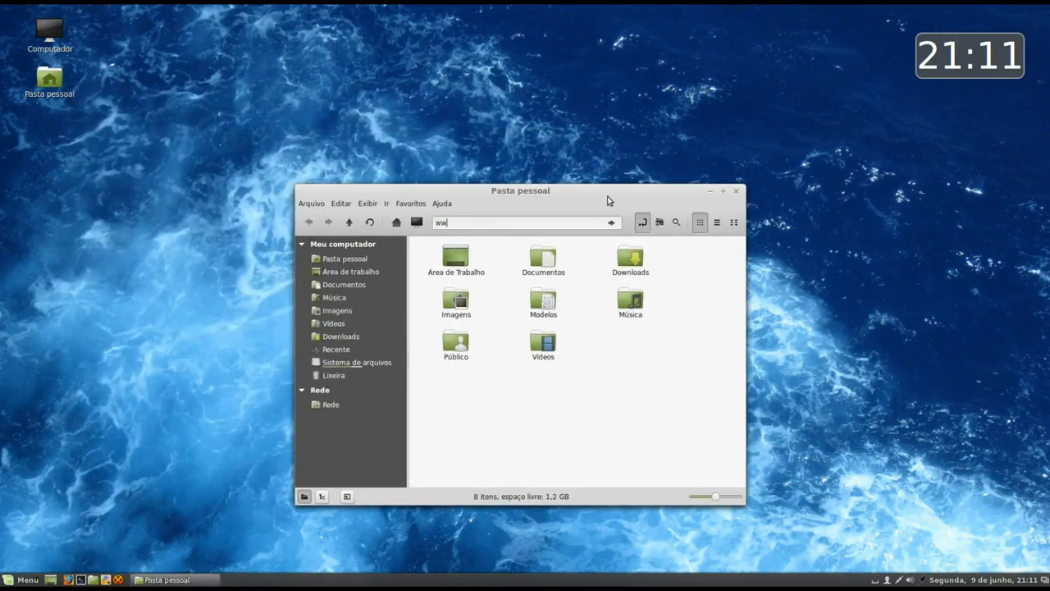
- Enter the web address 'w.diollinux.co' into the location bar
type("w")
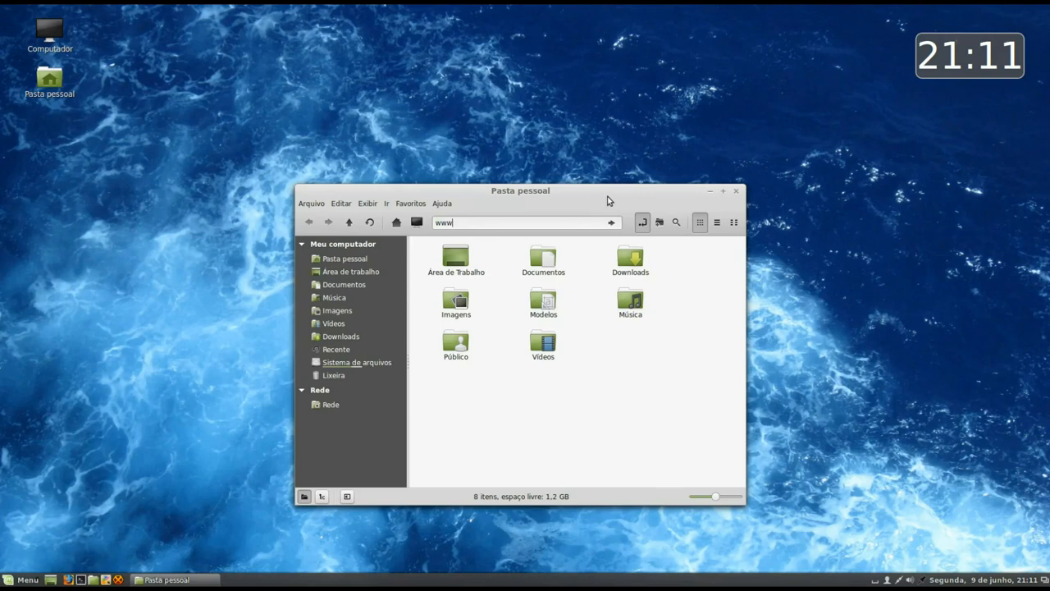
type(".diol")
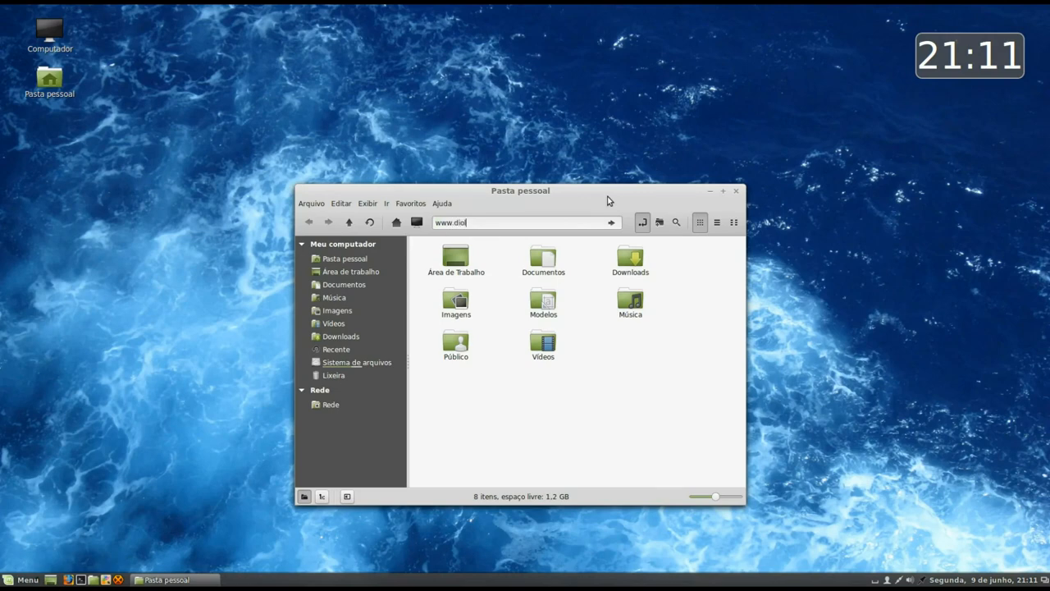
type("linux.co")
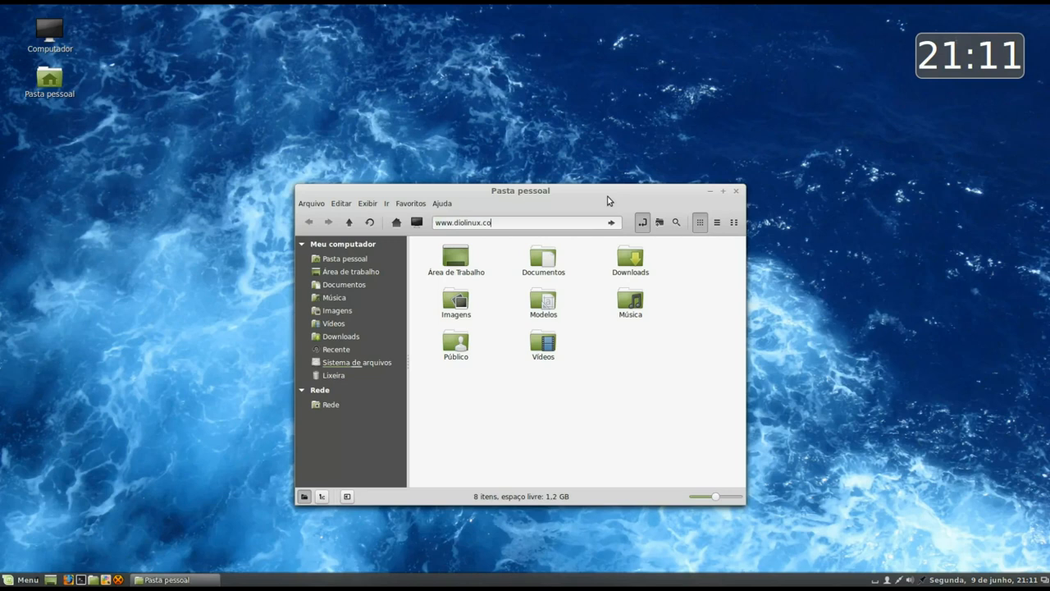